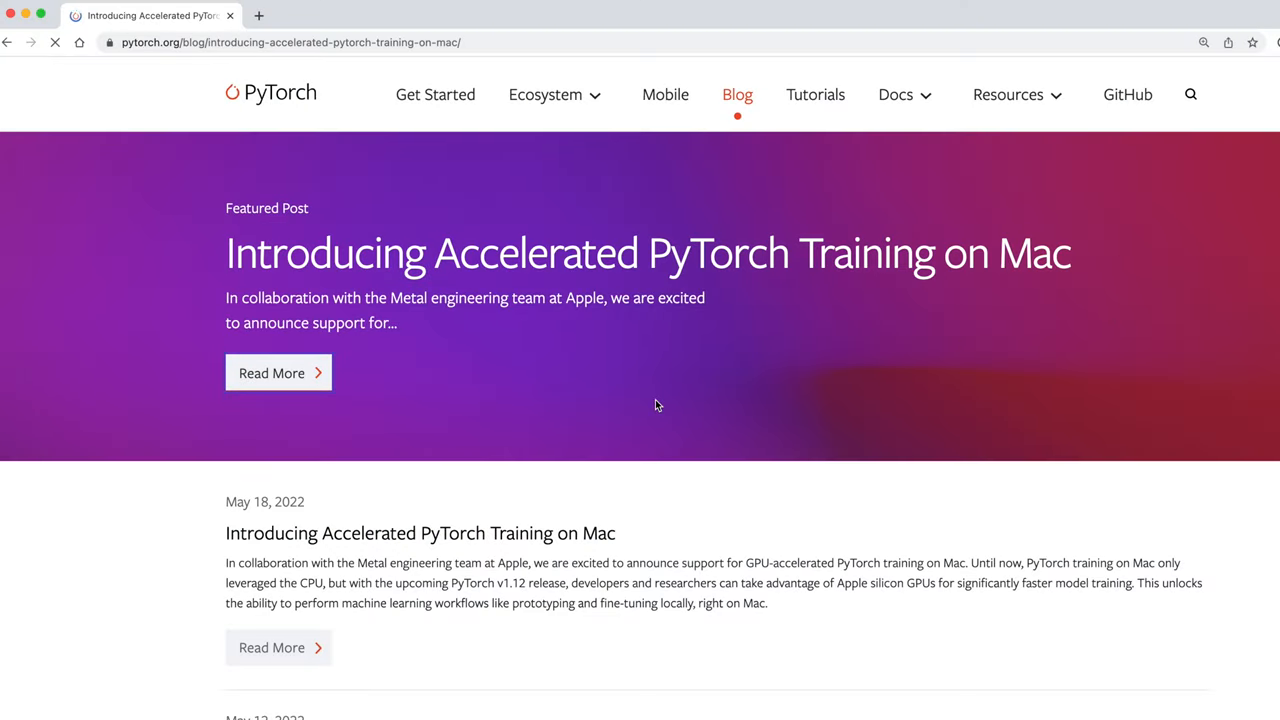
Scroll the accelerated PyTorch training on Mac post down to its Metal acceleration section
scroll("down", 3)
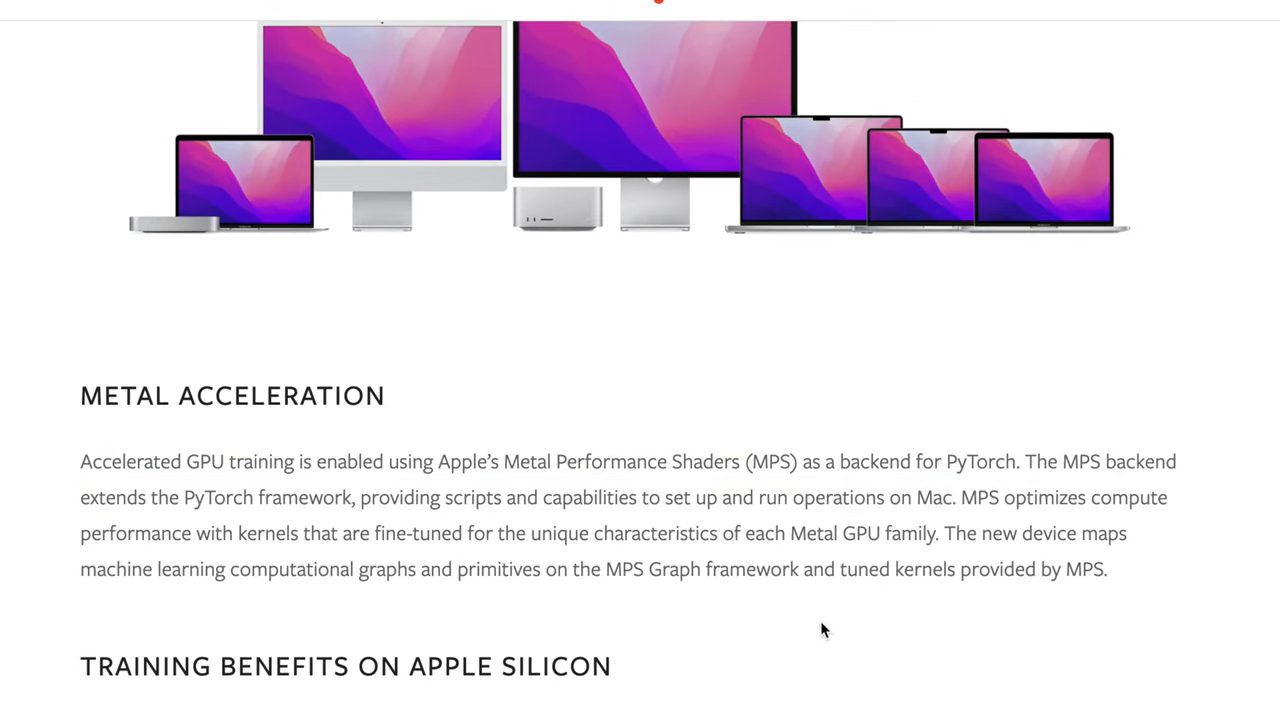
scroll("down", 3)
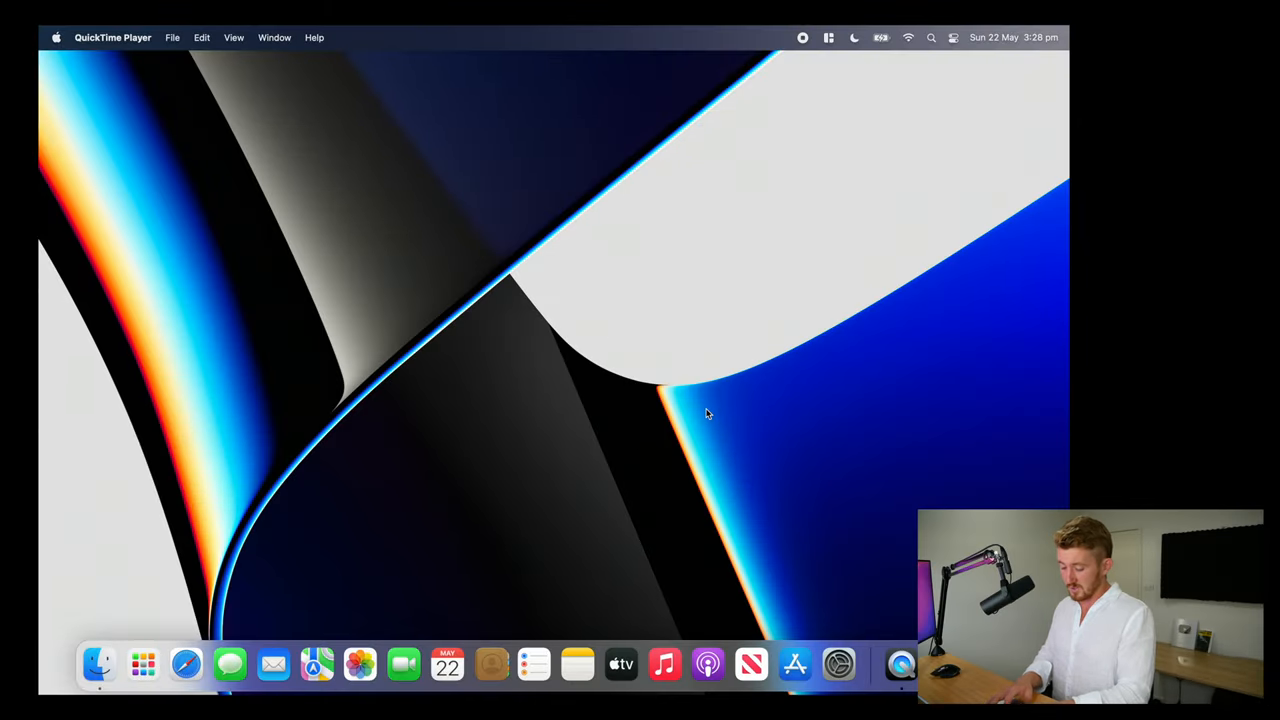
Launch Terminal via Spotlight and focus its shell window beside the Safari guide
type("terminal")
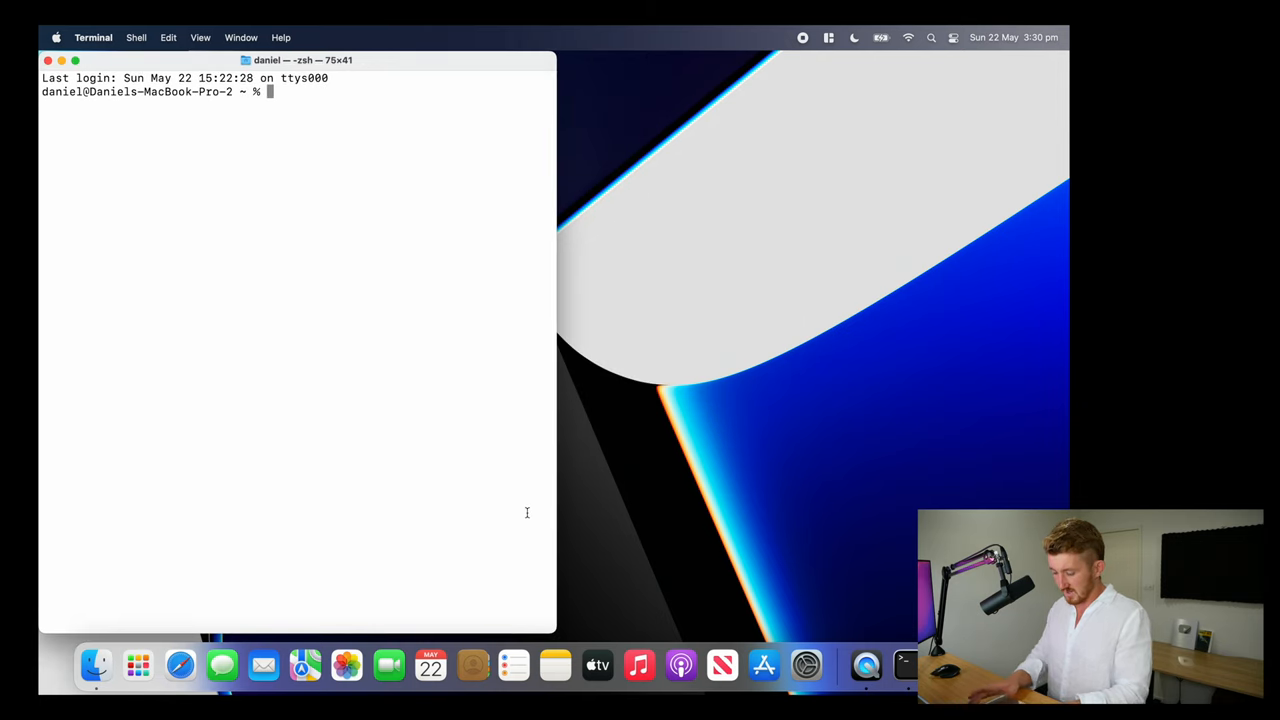
left_click(180, 664)
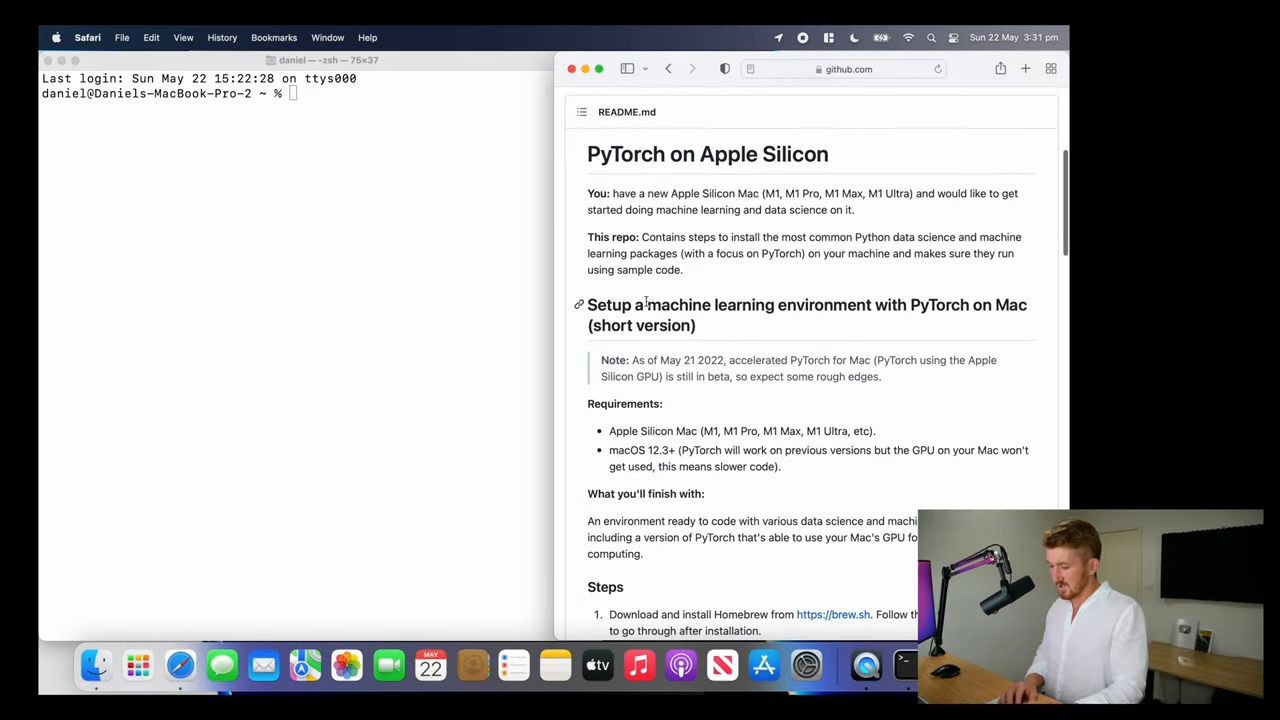
scroll("down", 3)
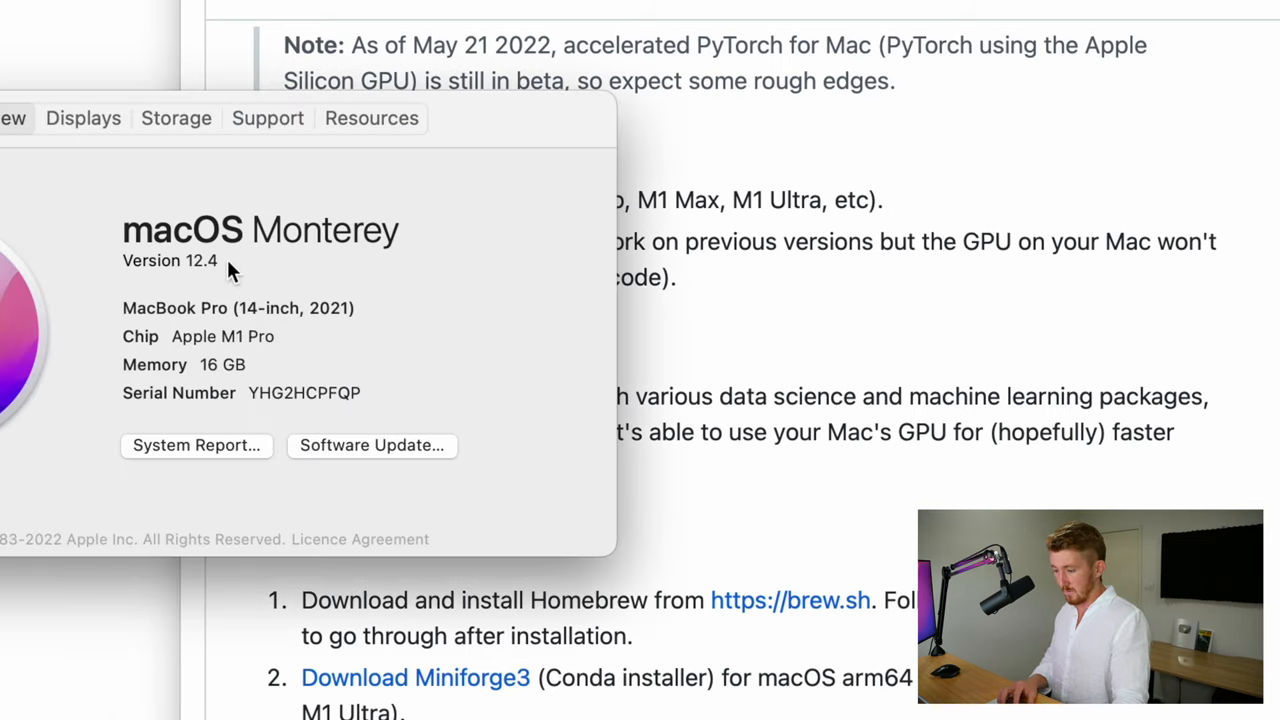
double_click(268, 308)
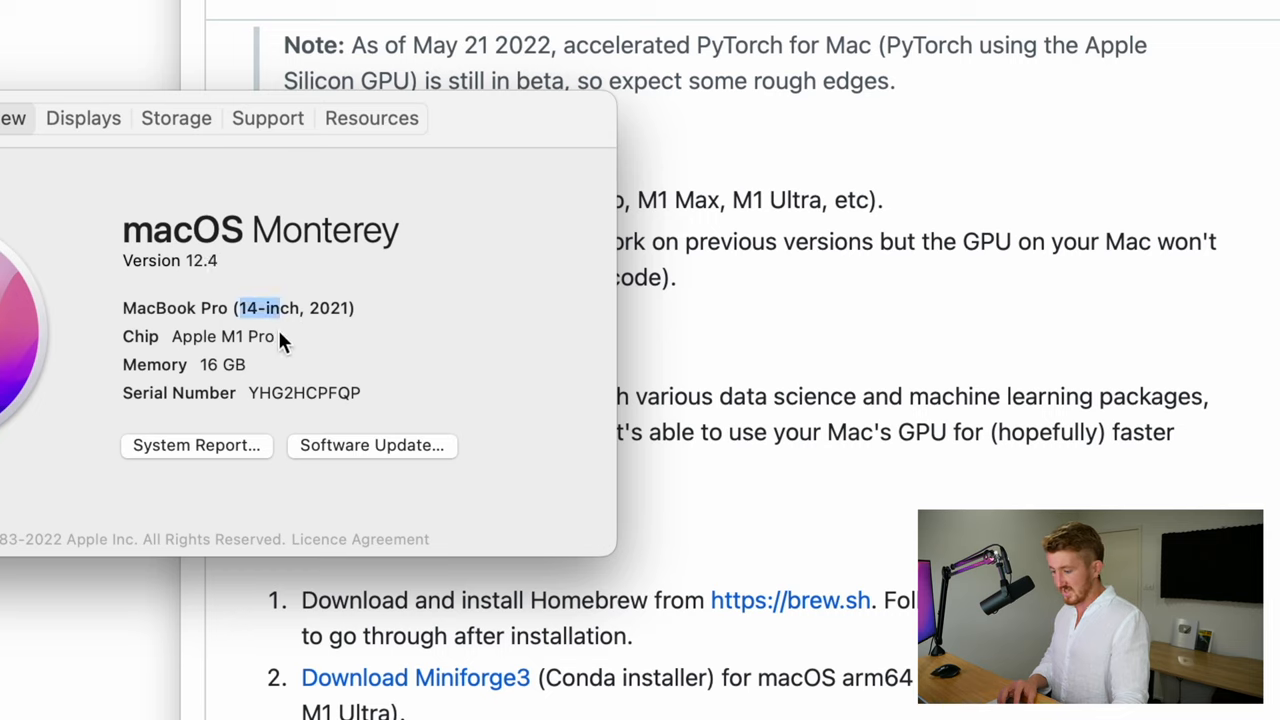
left_click(170, 260)
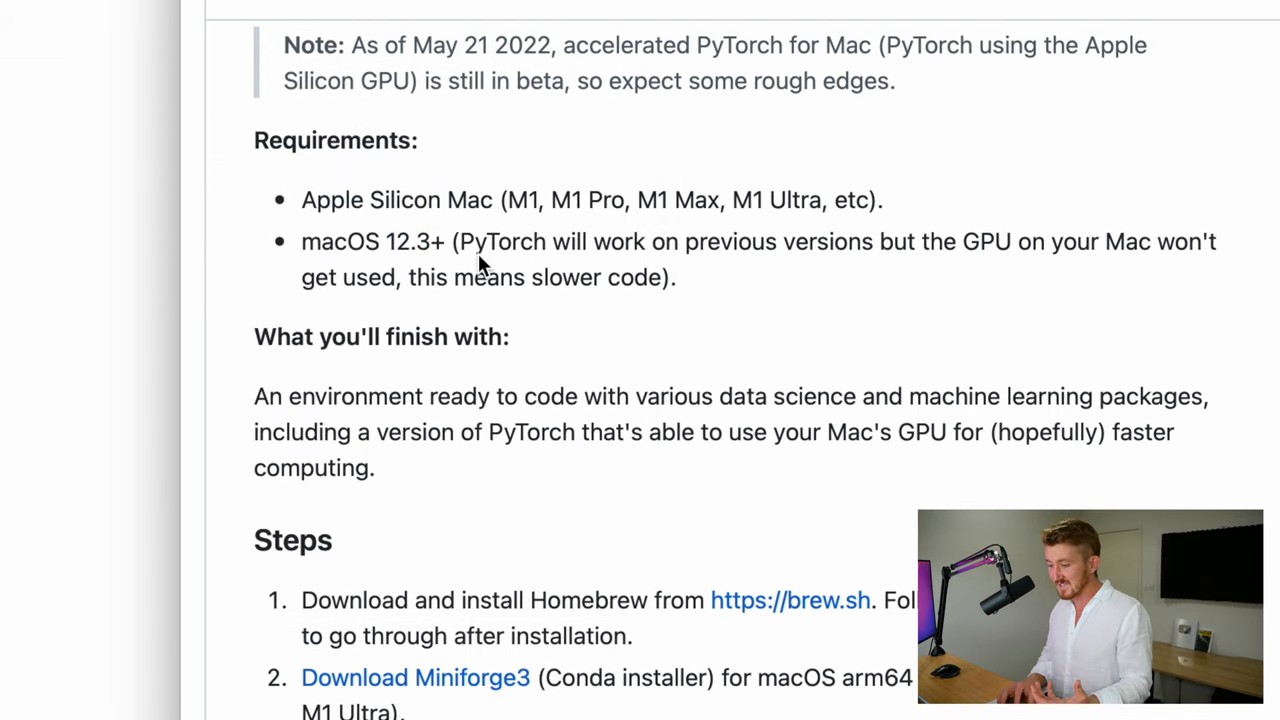
mouse_move(838, 304)
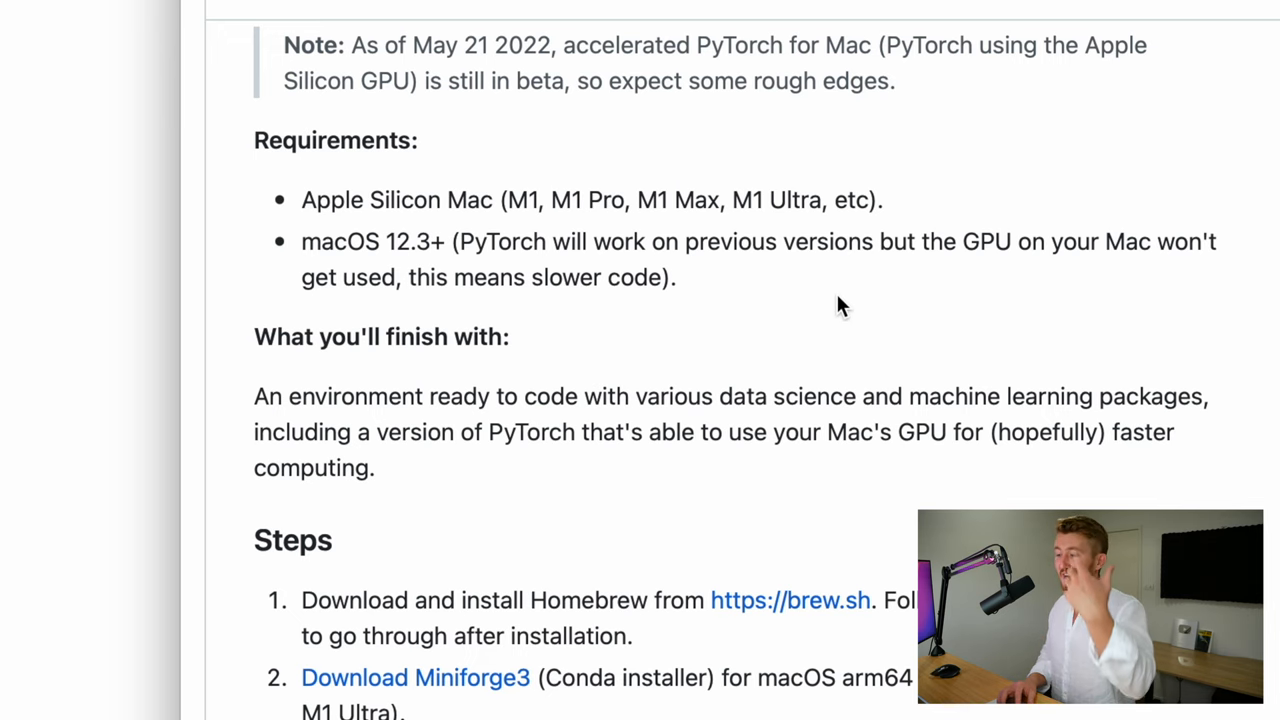
scroll("down", 3)
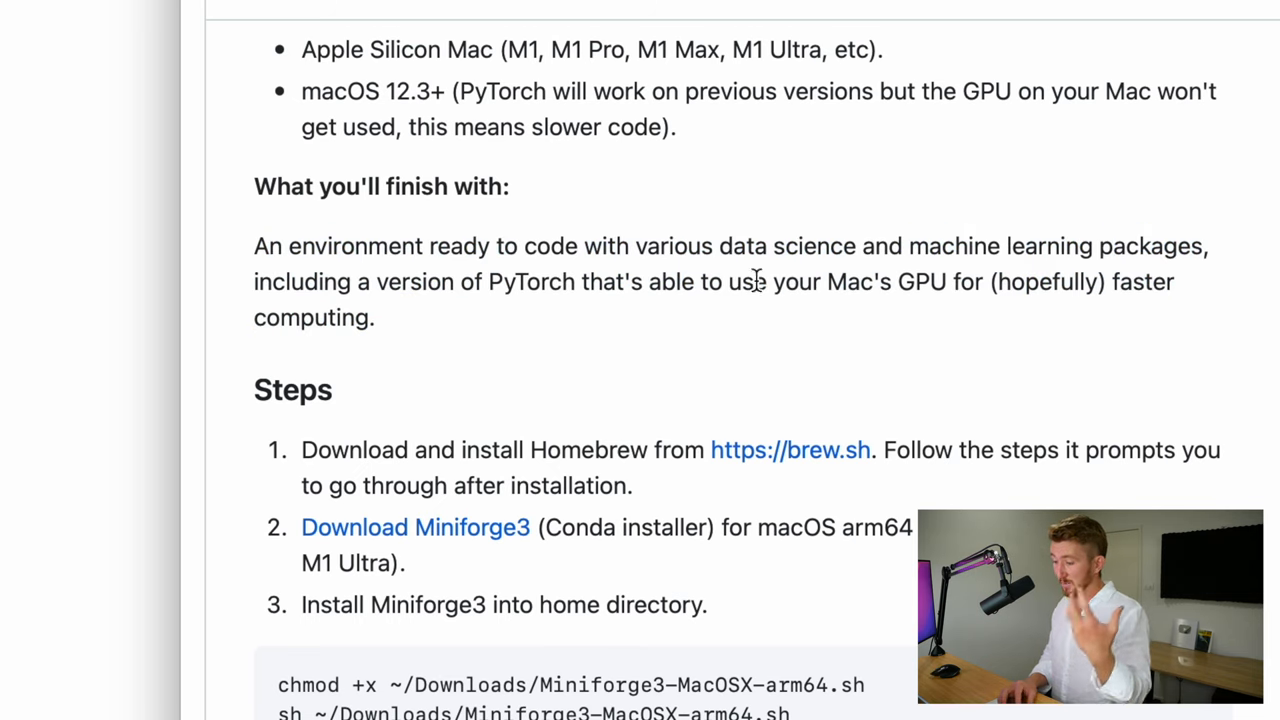
left_click_drag(488, 280, 708, 280)
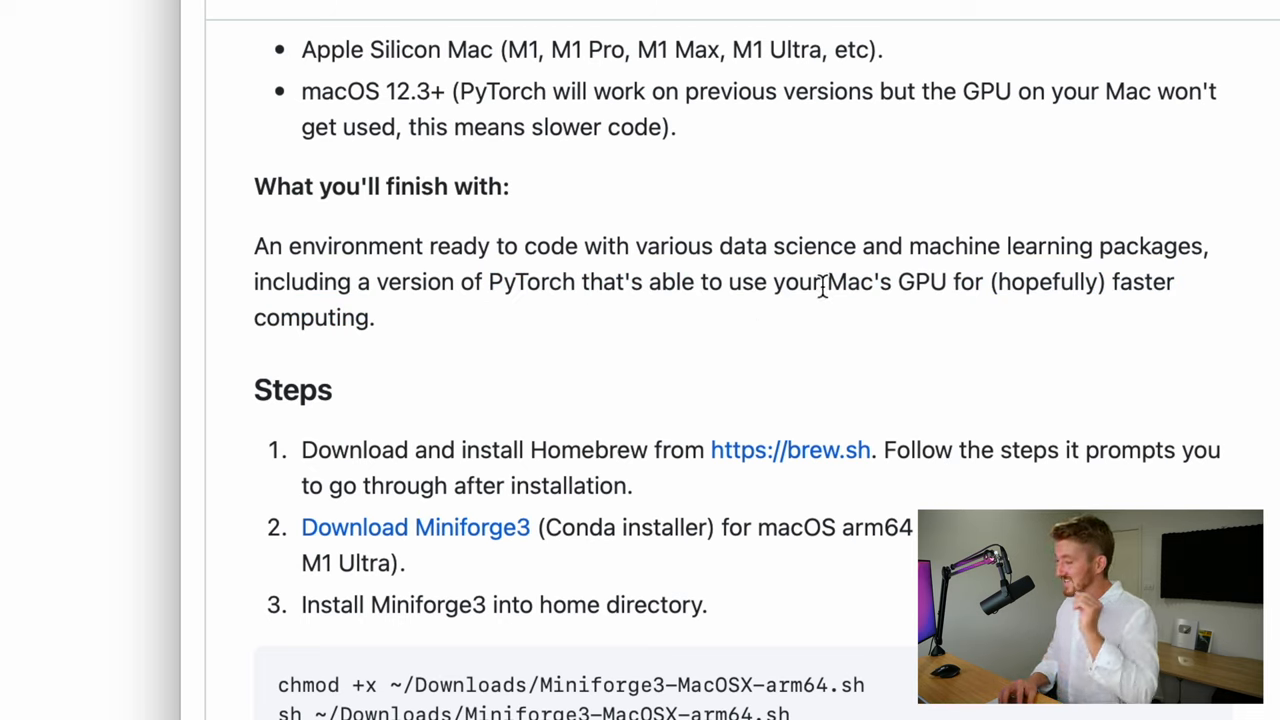
mouse_move(910, 318)
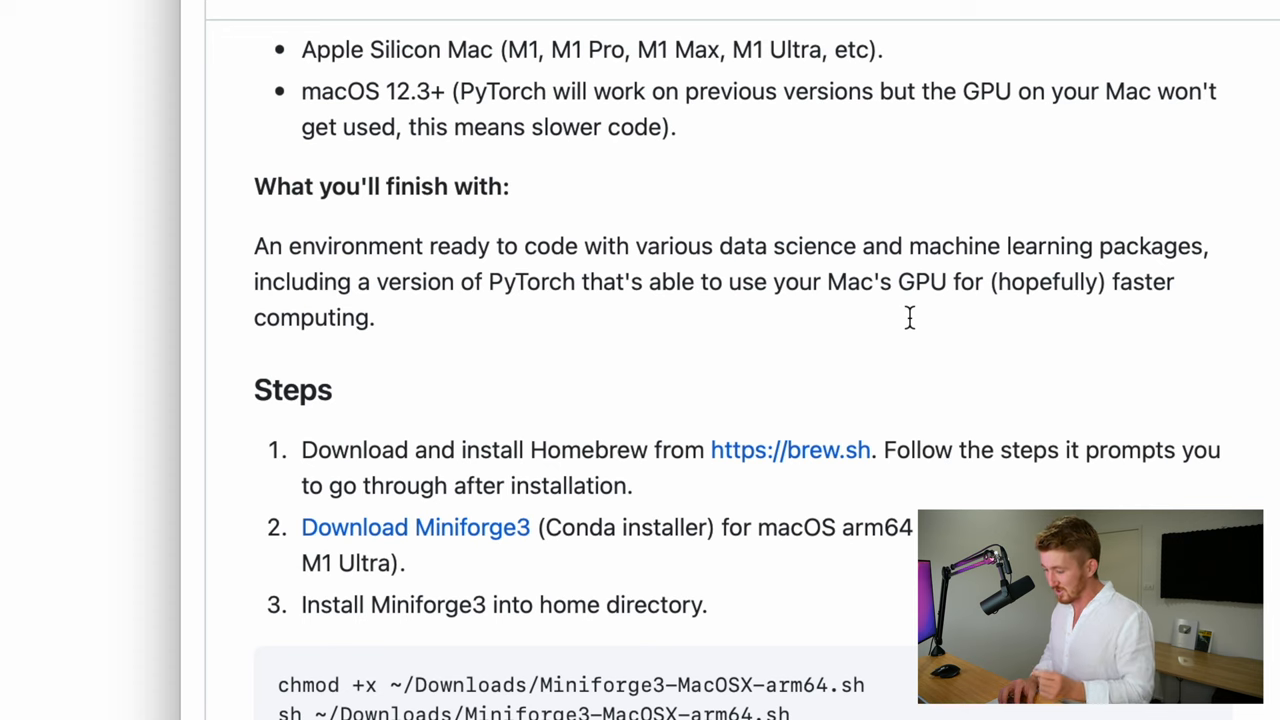
mouse_move(728, 356)
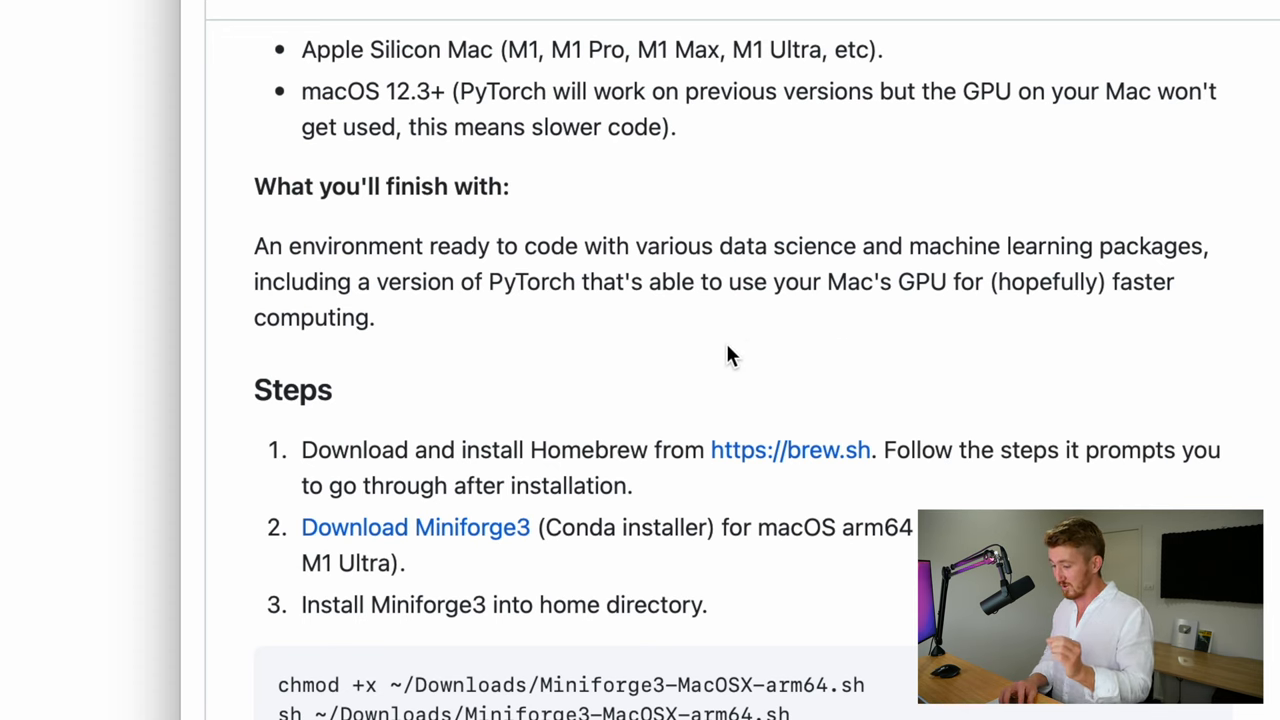
scroll("down", 3)
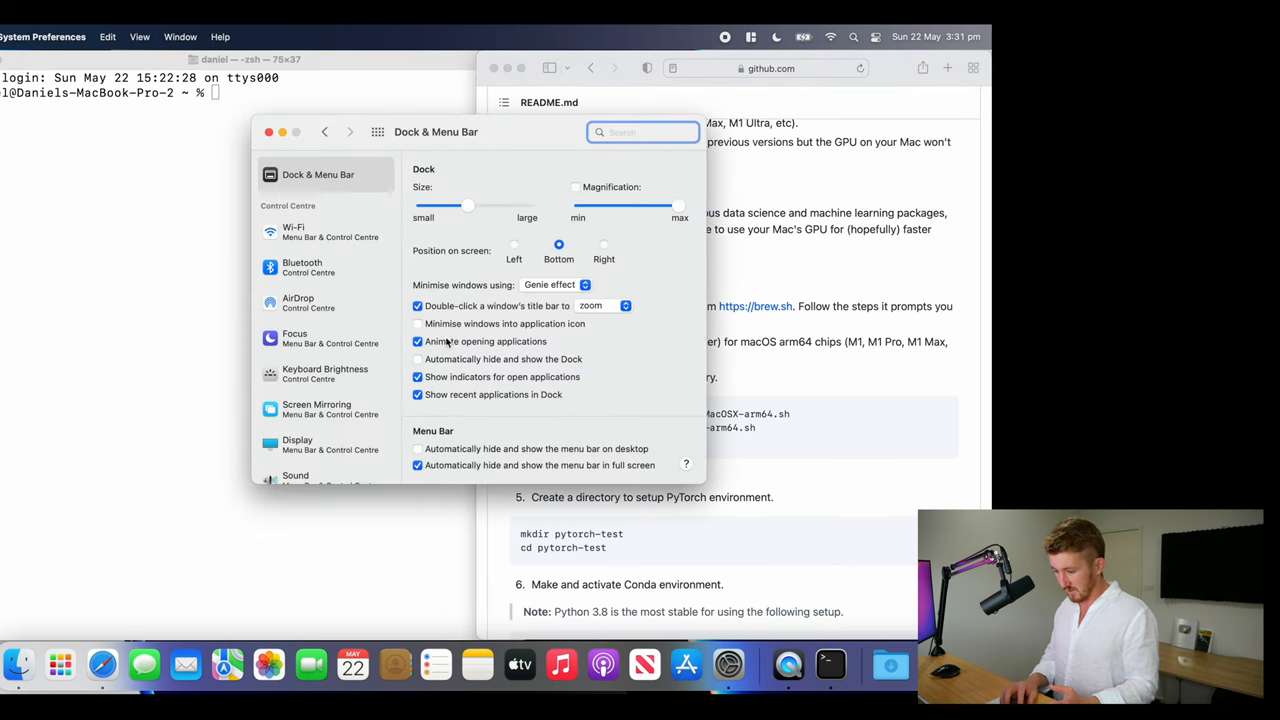
Enable 'Automatically hide and show the Dock' and close Dock & Menu Bar preferences
left_click(416, 360)
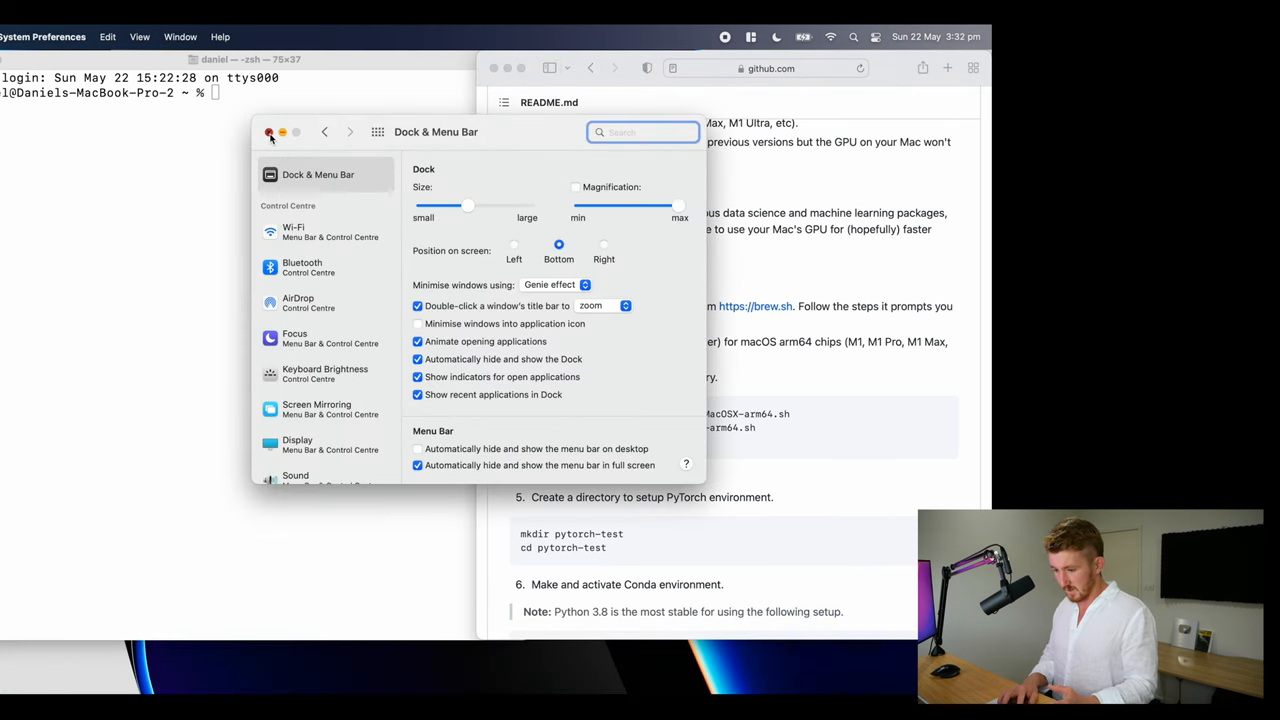
left_click(268, 132)
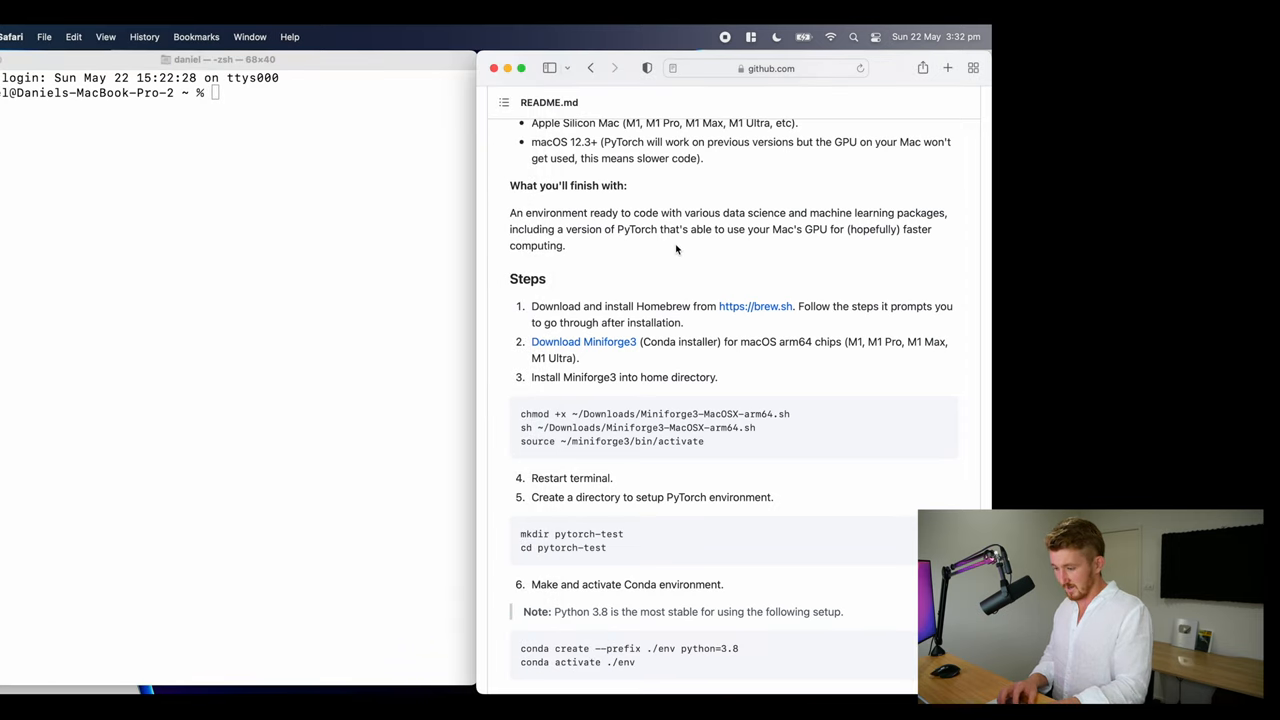
Follow the README's brew.sh link to the Homebrew website and reveal its install command
scroll("down", 3)
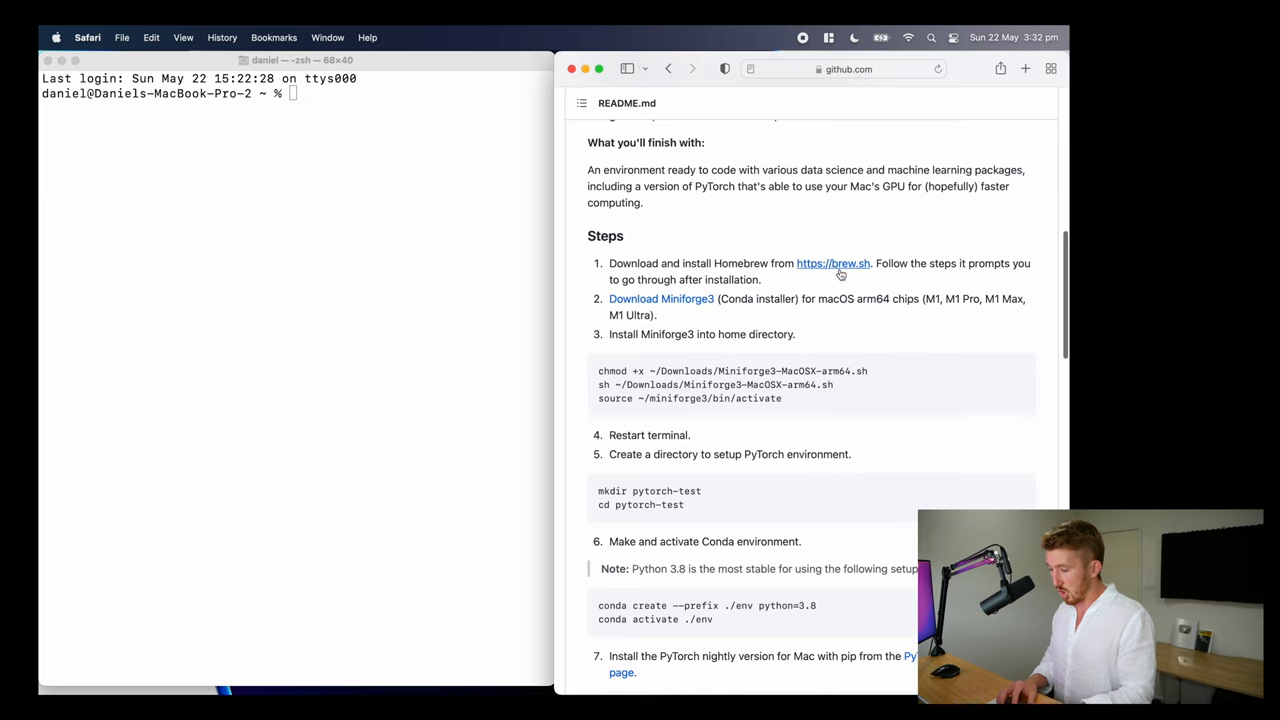
left_click(832, 264)
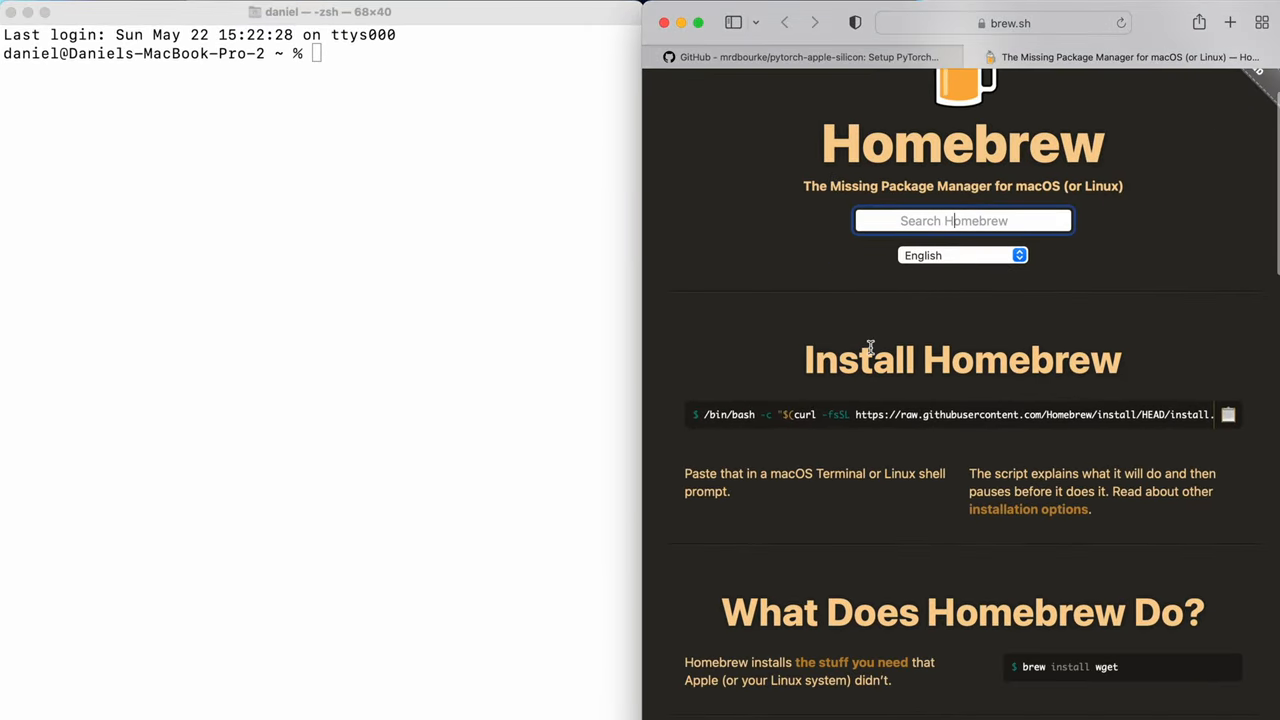
scroll("down", 3)
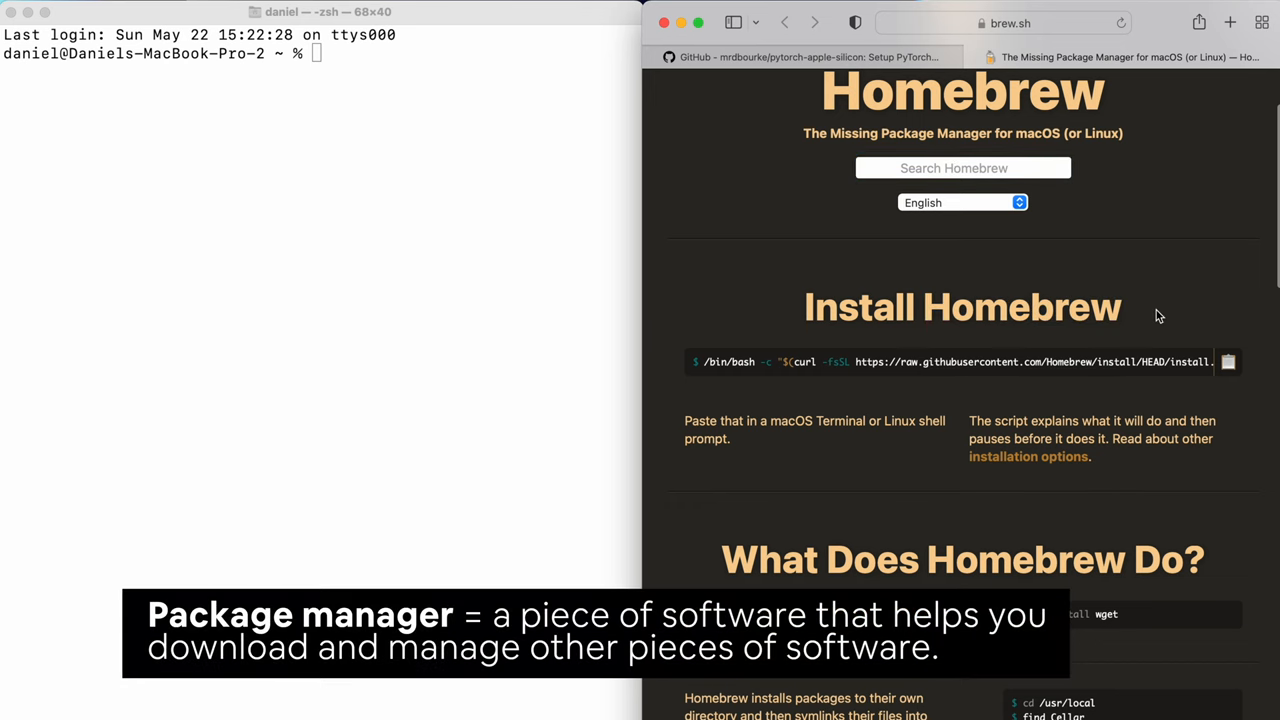
mouse_move(998, 132)
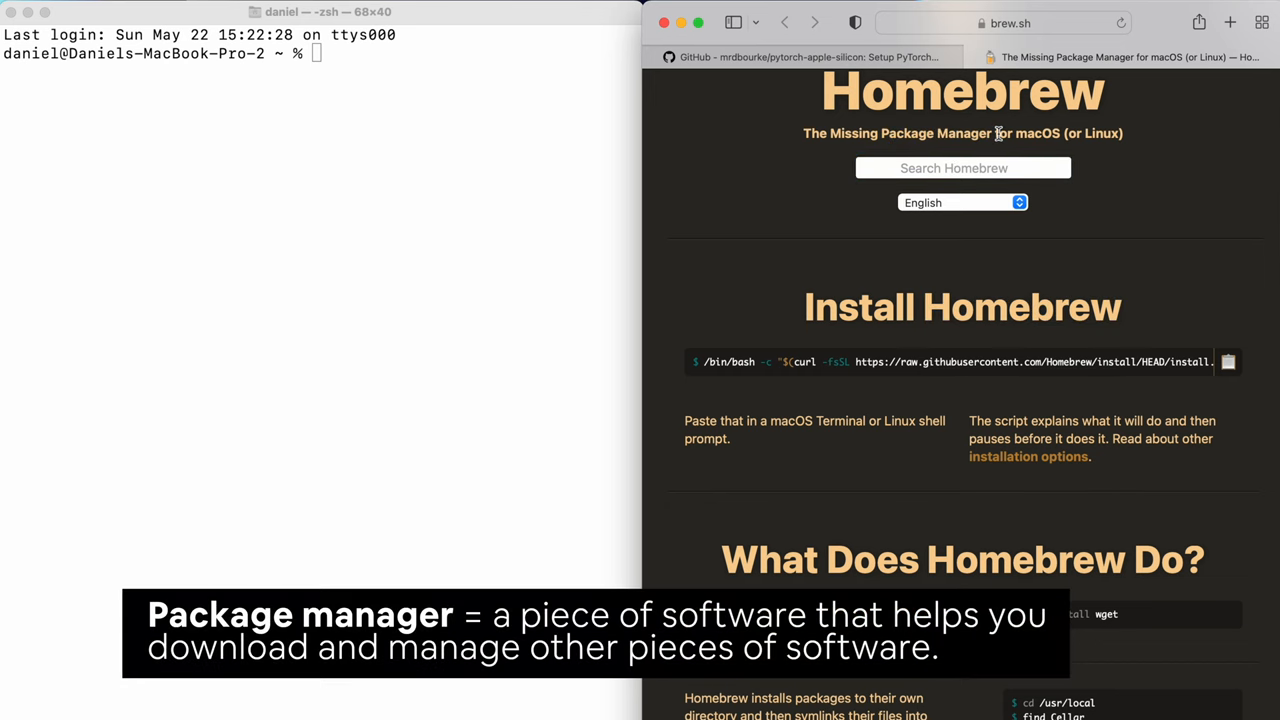
mouse_move(838, 440)
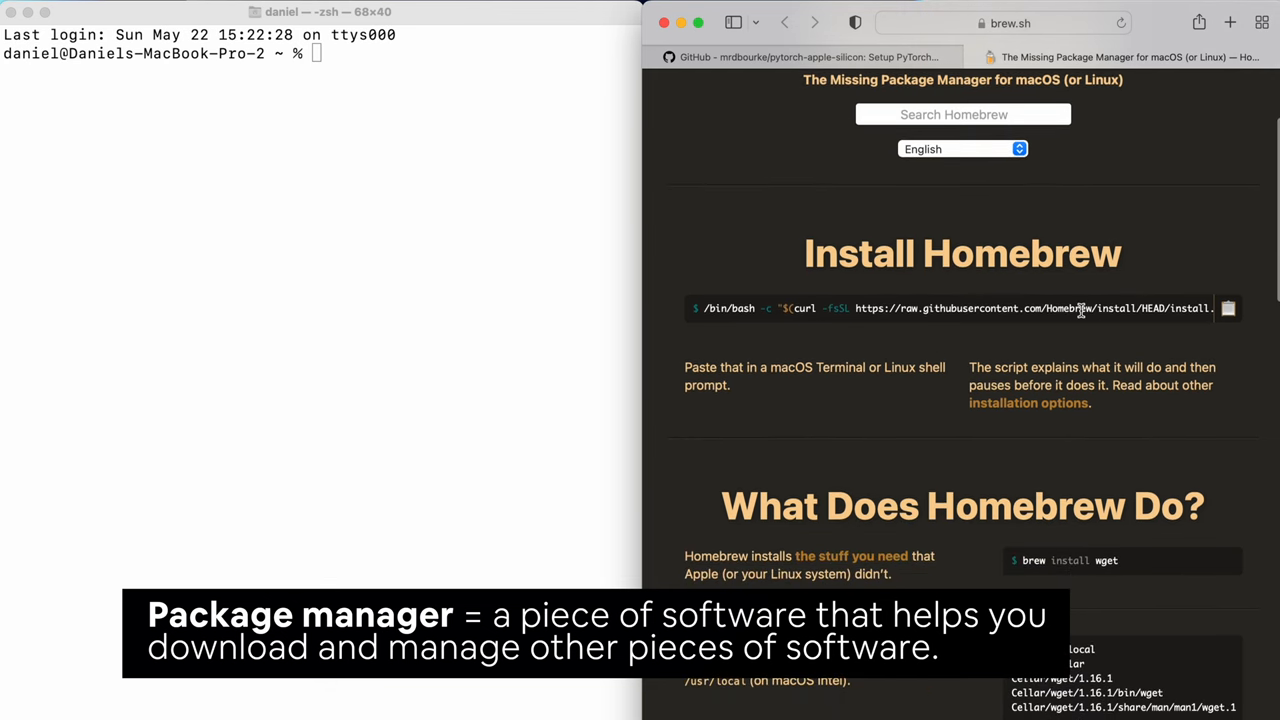
Copy the Homebrew install command and switch between the GitHub guide and brew.sh tabs
left_click(1228, 308)
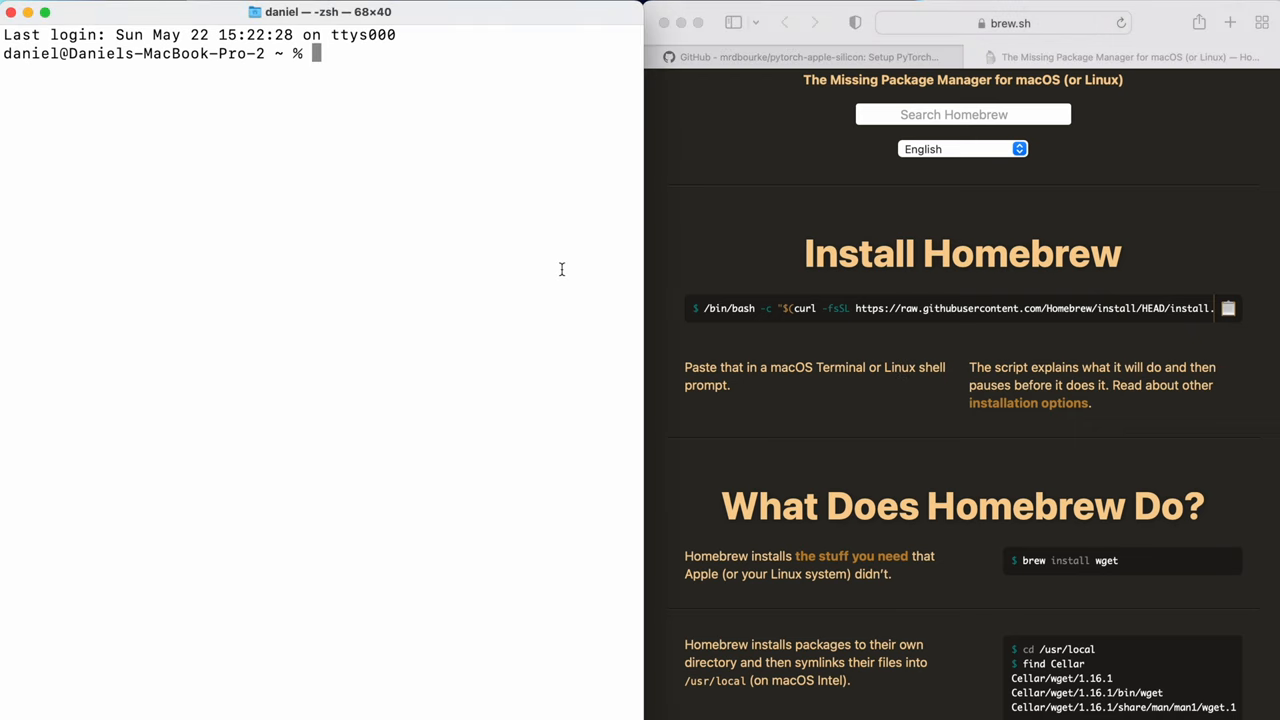
mouse_move(1084, 12)
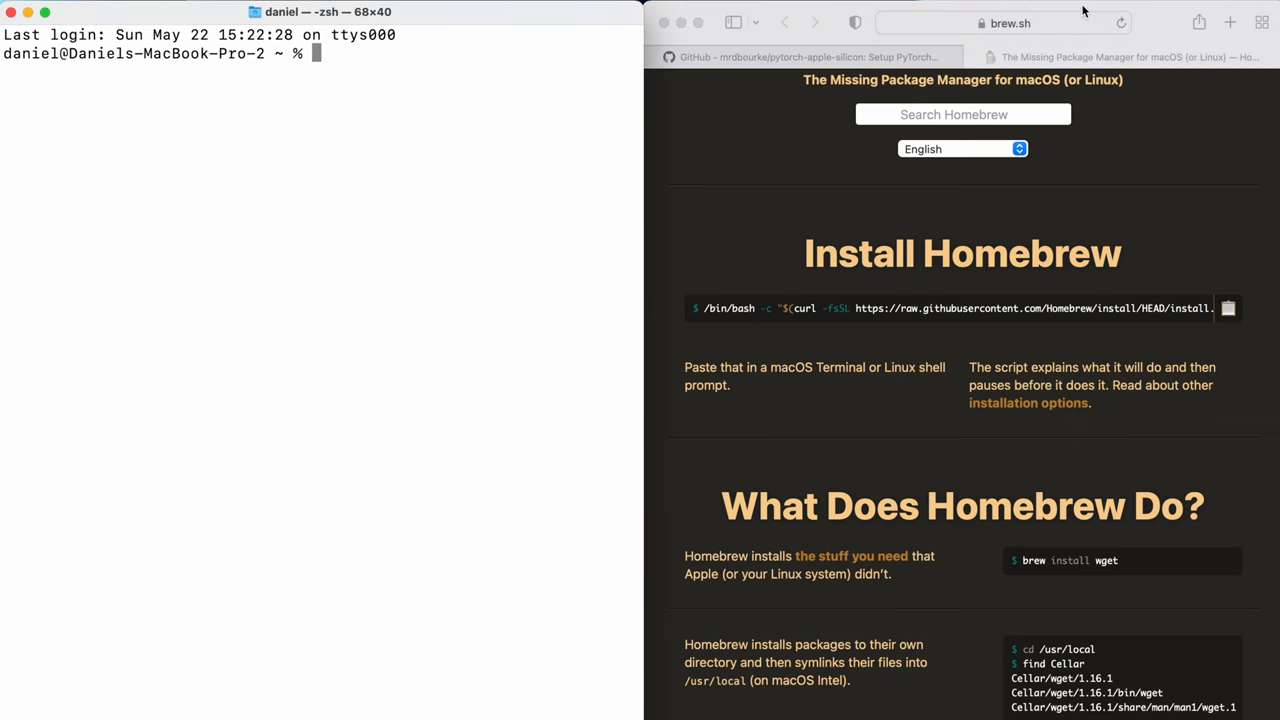
left_click(800, 56)
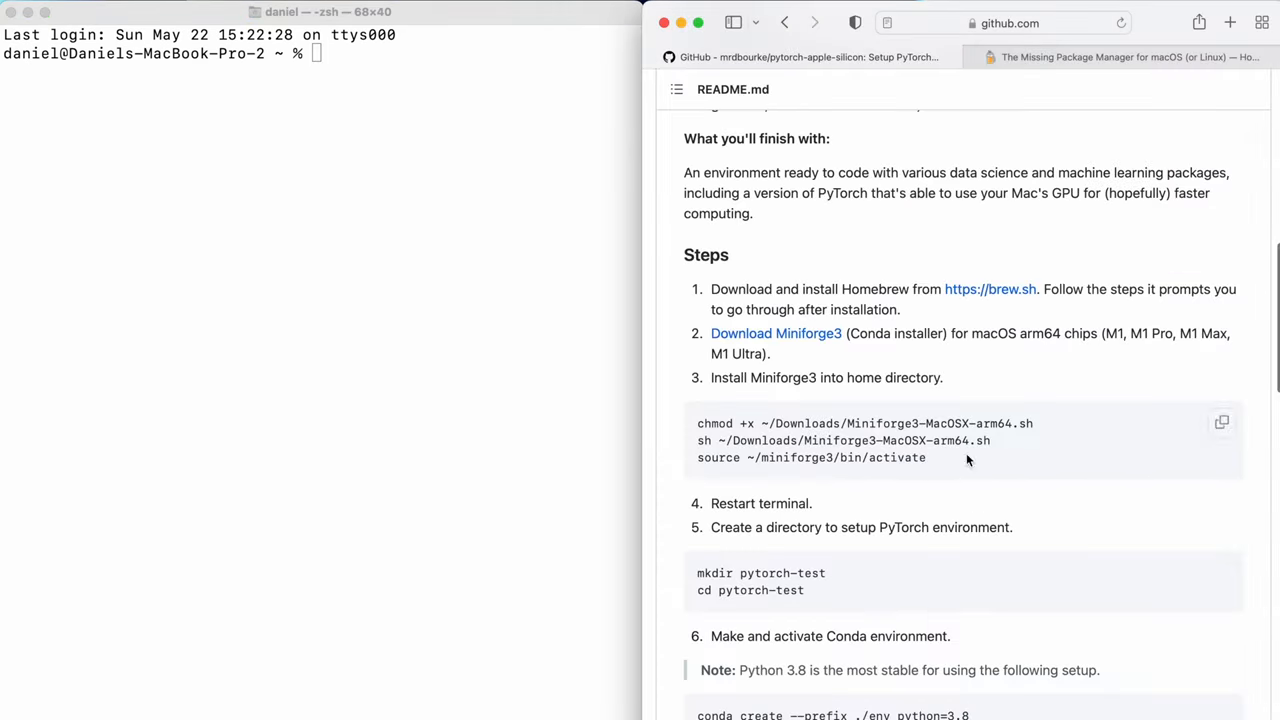
left_click(990, 288)
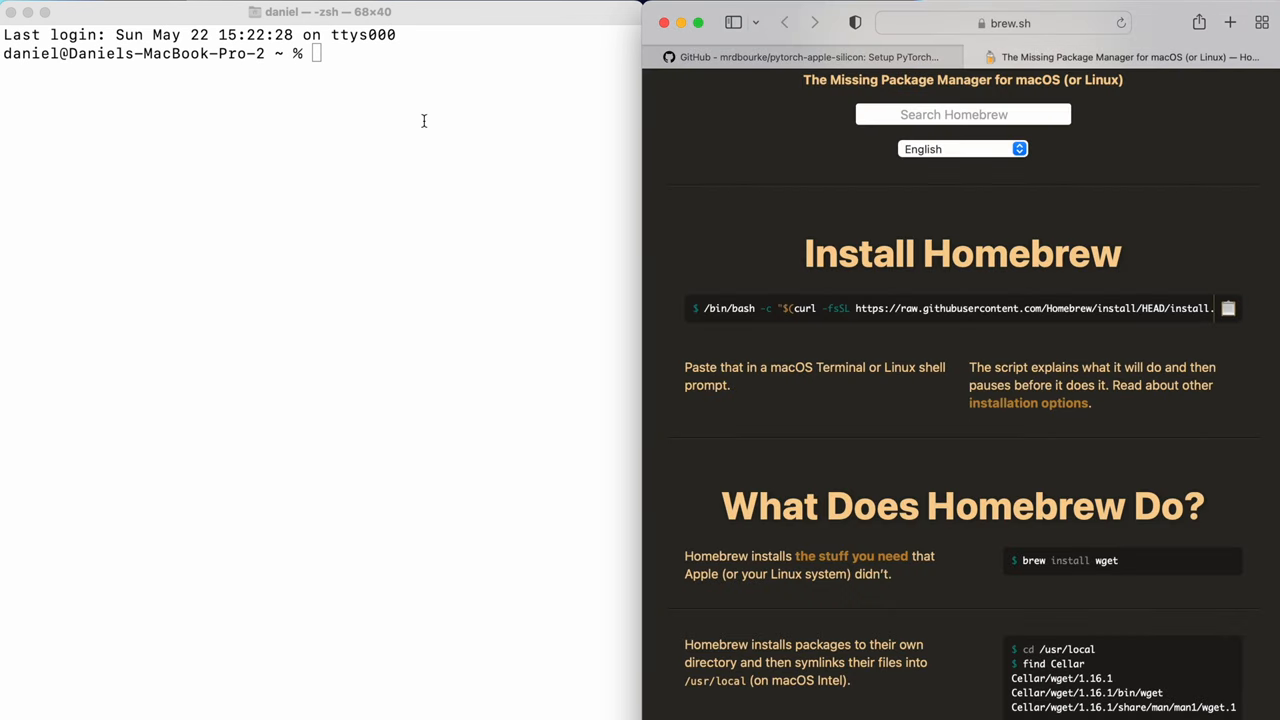
Run the Homebrew install script, entering the administrator password and continuing the installation
type("/bin/bash -c \"$(curl -fsSL https://raw.githubusercontent.com/Homebrew/install/HEAD/install.sh)\"")
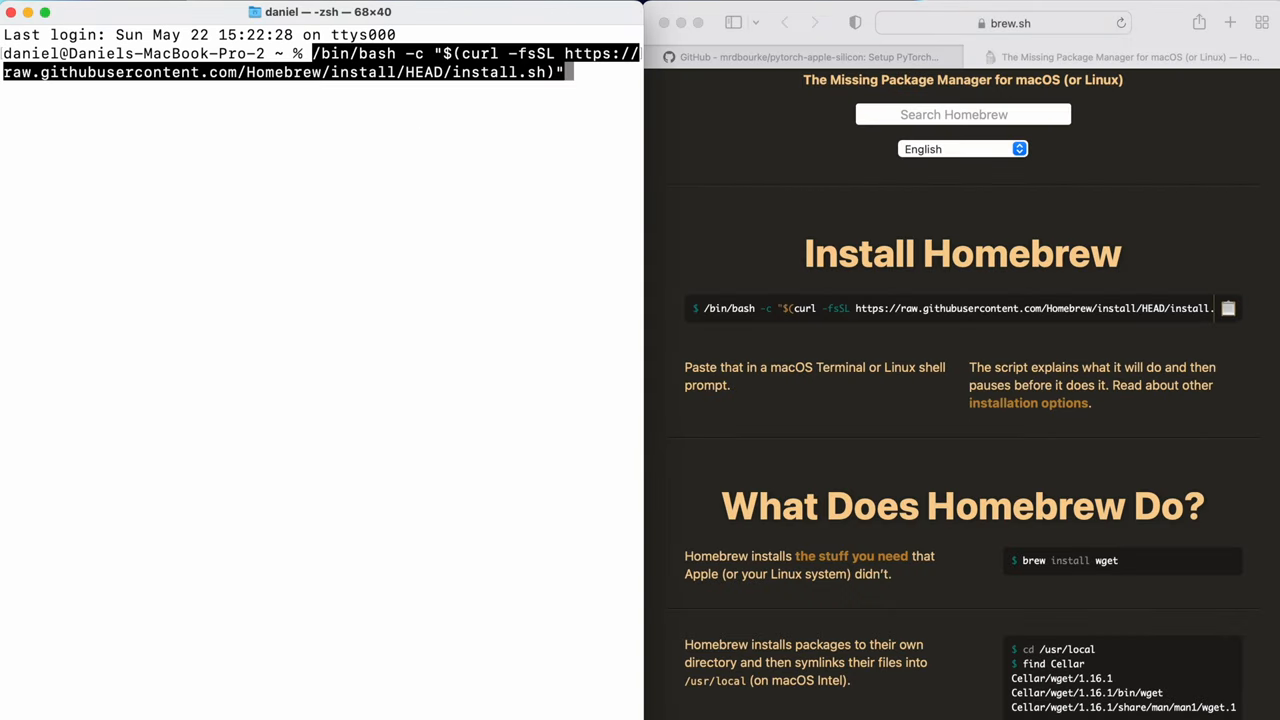
key("Return")
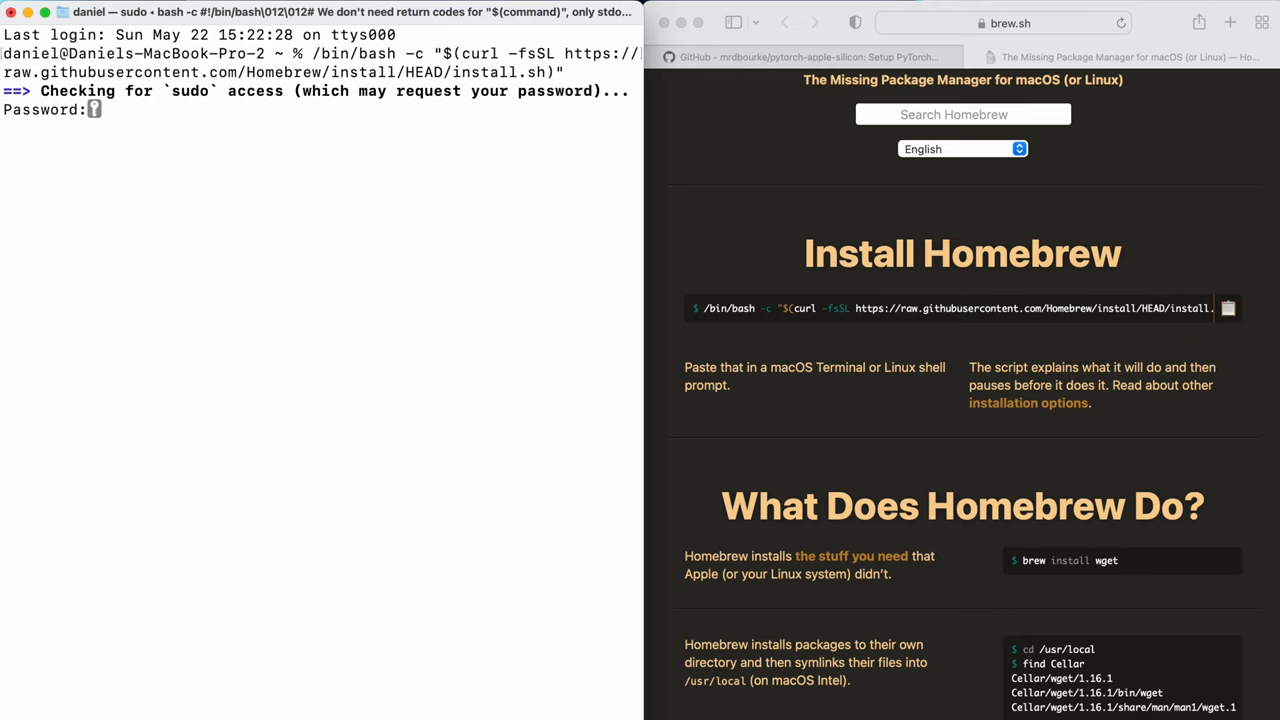
key("Return")
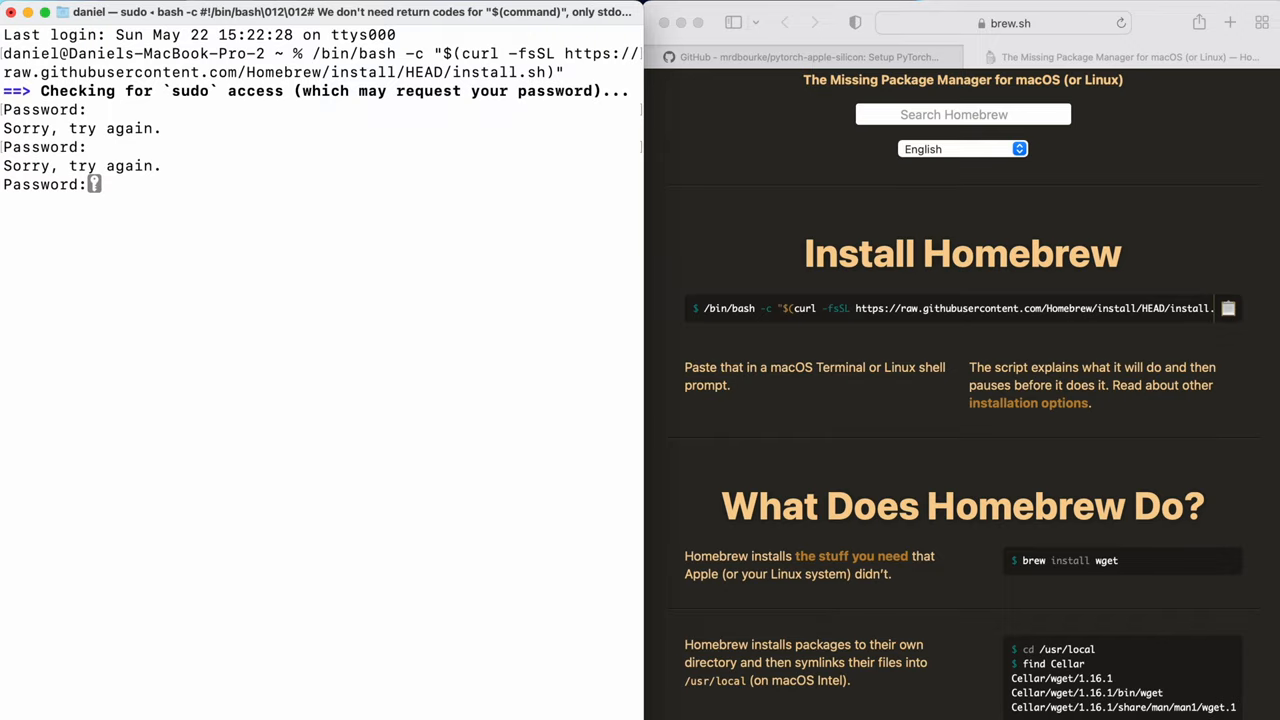
key("Return")
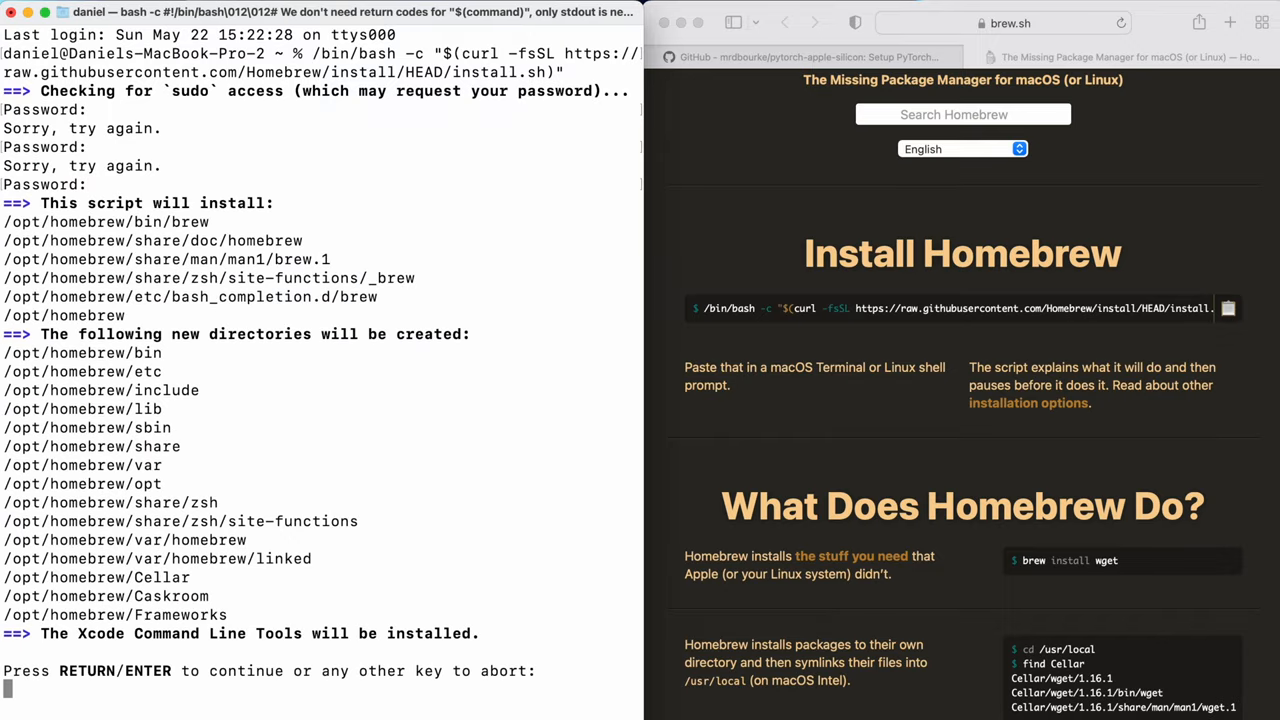
key("Return")
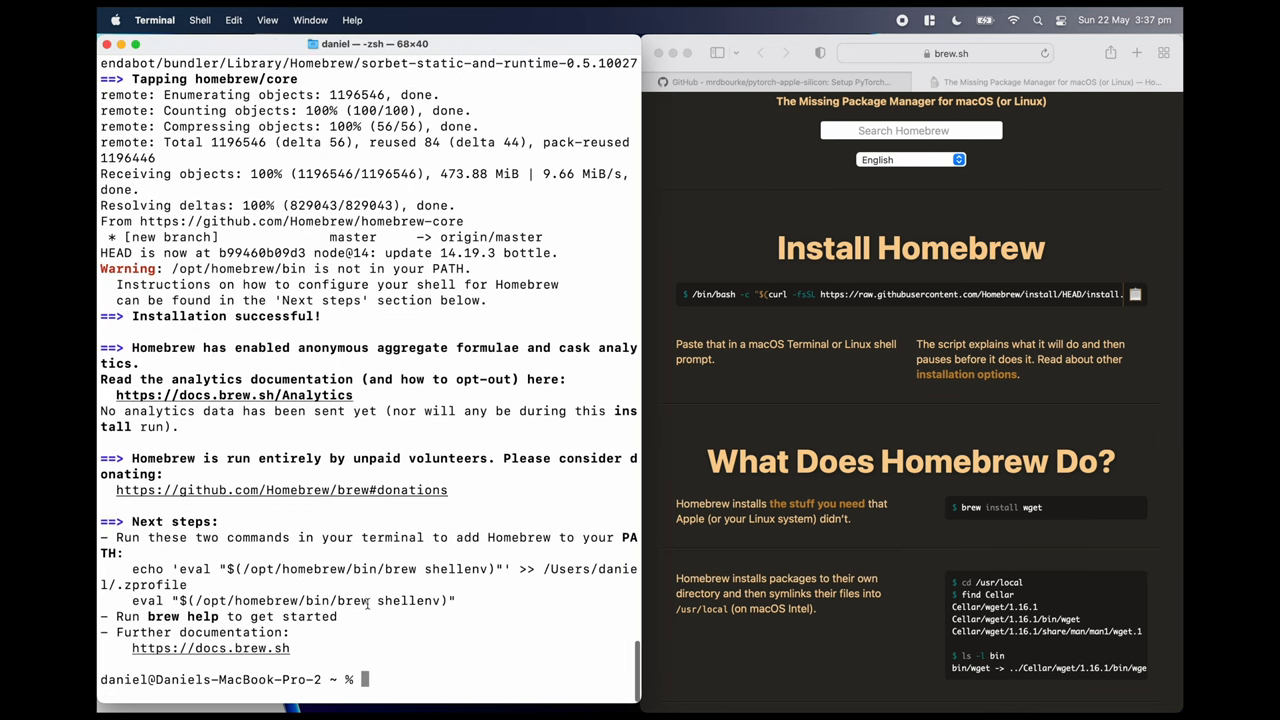
mouse_move(472, 606)
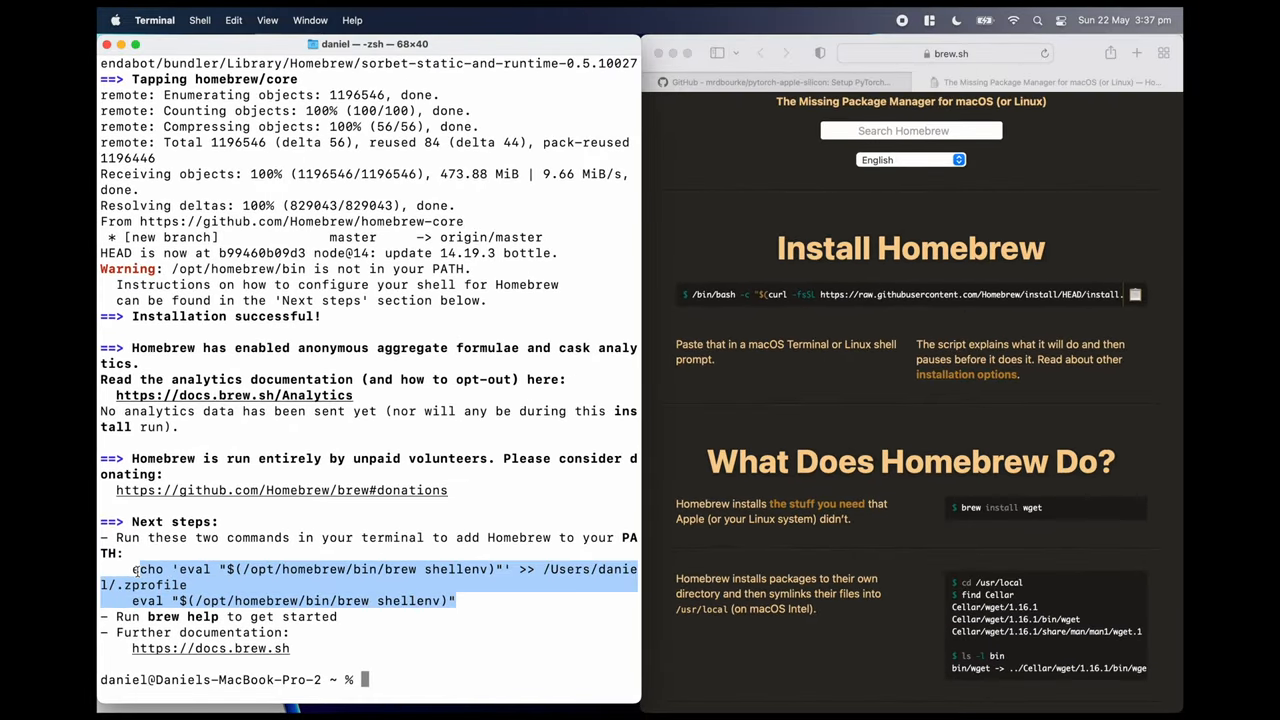
mouse_move(994, 512)
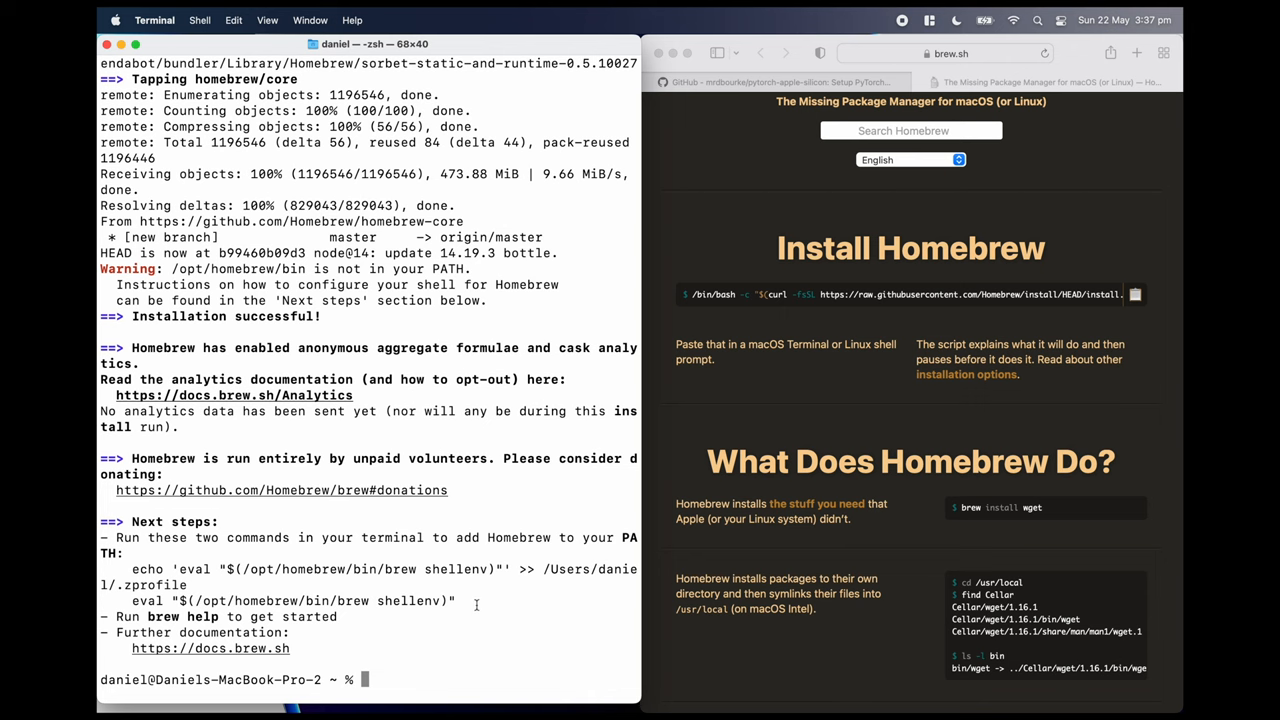
Run the suggested Homebrew PATH setup commands for the zsh profile, then clear the screen
left_click_drag(132, 568, 456, 600)
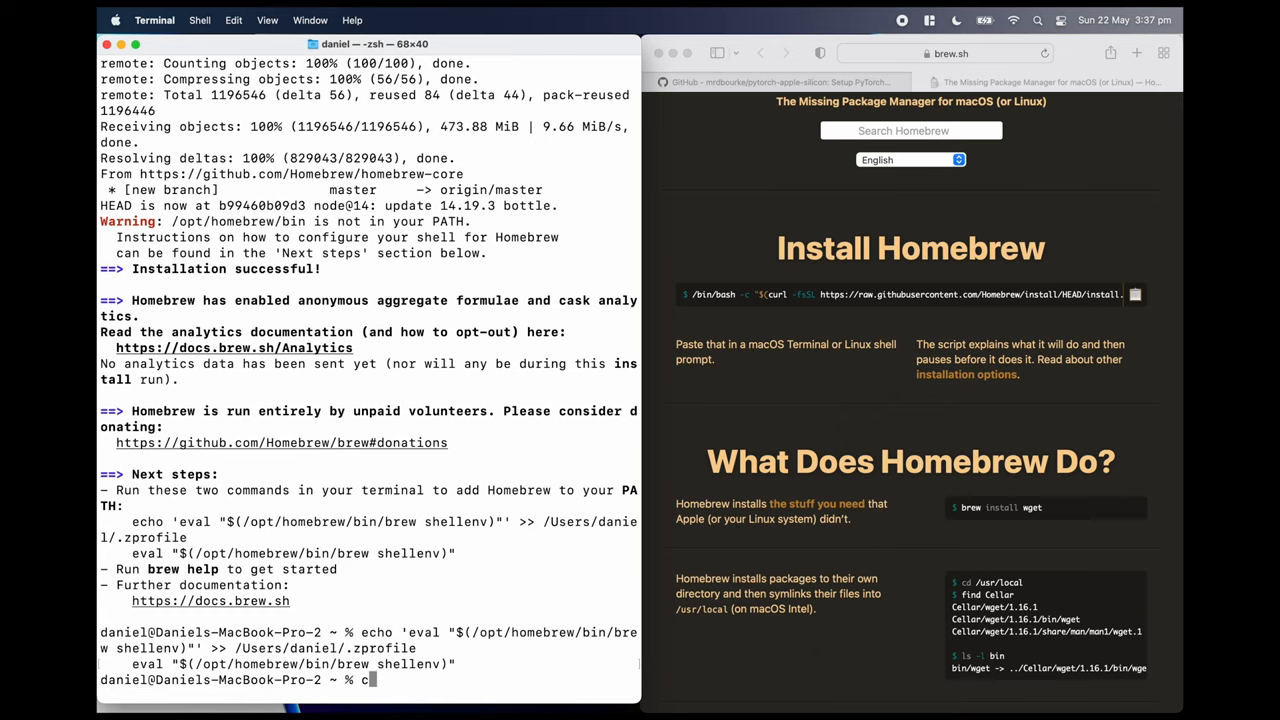
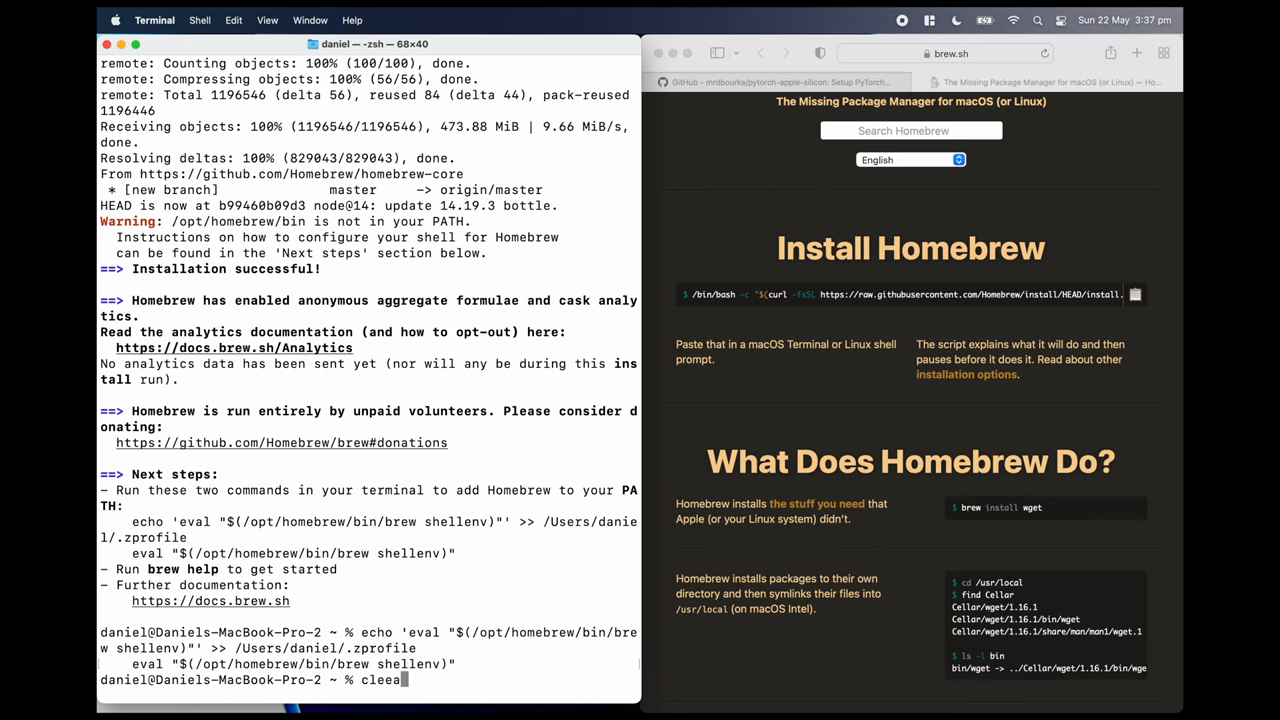
key("Return")
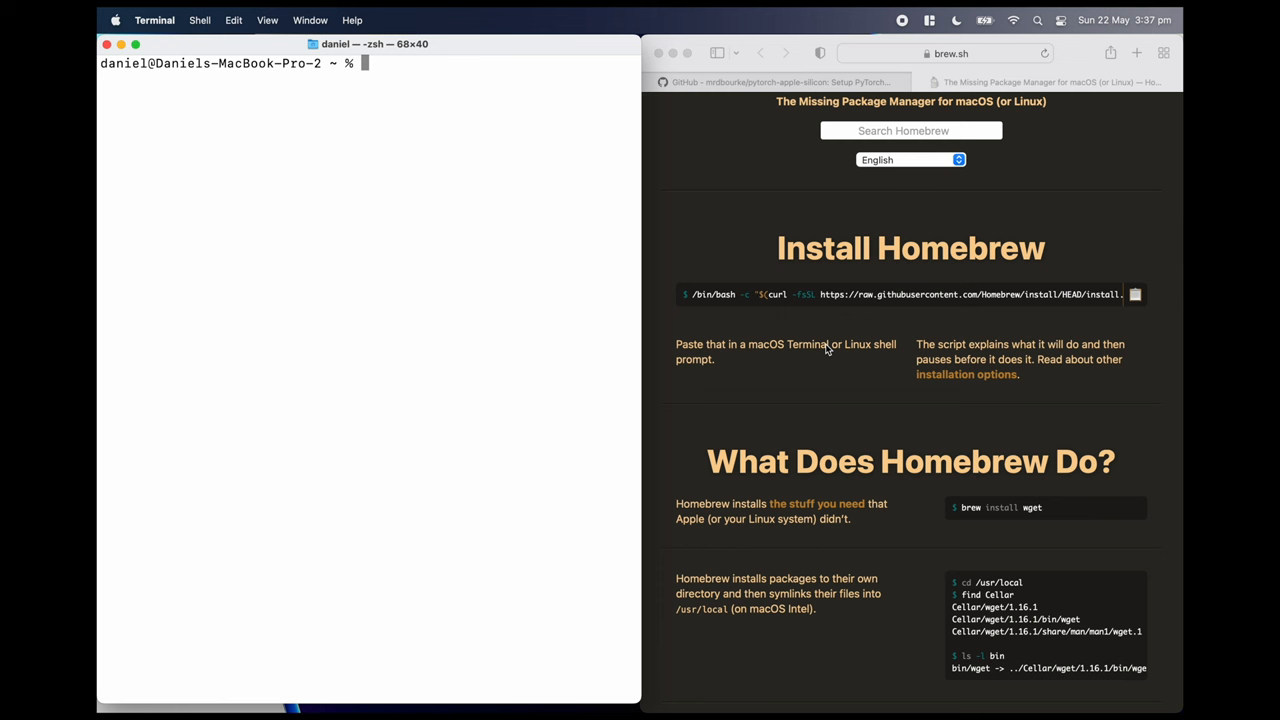
Search Google for miniforge3 from a new Safari tab
left_click(780, 82)
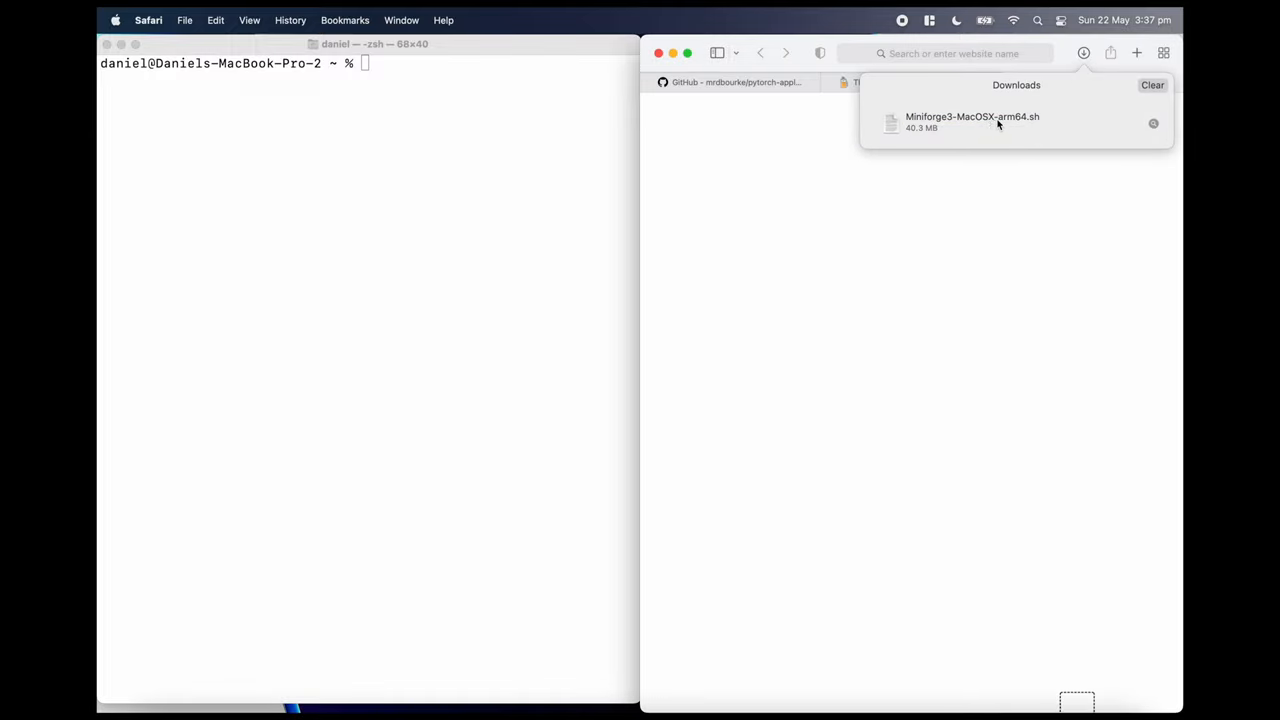
type("m")
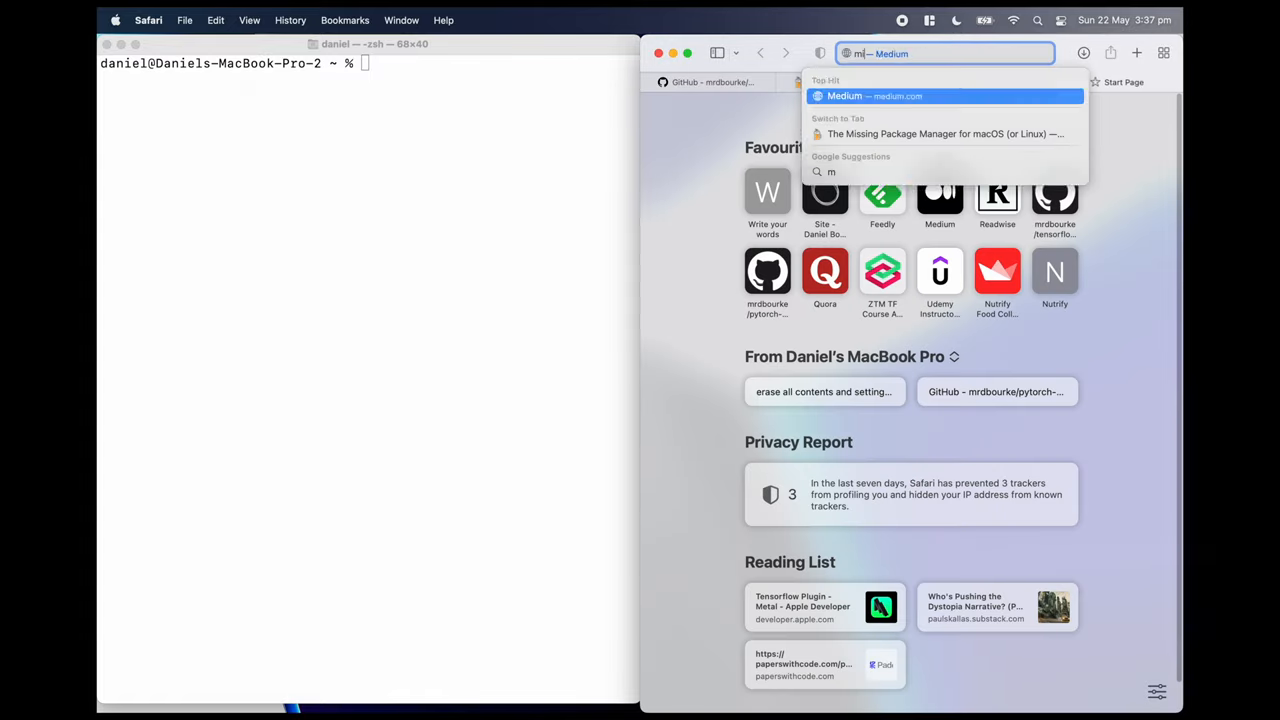
type("iniforge3")
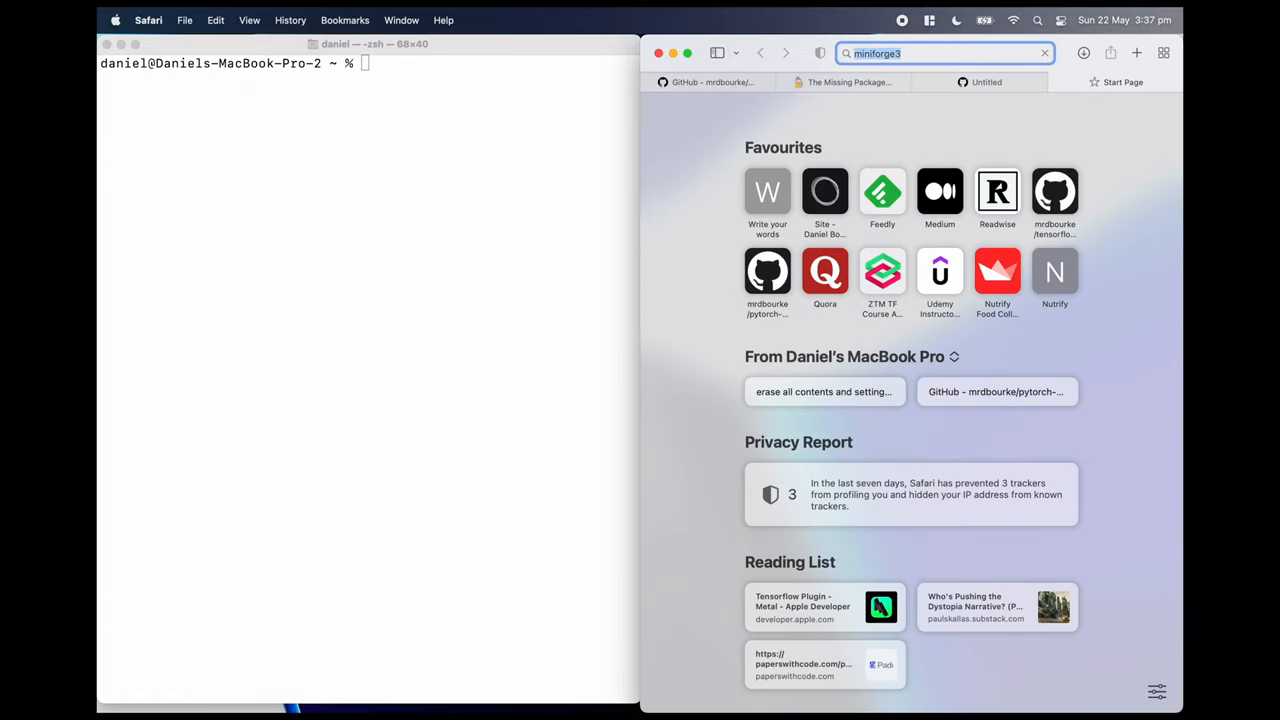
key("Return")
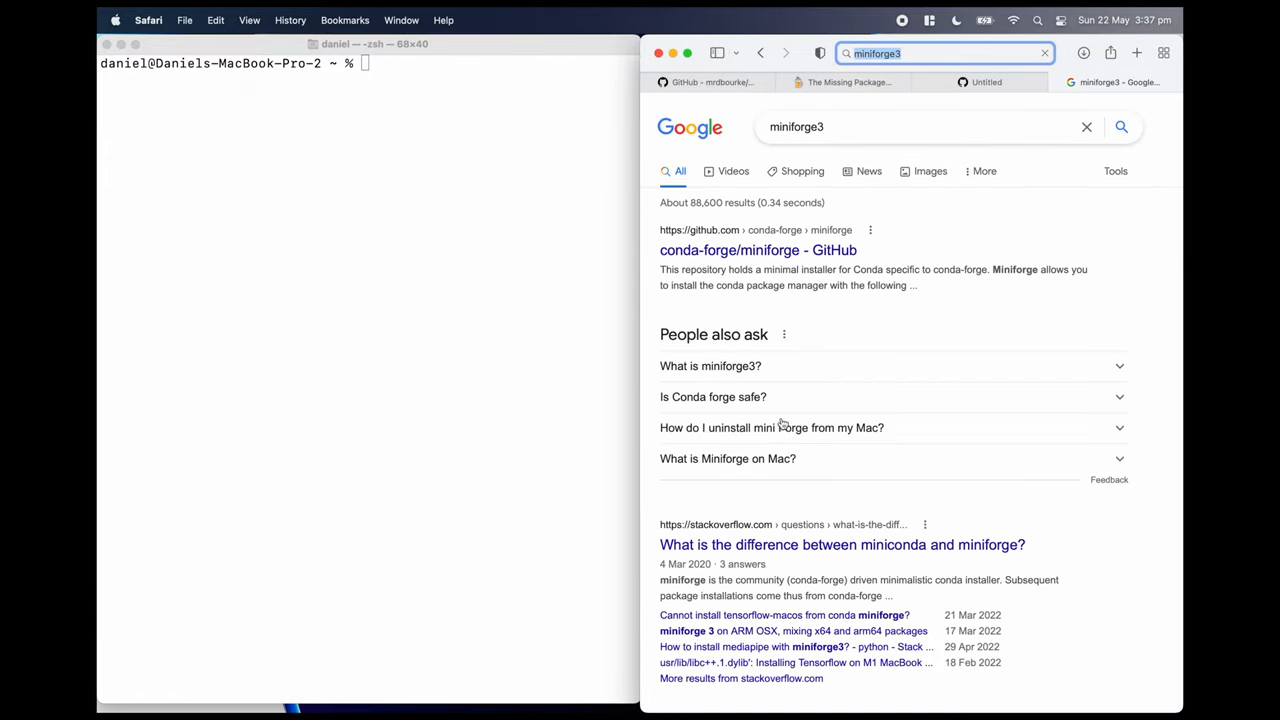
Read the conda-forge/miniforge GitHub README, then return to the PyTorch setup guide's steps
left_click(758, 248)
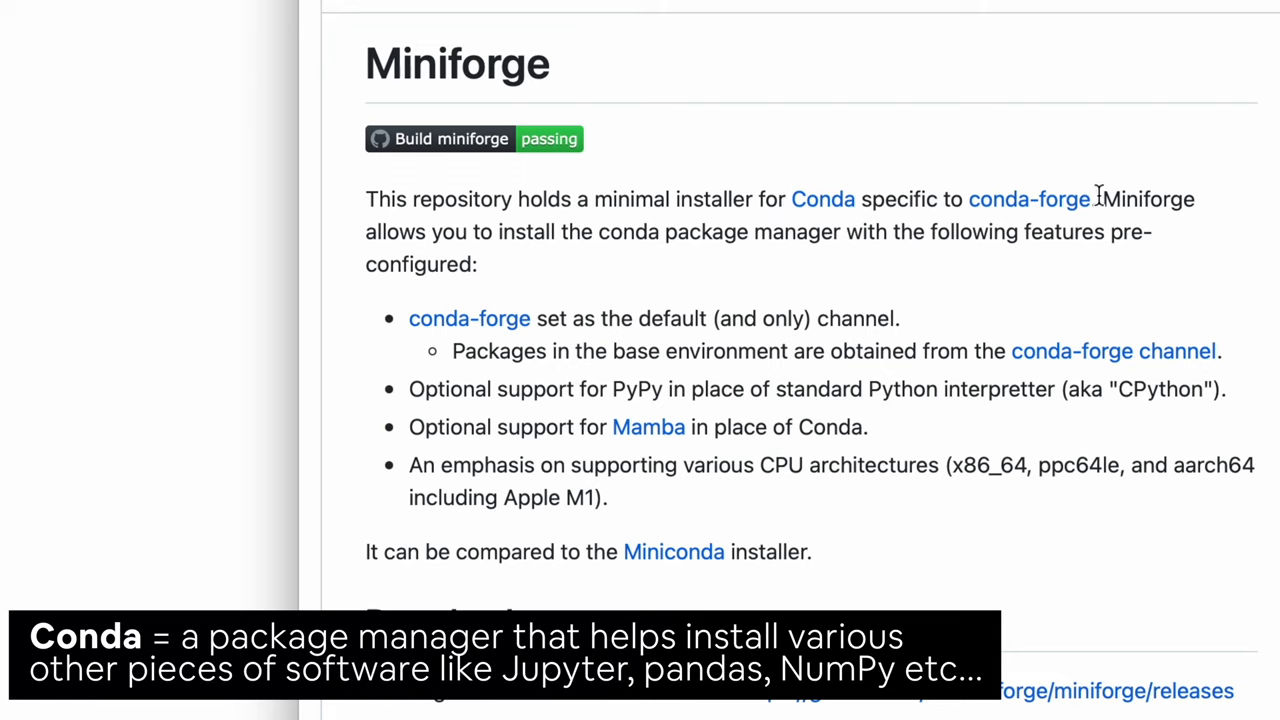
mouse_move(856, 352)
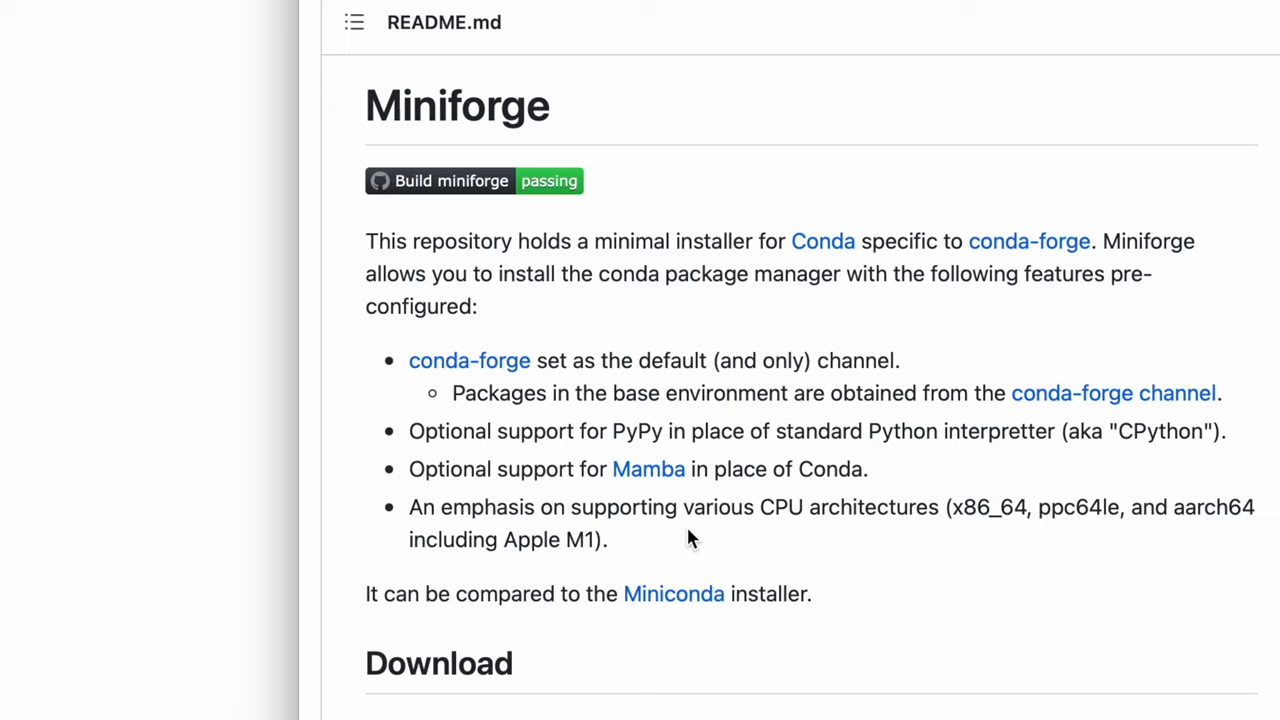
mouse_move(750, 516)
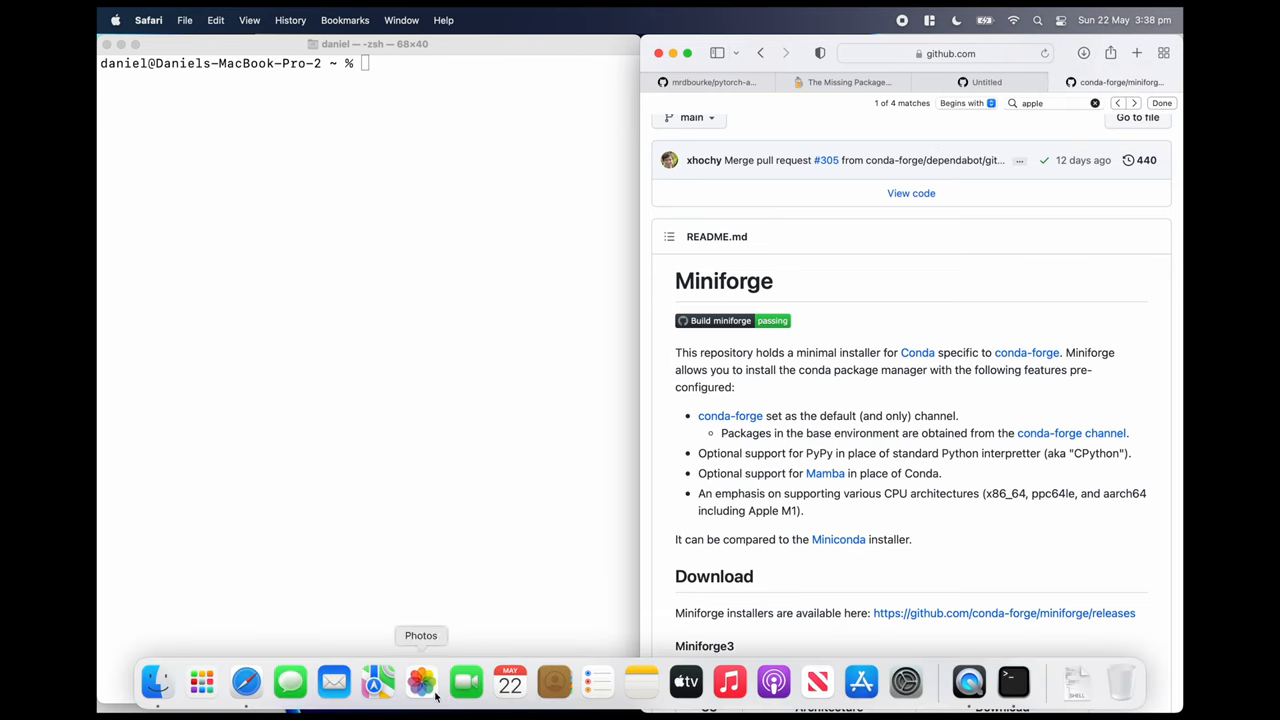
left_click(156, 684)
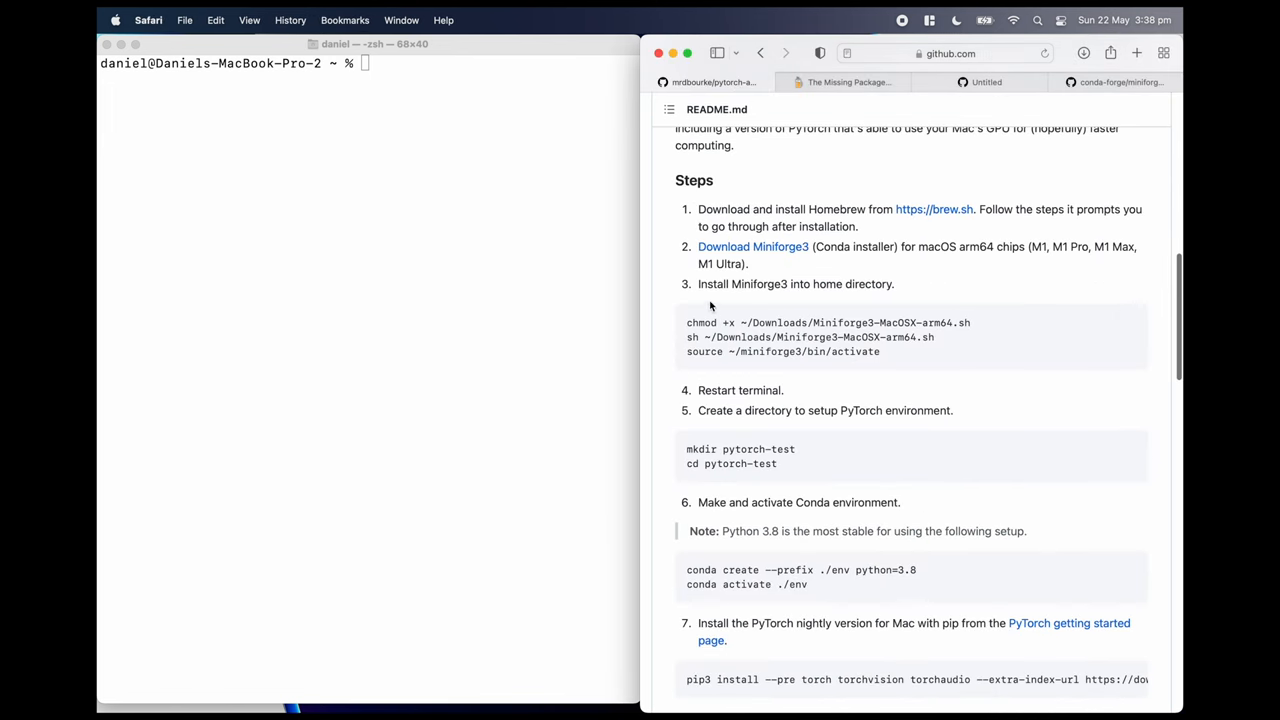
mouse_move(904, 284)
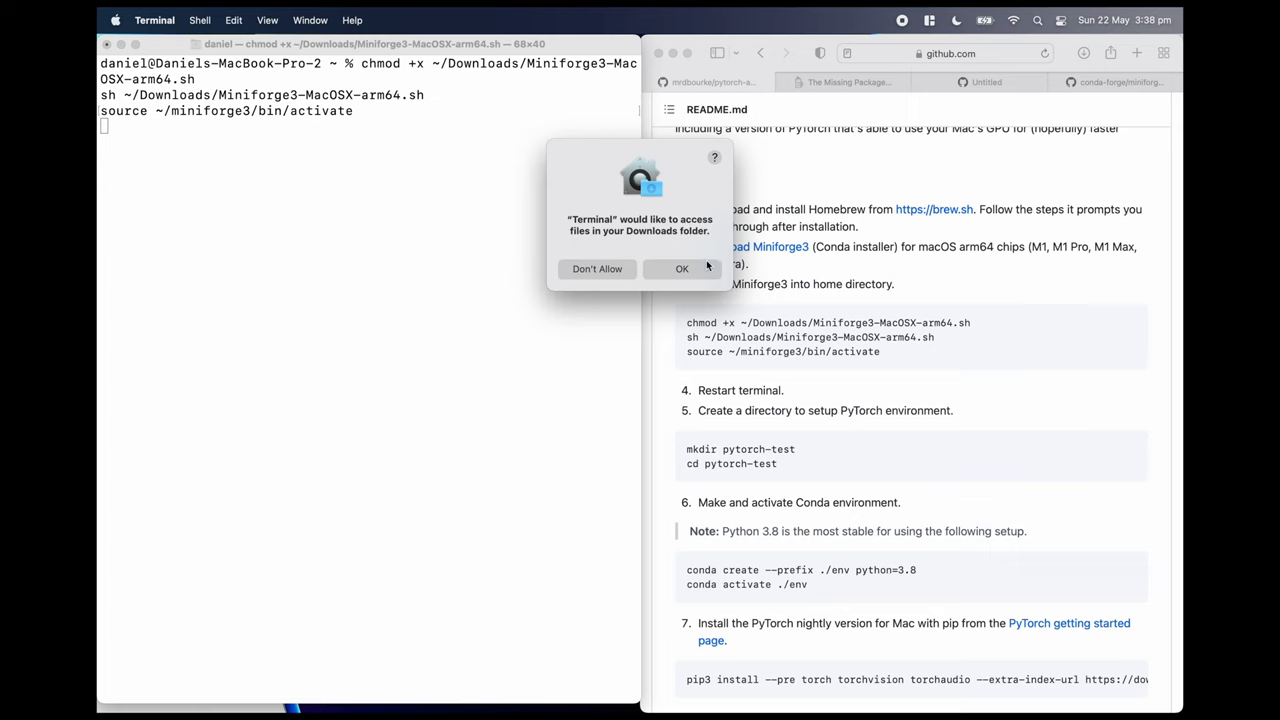
Allow Terminal access to Downloads and answer yes to the Miniforge3 license terms
left_click(682, 268)
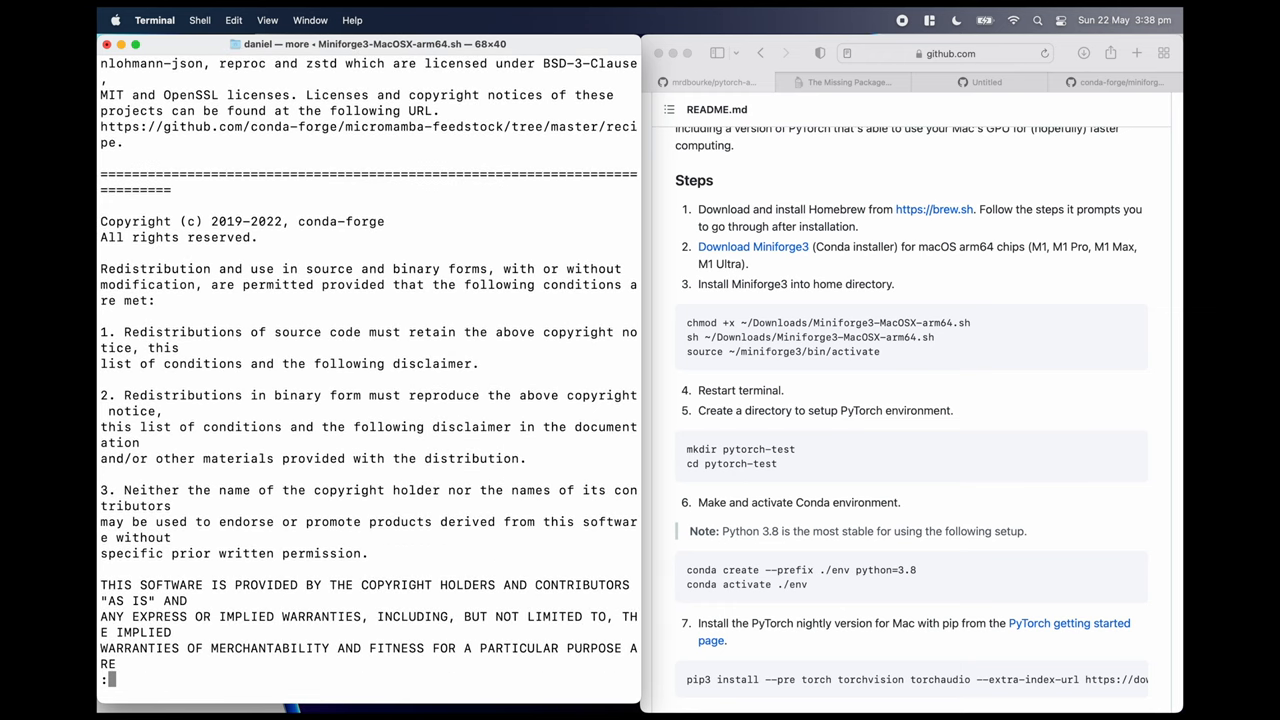
scroll("down", 3)
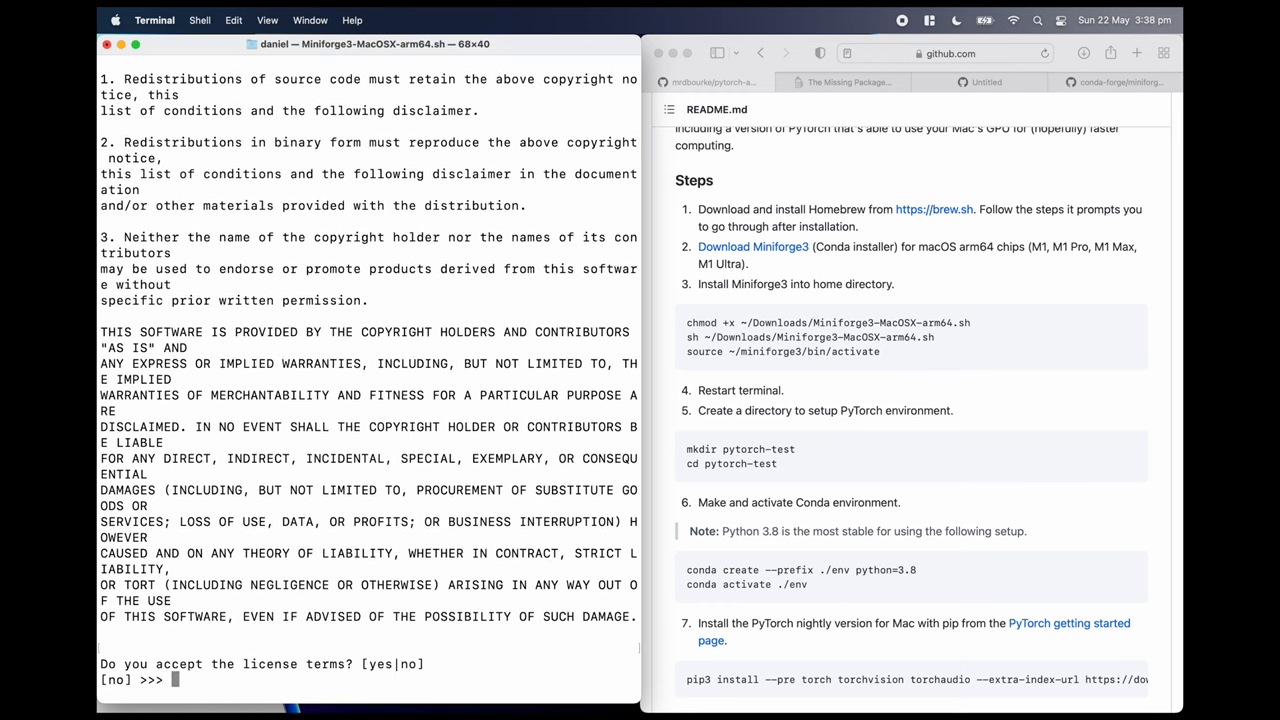
type("yes")
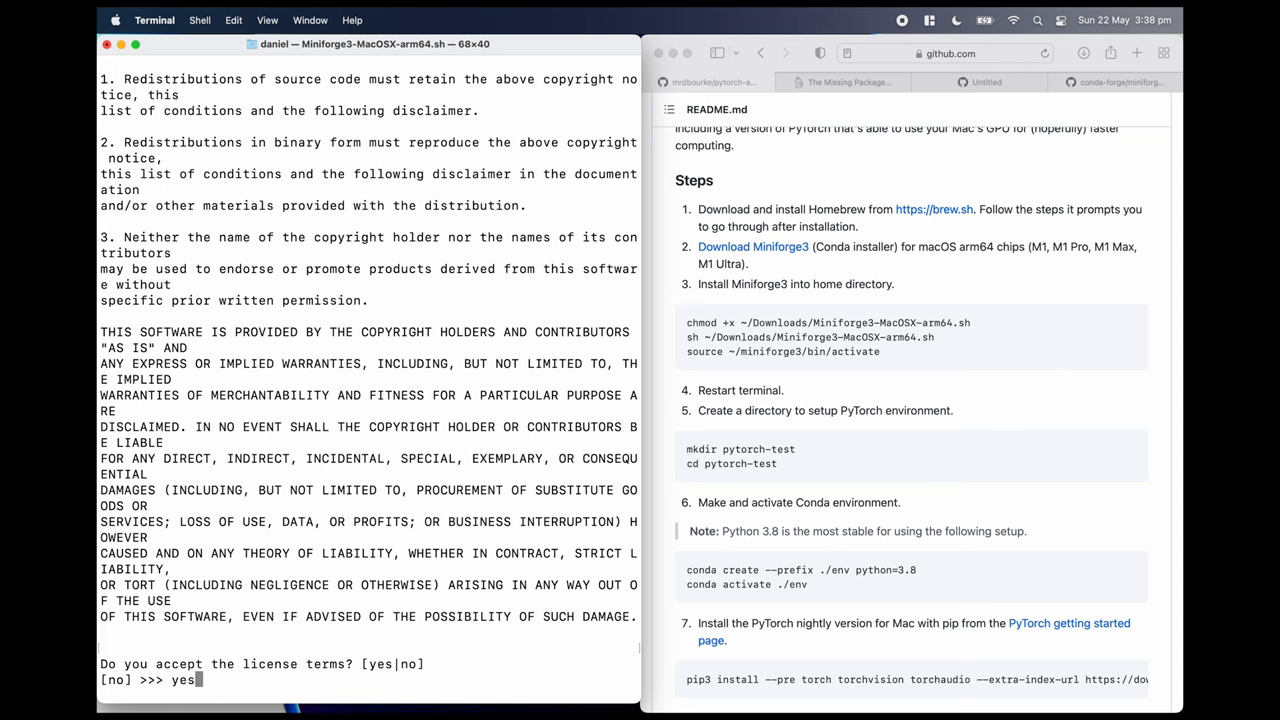
key("Return")
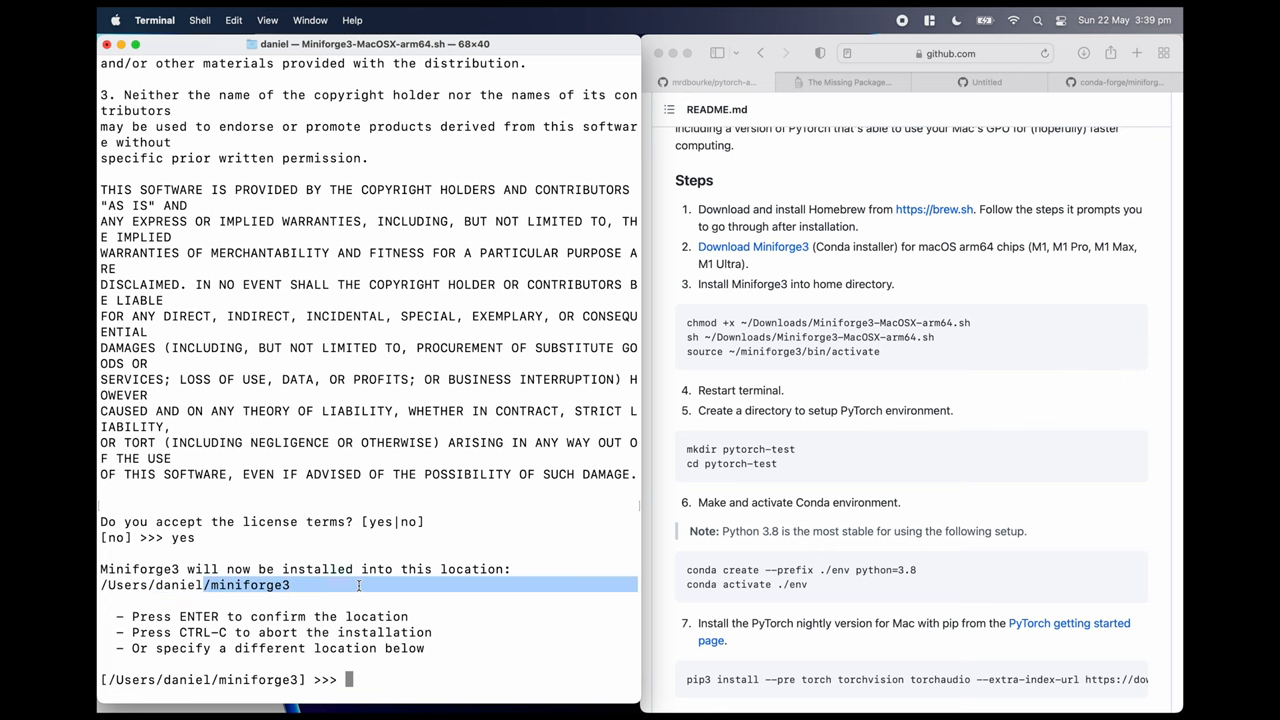
Accept the default miniforge3 install location and answer yes to running conda init
key("Return")
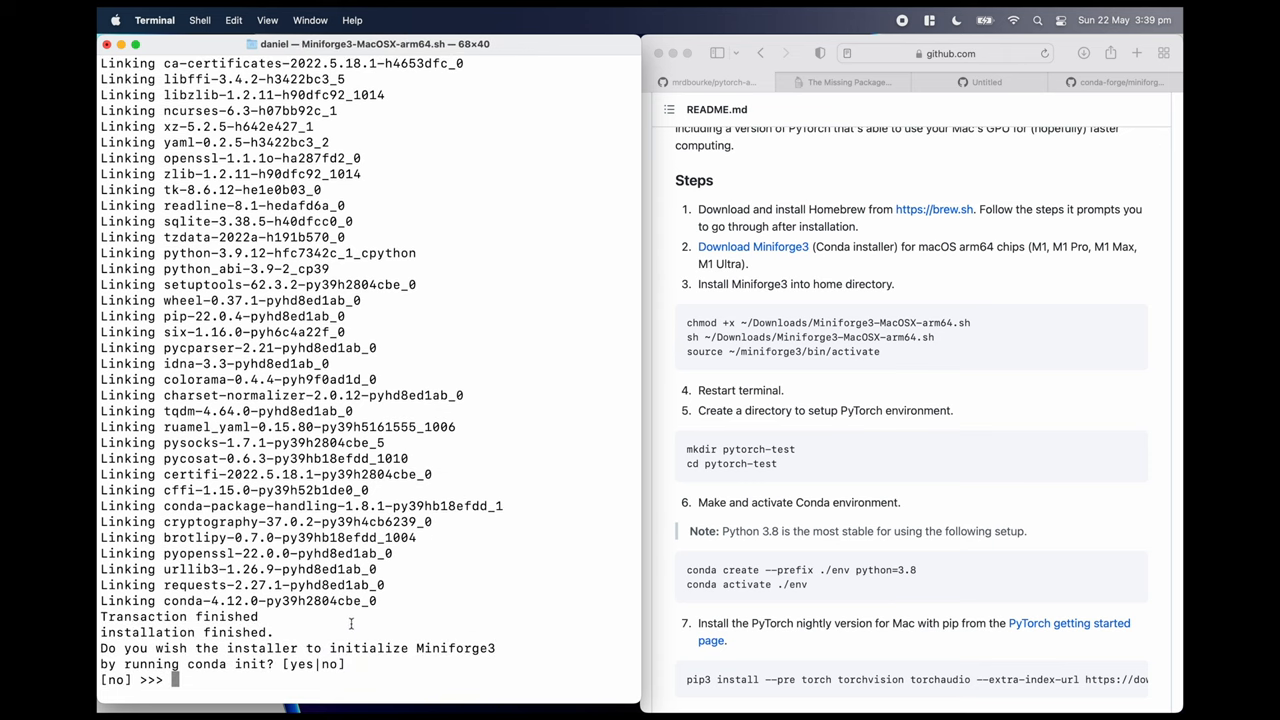
type("yes")
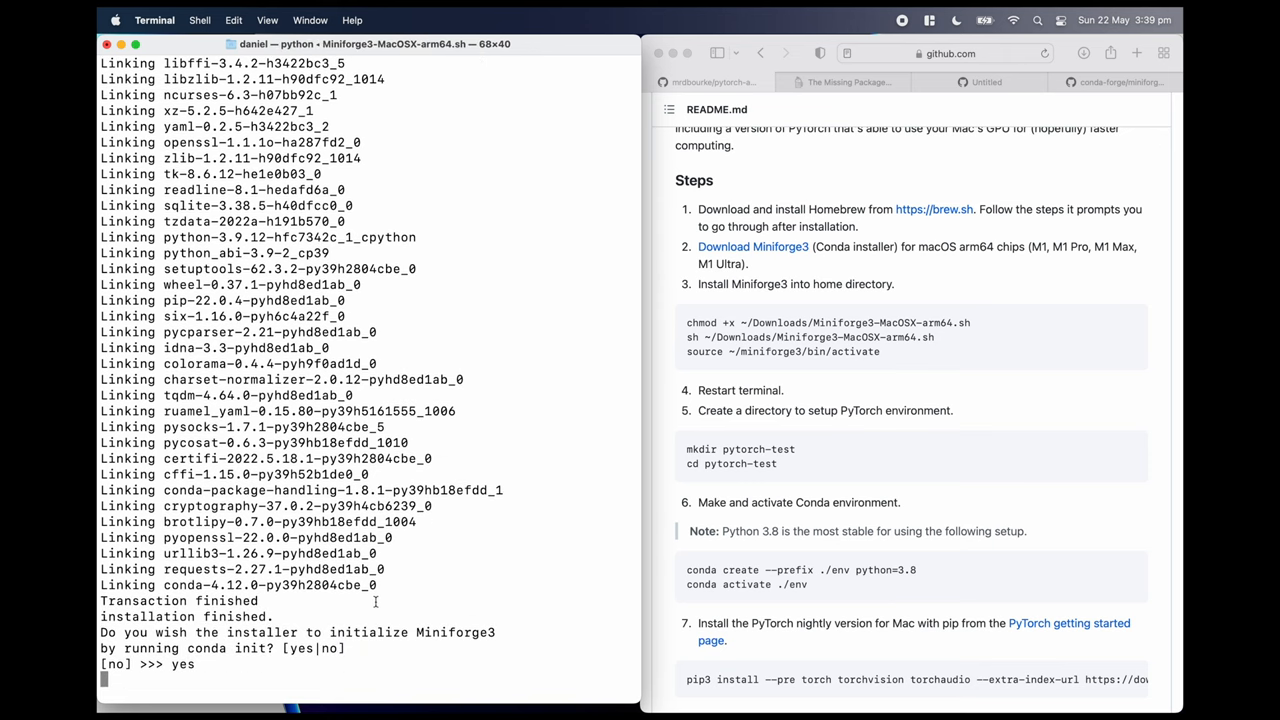
mouse_move(176, 696)
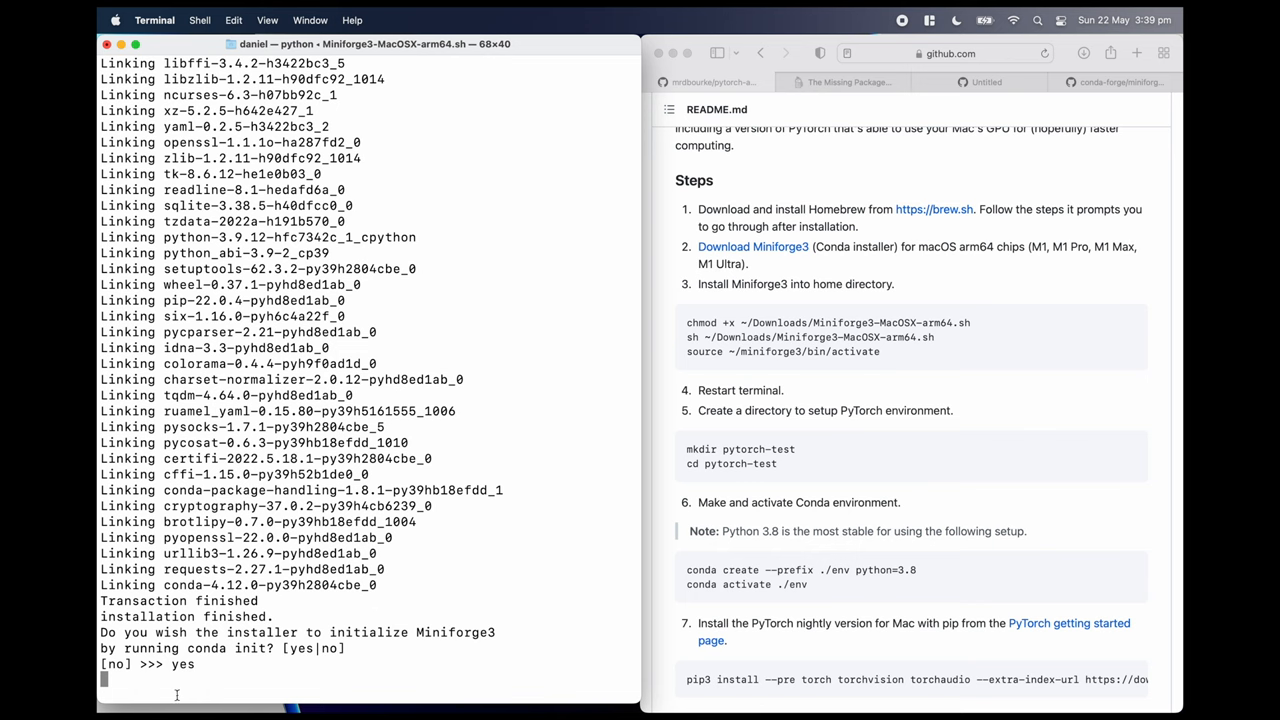
key("Return")
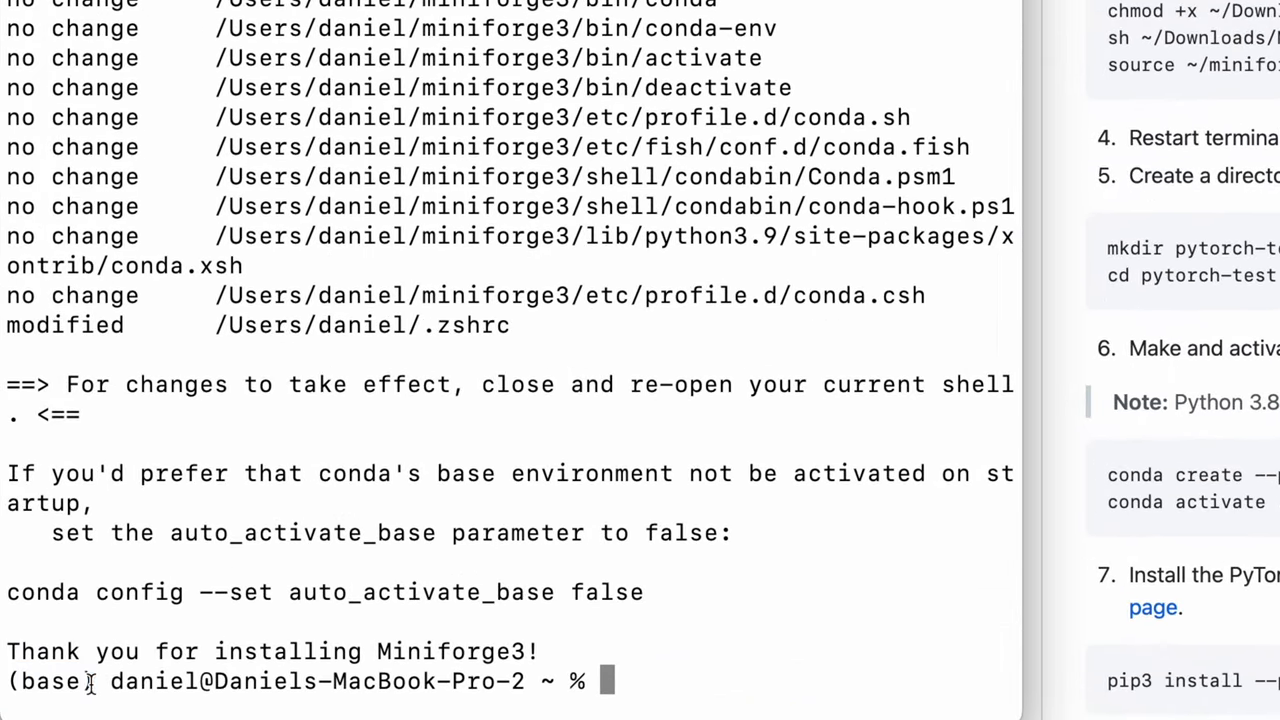
Run conda env list to show only the base environment in miniforge3, then clear the screen
double_click(52, 680)
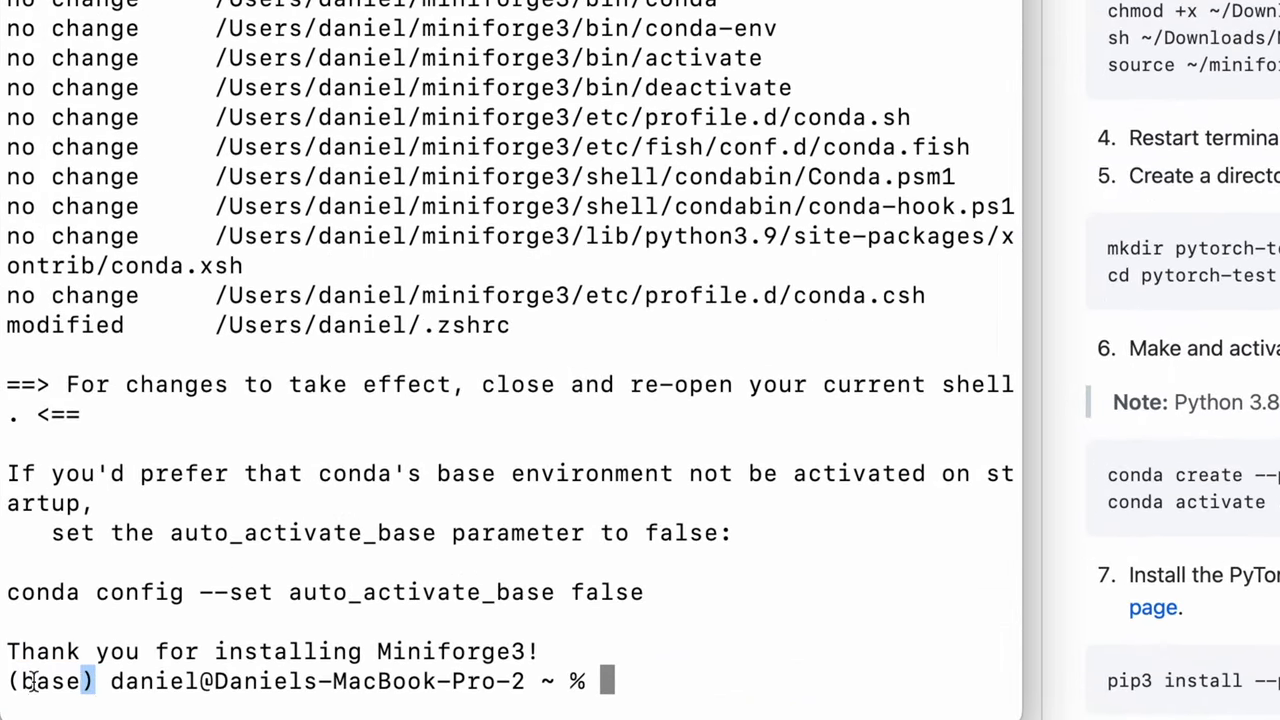
type("c")
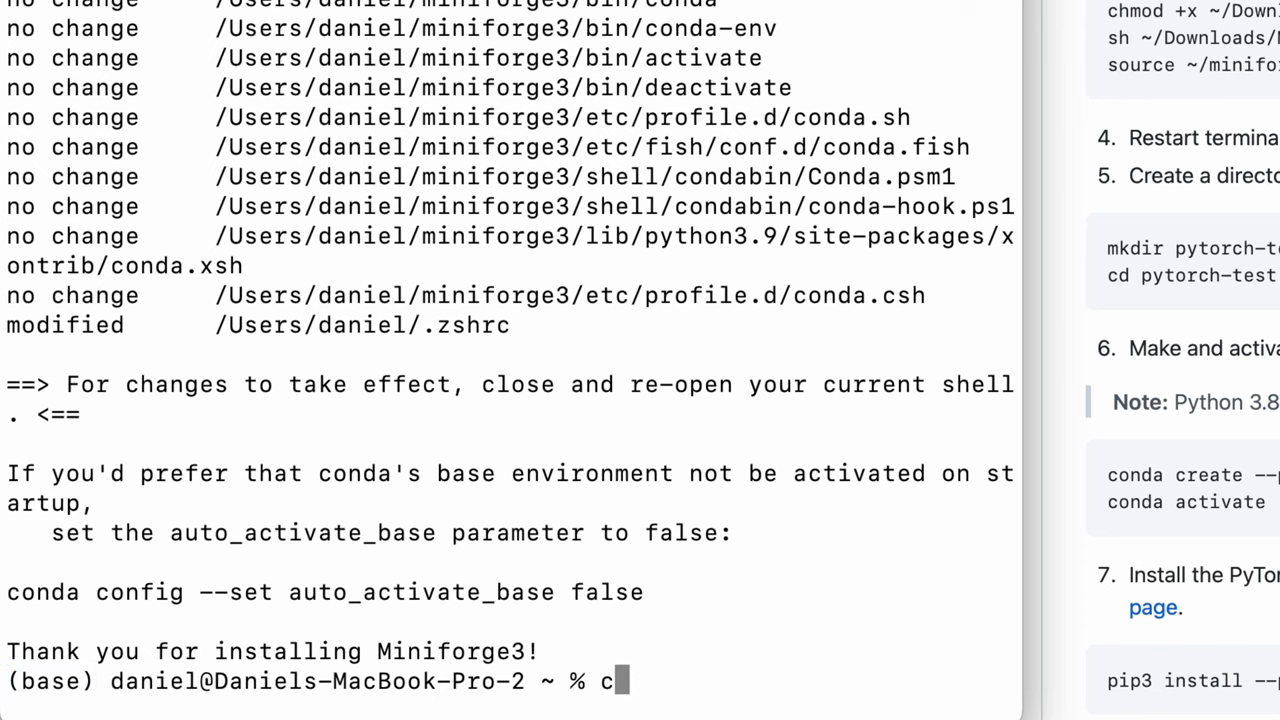
type("onda env lius")
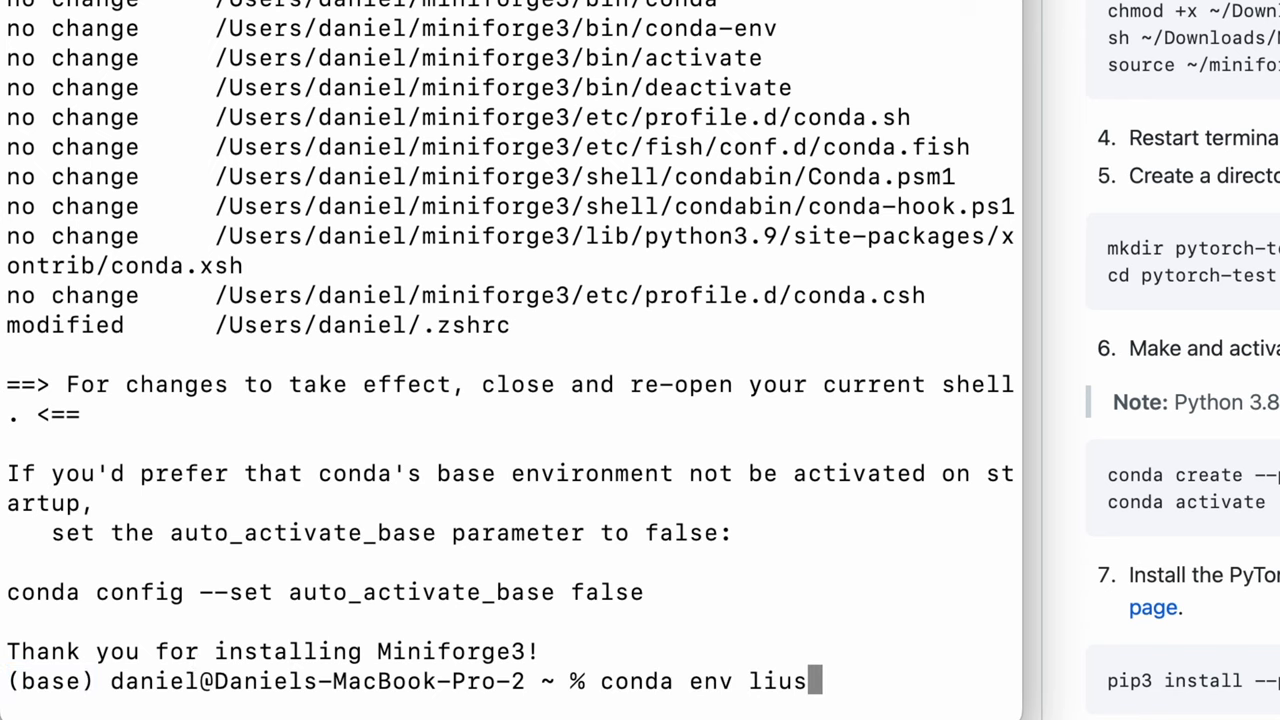
key("Return")
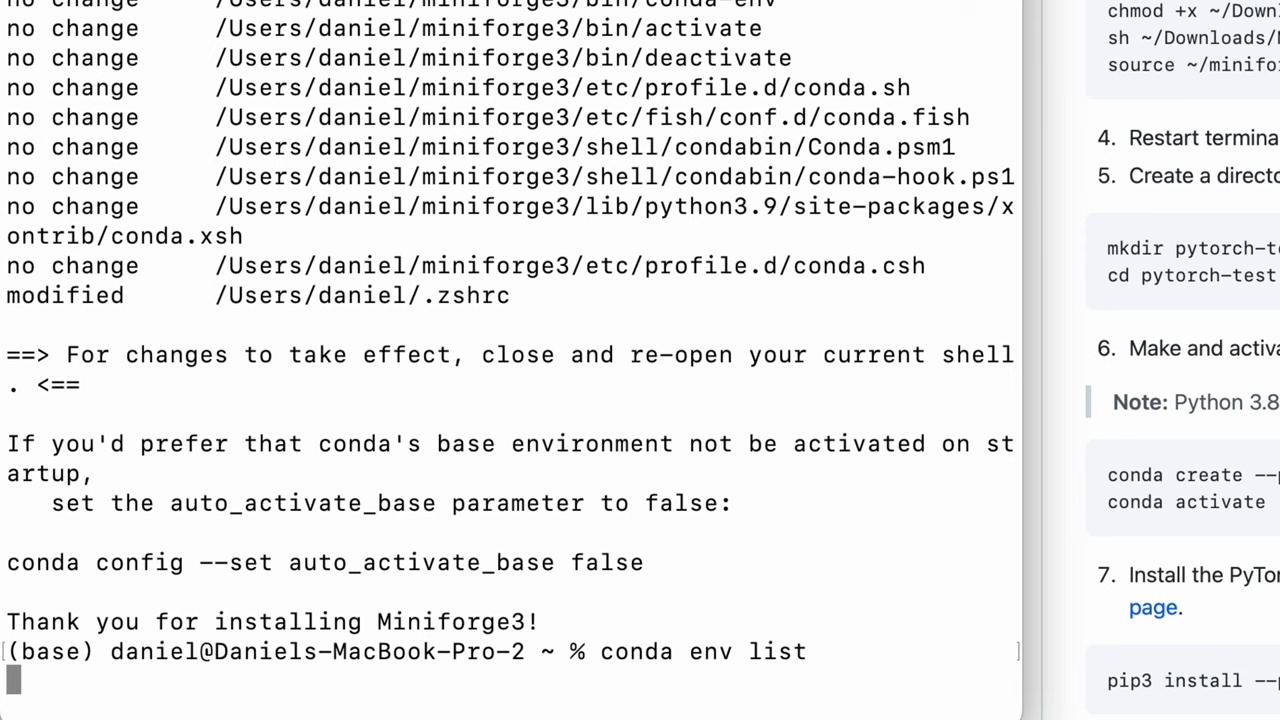
key("Return")
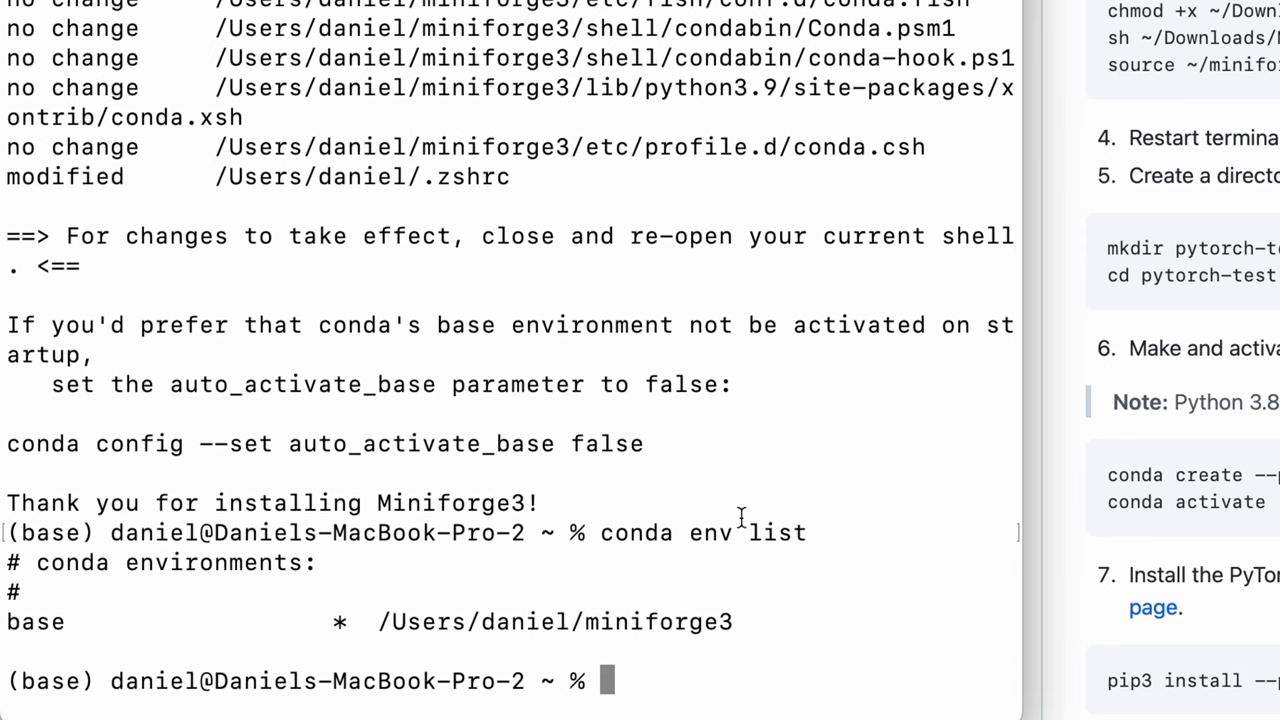
type("c")
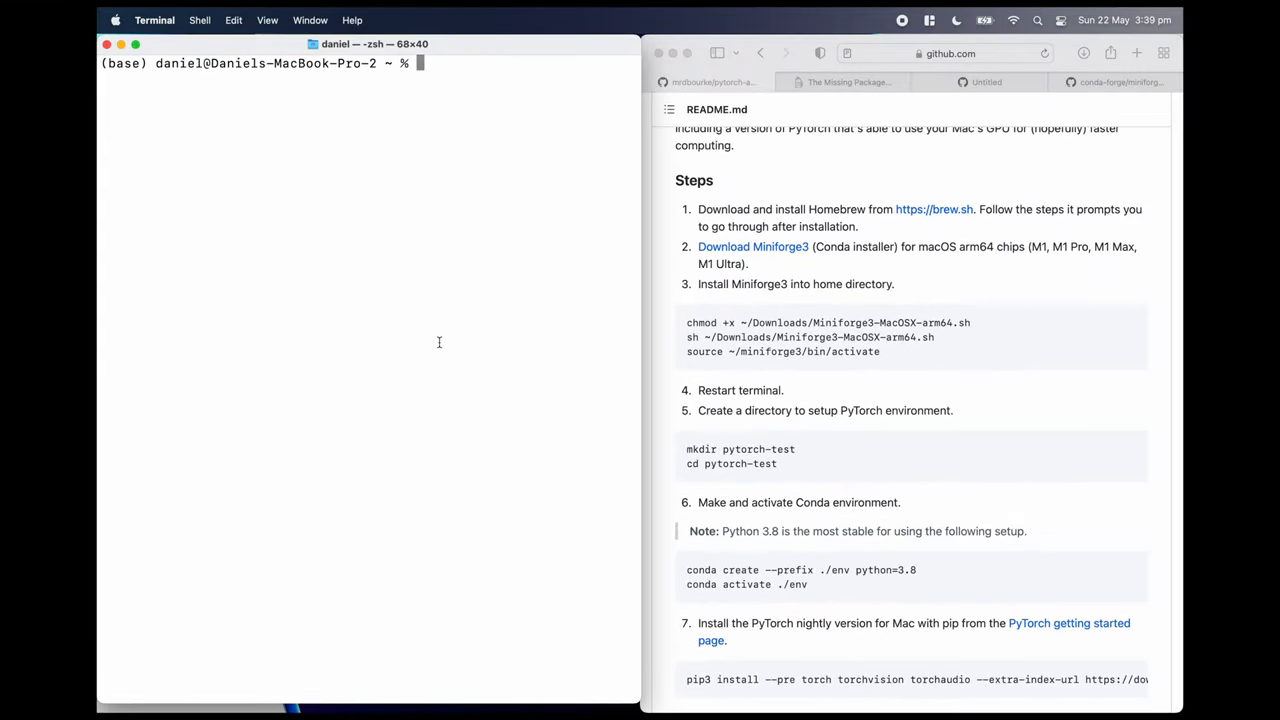
mouse_move(546, 352)
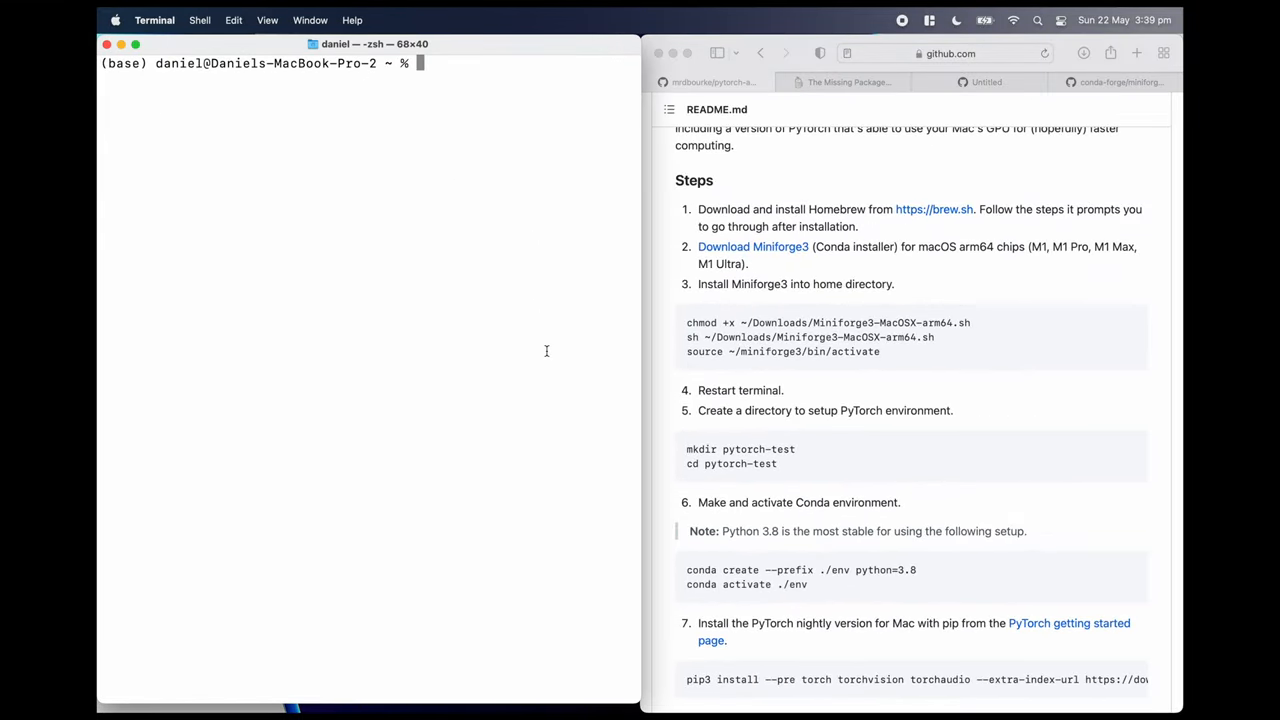
mouse_move(250, 152)
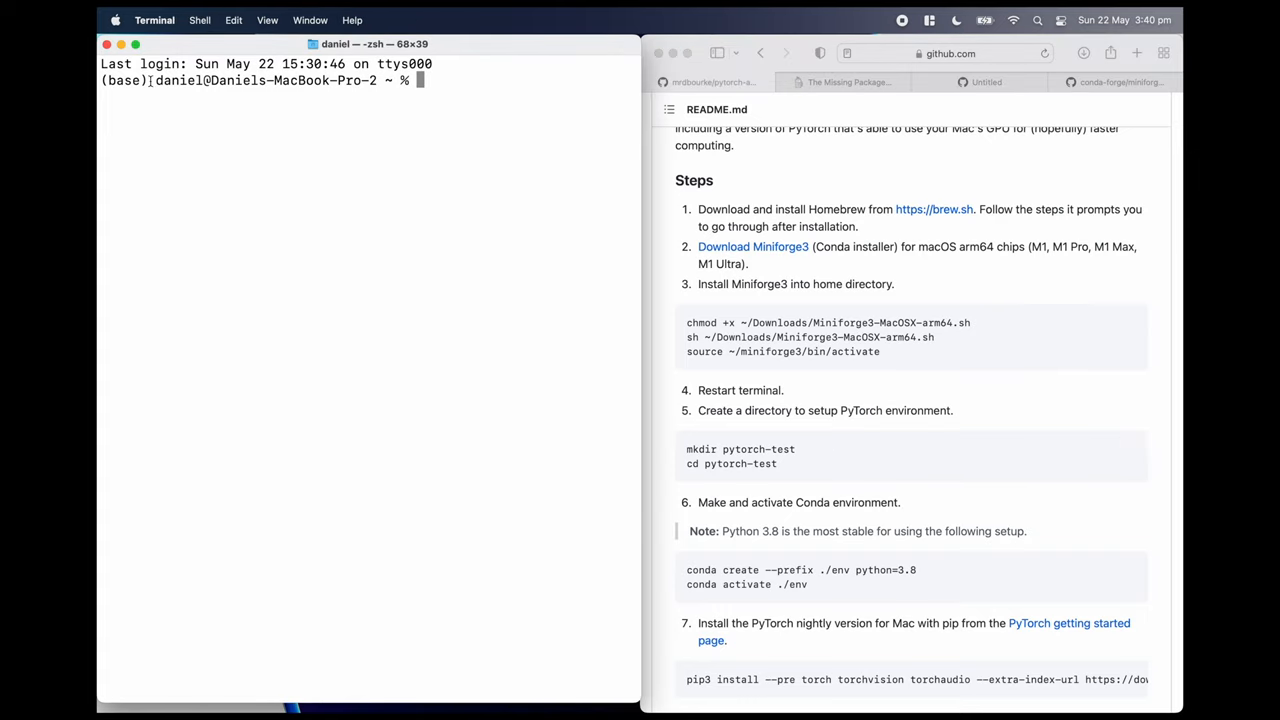
mouse_move(462, 152)
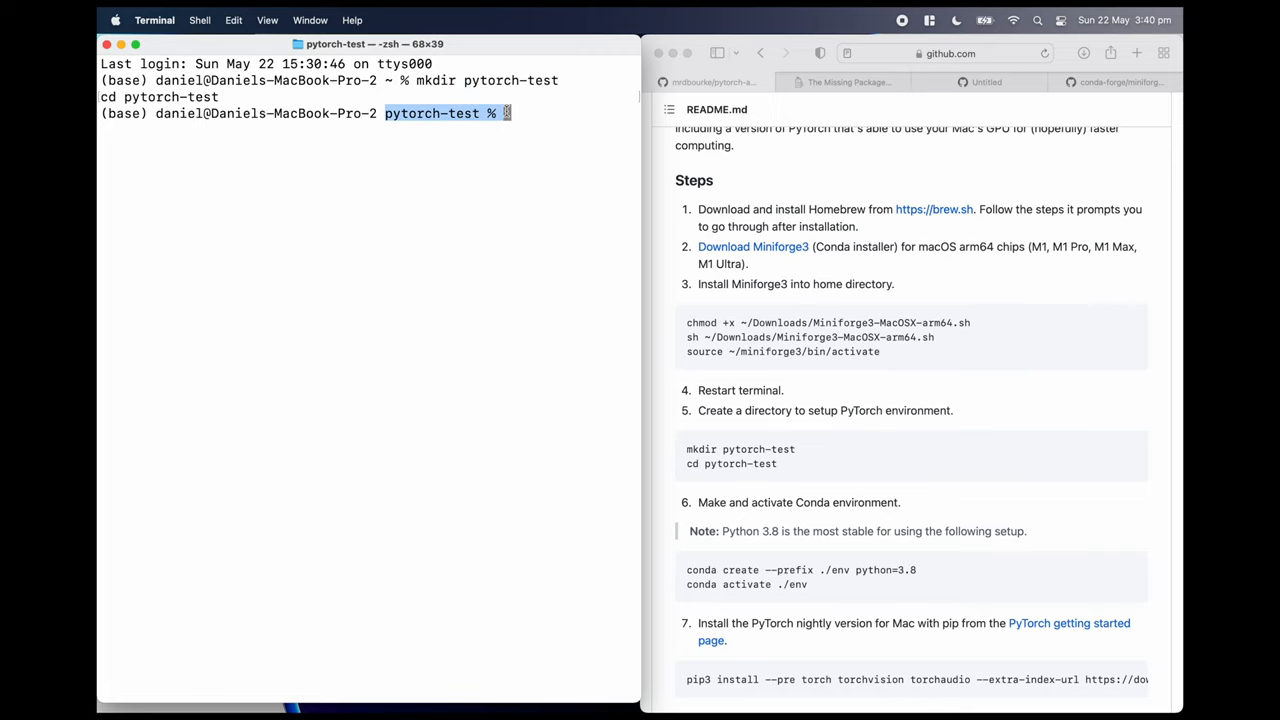
List the contents of the new pytorch-test folder with ls
type("ls")
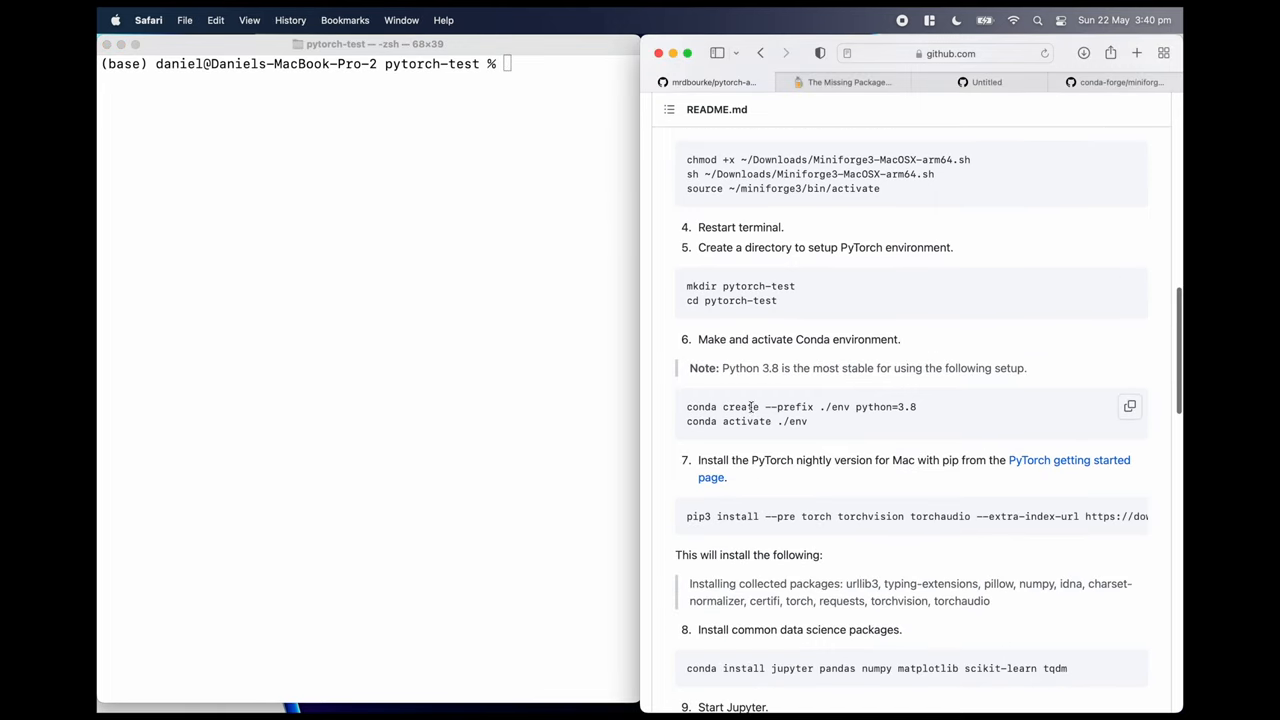
Copy the README's conda create / conda activate block for the Python 3.8 environment
scroll("down", 3)
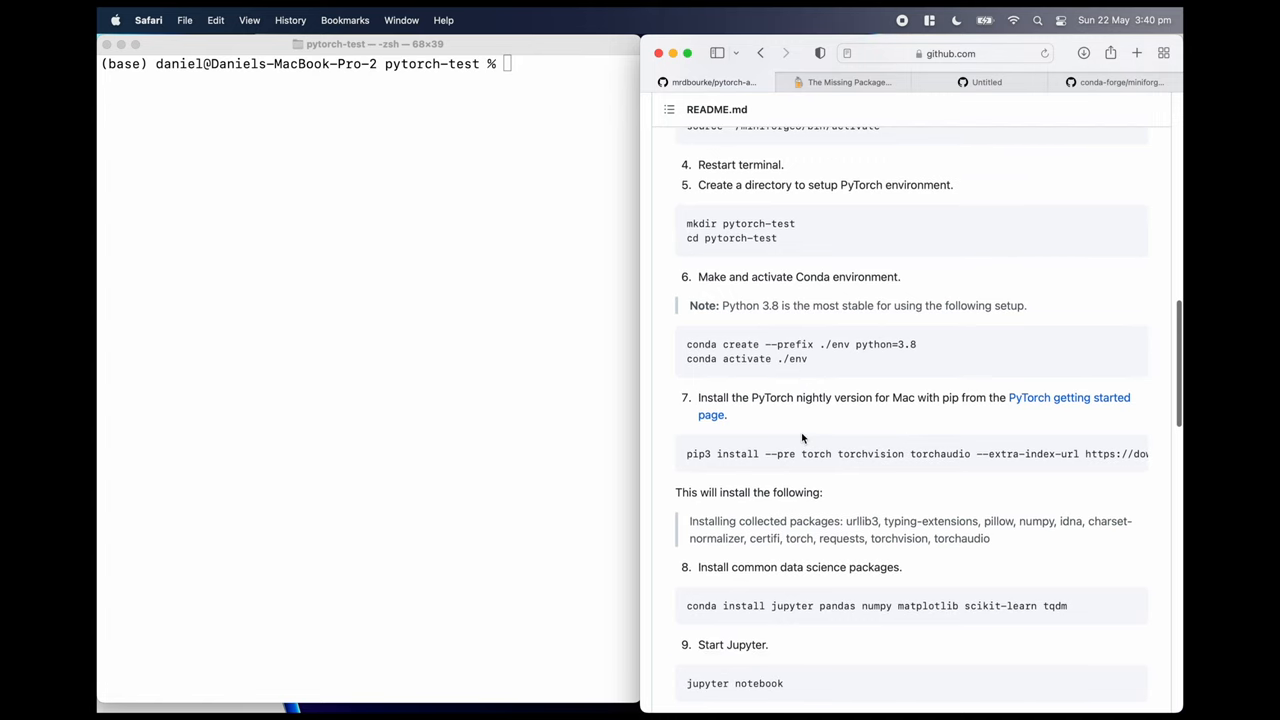
mouse_move(788, 302)
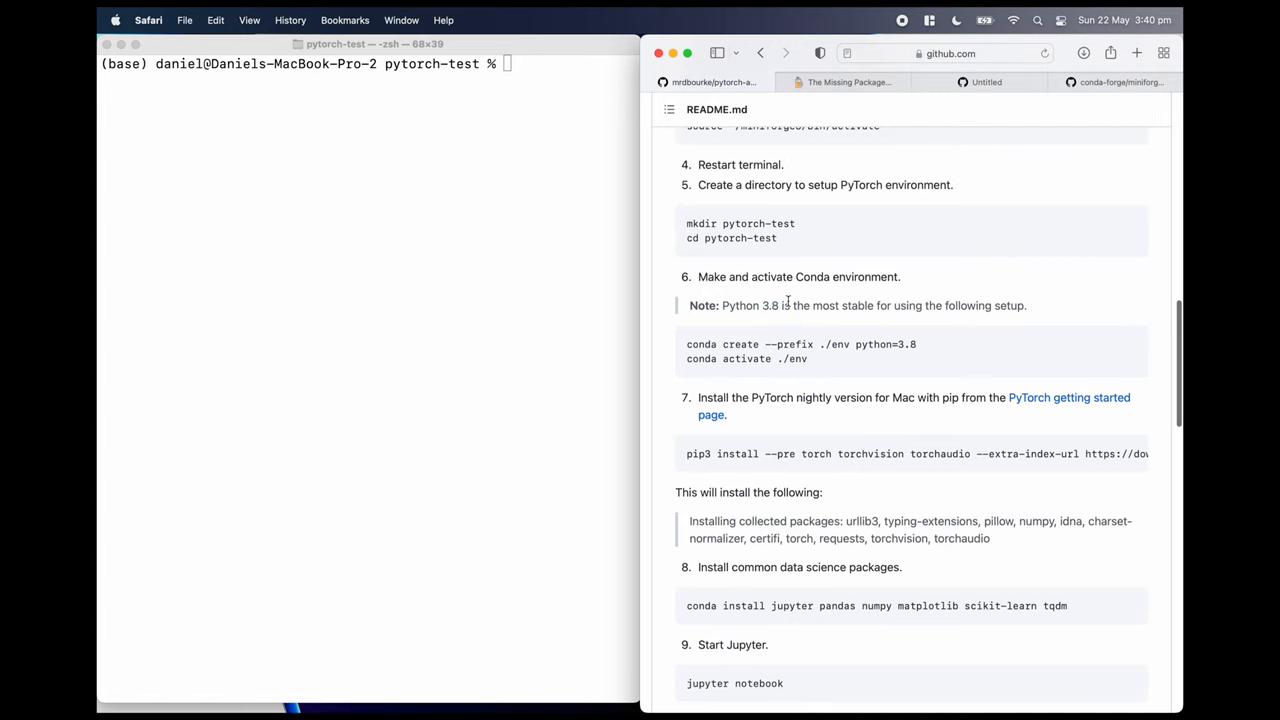
mouse_move(932, 352)
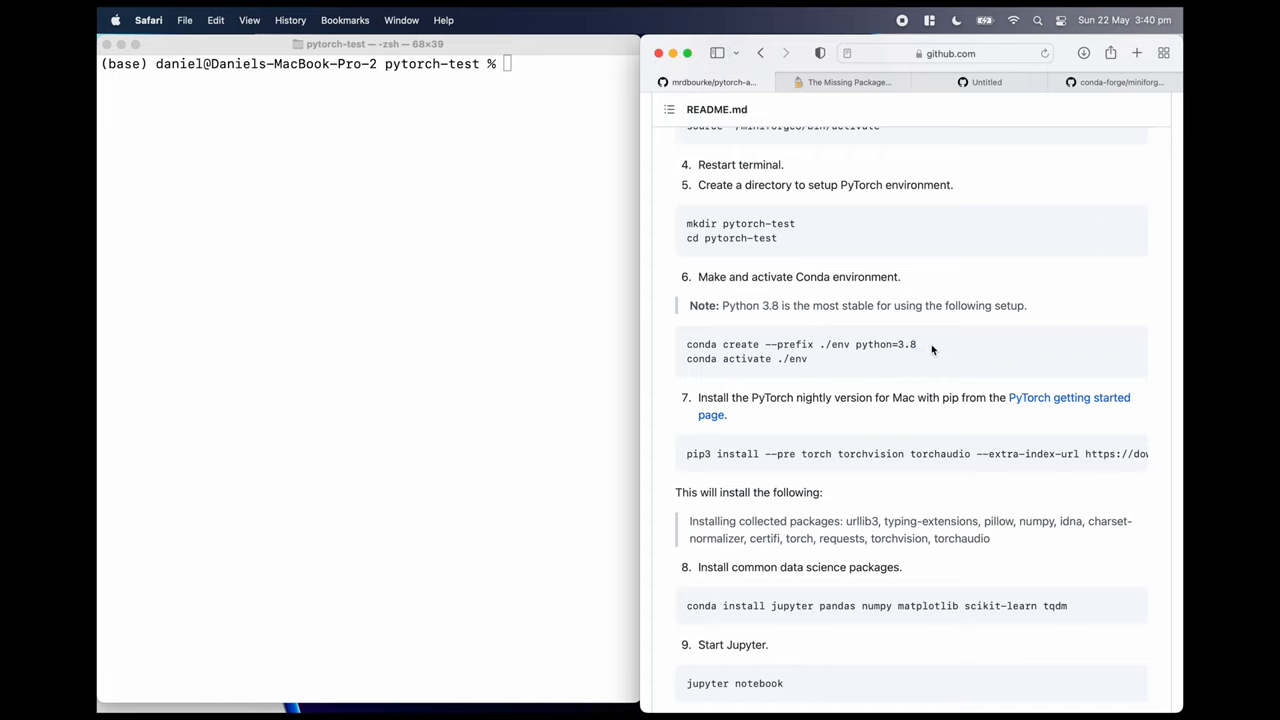
mouse_move(1116, 354)
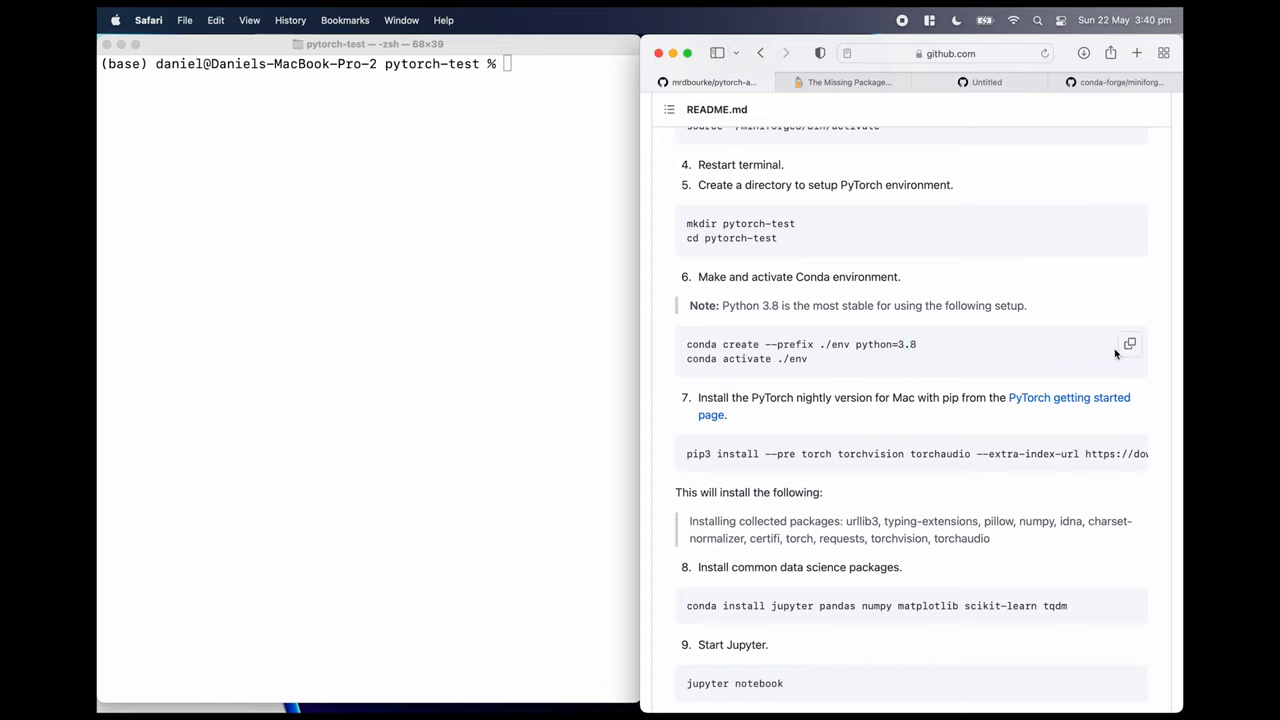
left_click(1128, 344)
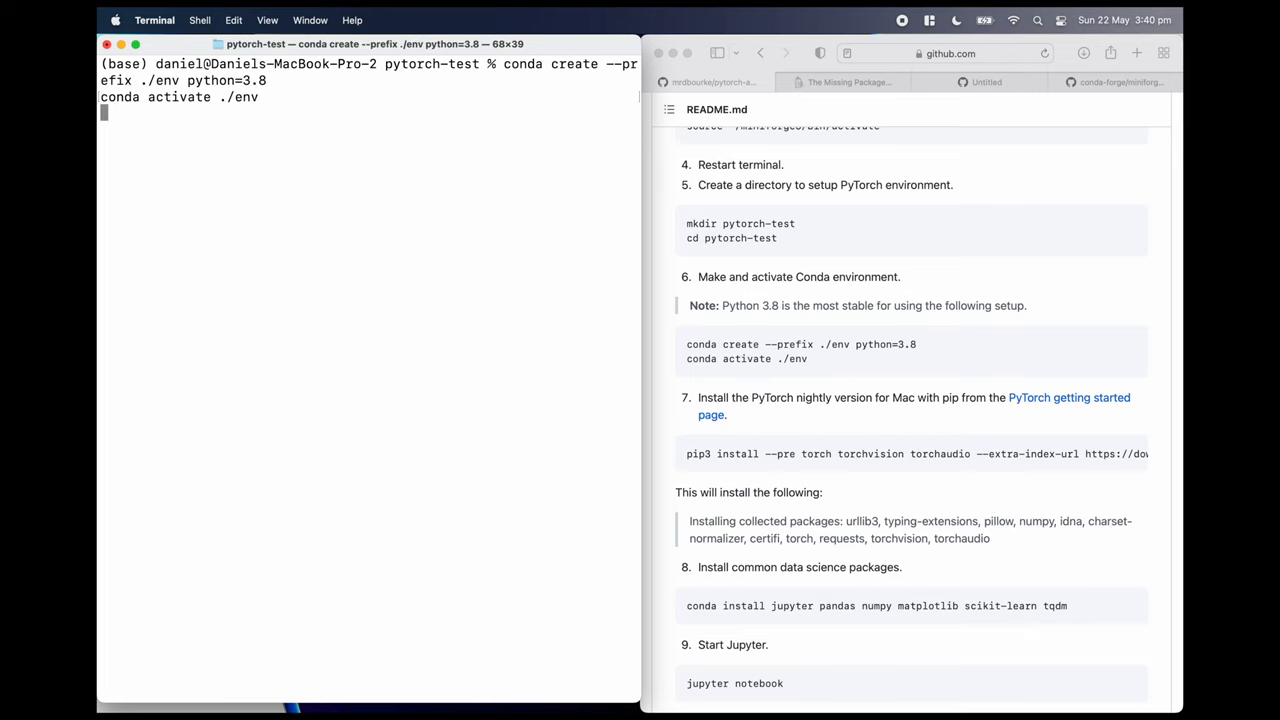
Run the pasted conda create and activate commands, confirm with y, and highlight the new env folder in the listing
key("Return")
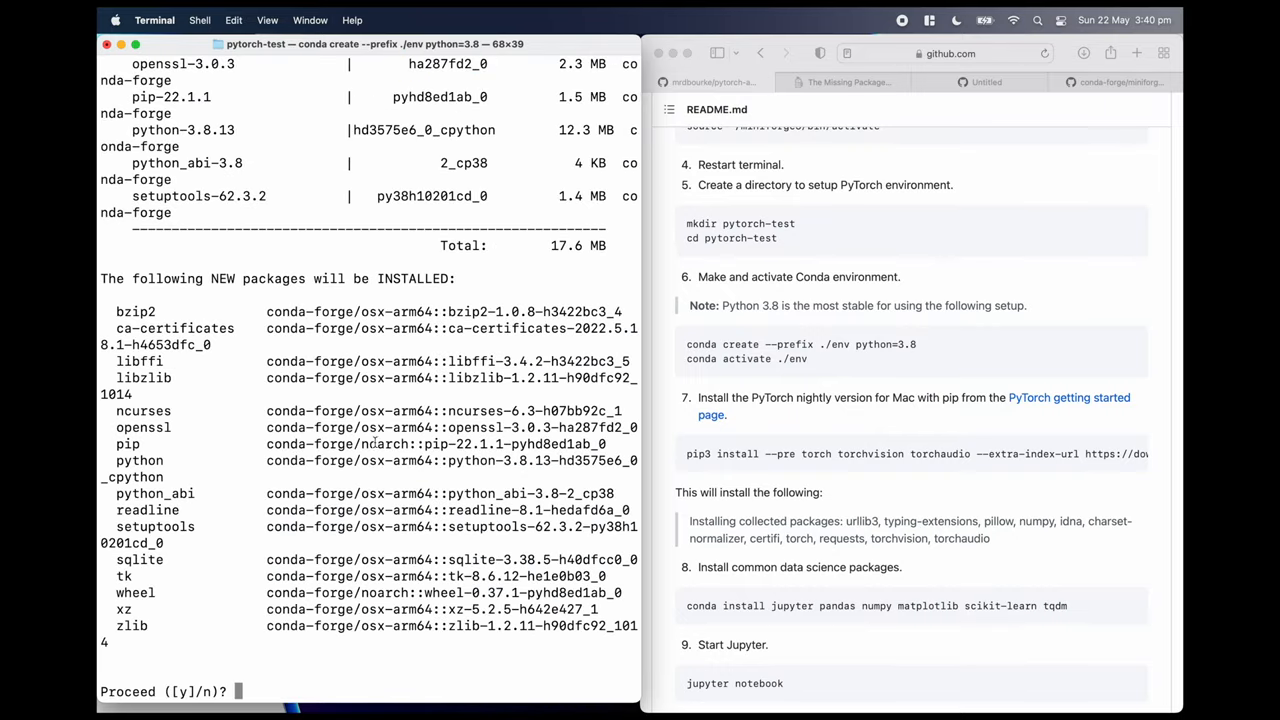
type("y")
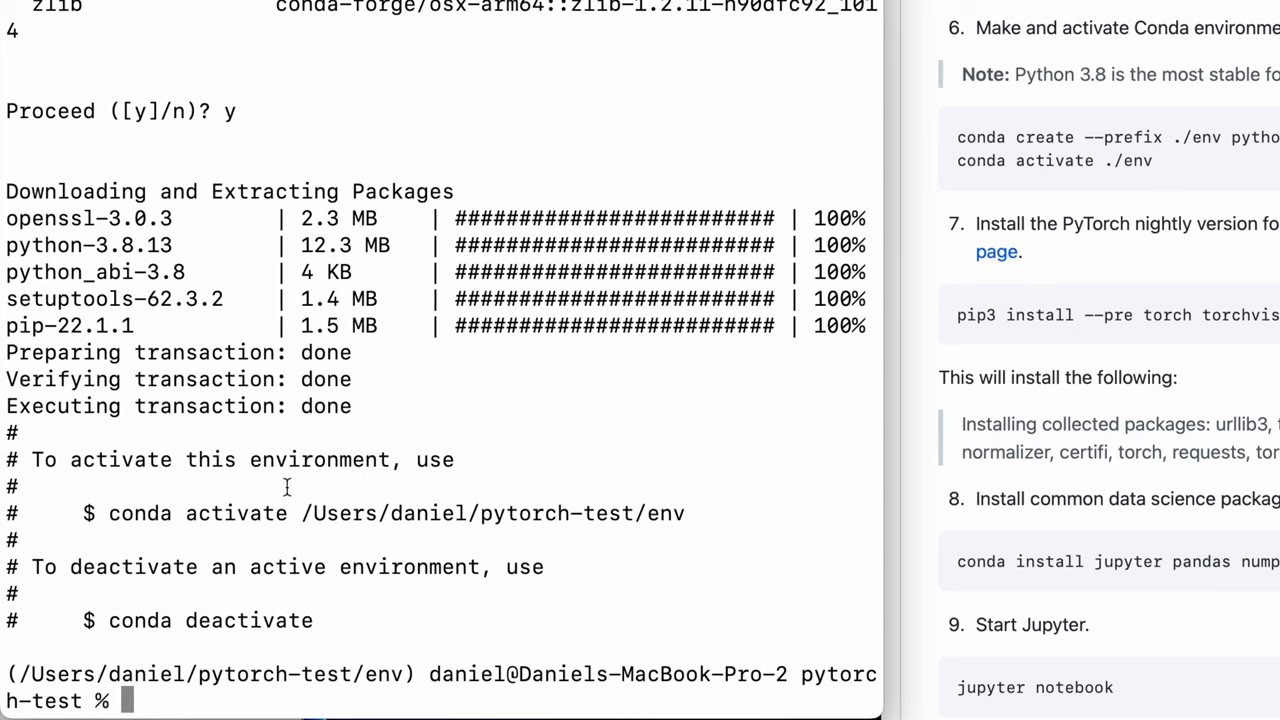
mouse_move(696, 516)
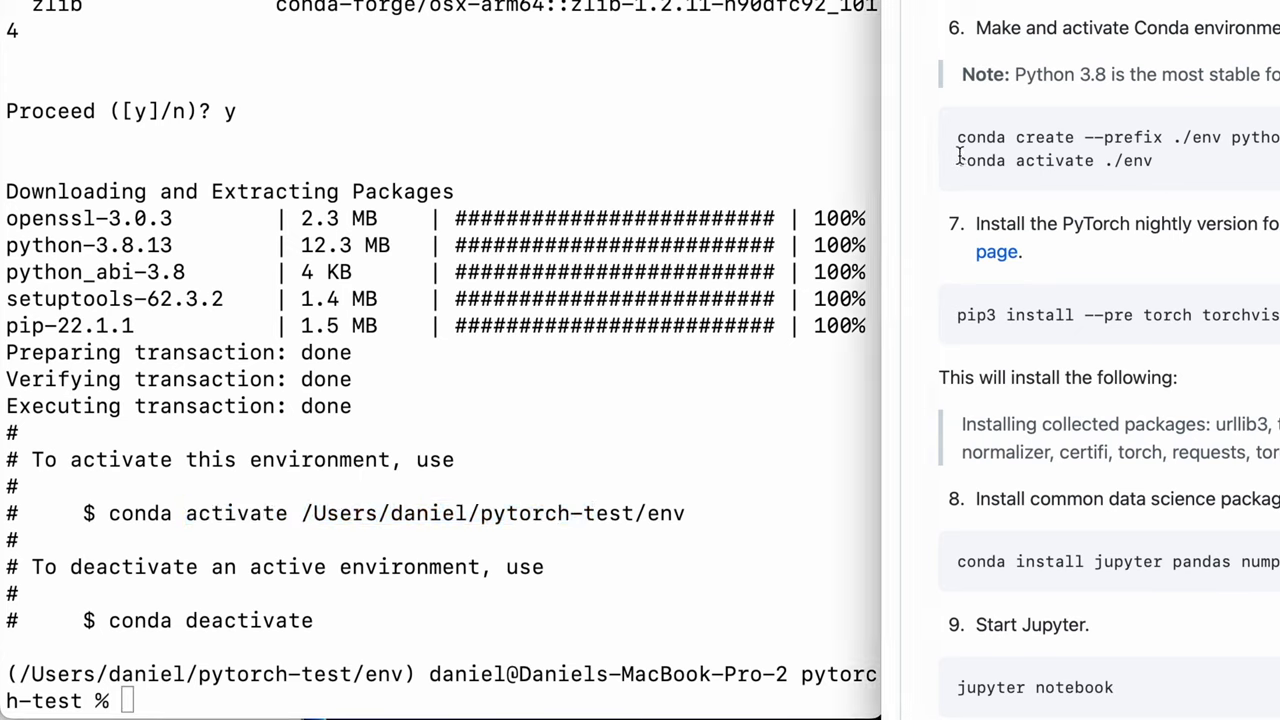
type("c")
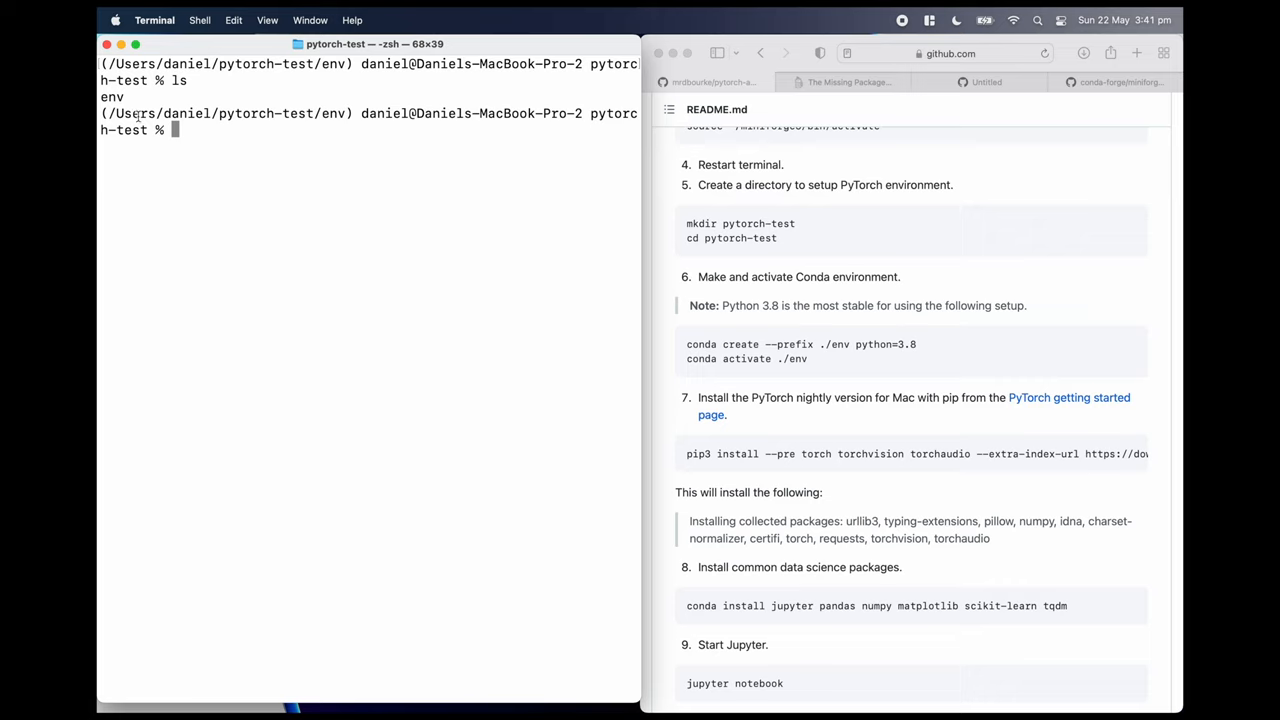
double_click(112, 96)
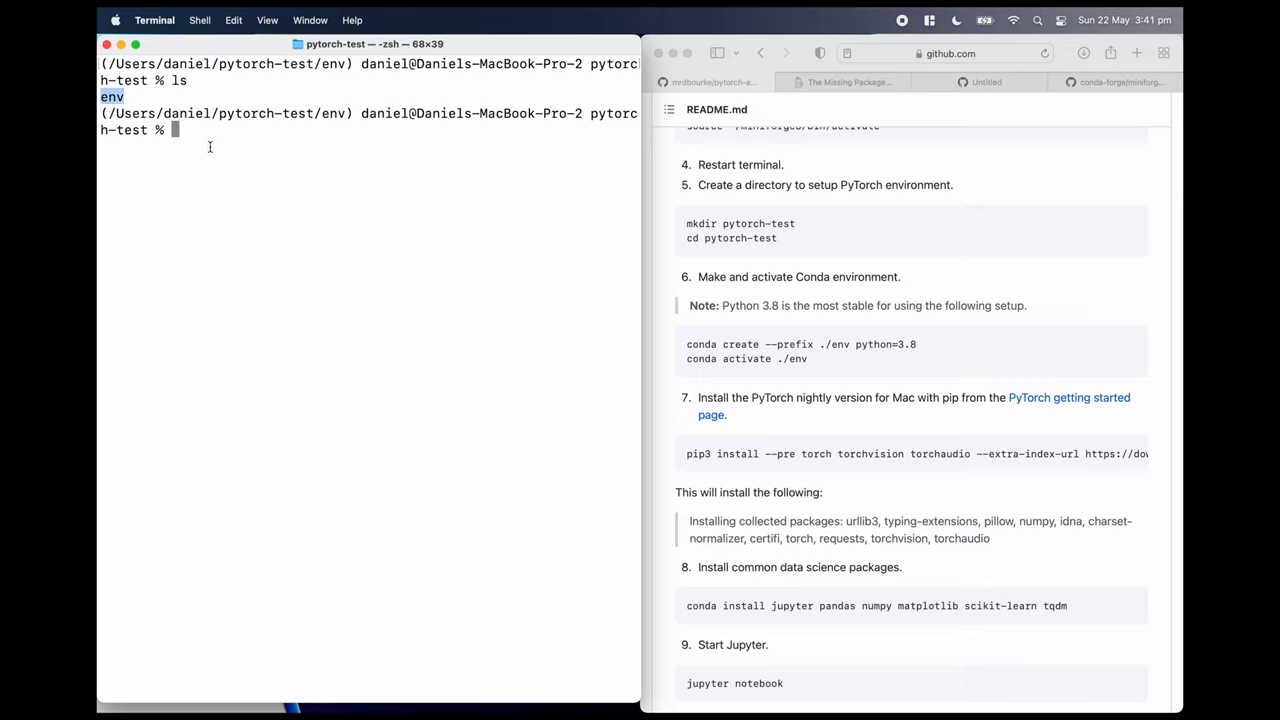
double_click(268, 112)
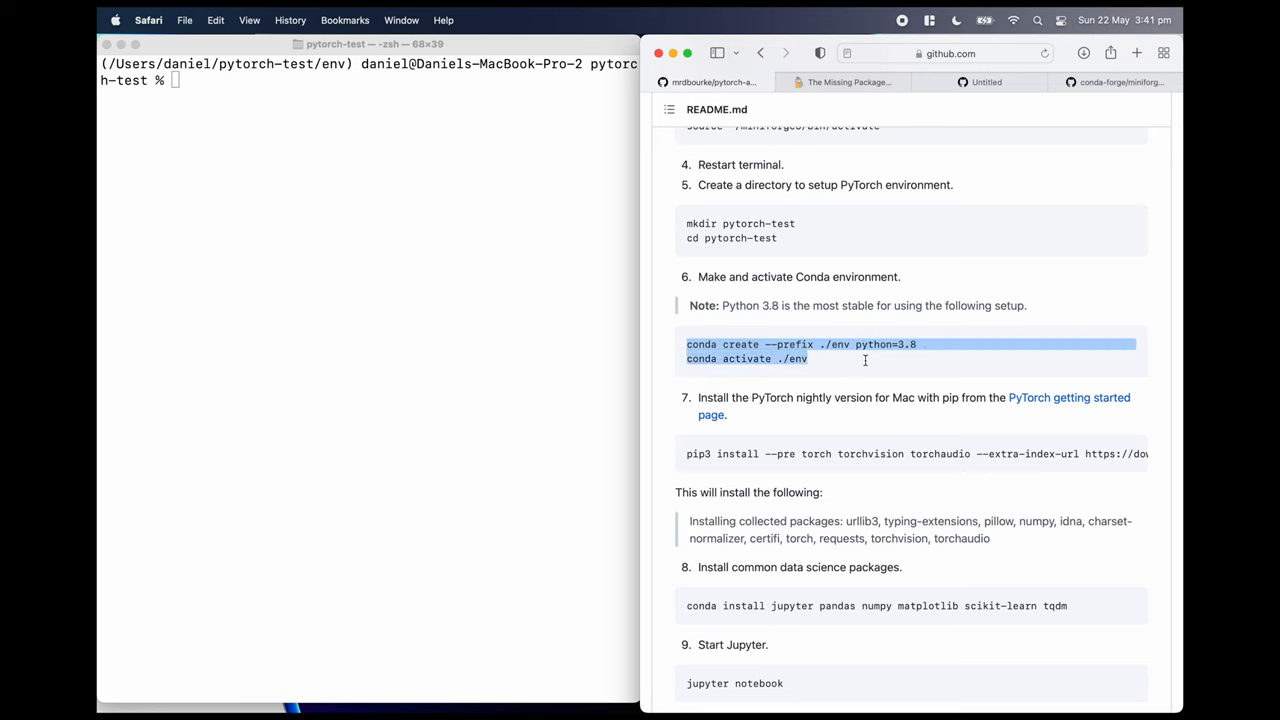
Enter the pip3 install --pre torch torchvision torchaudio nightly command at the env prompt
scroll("down", 3)
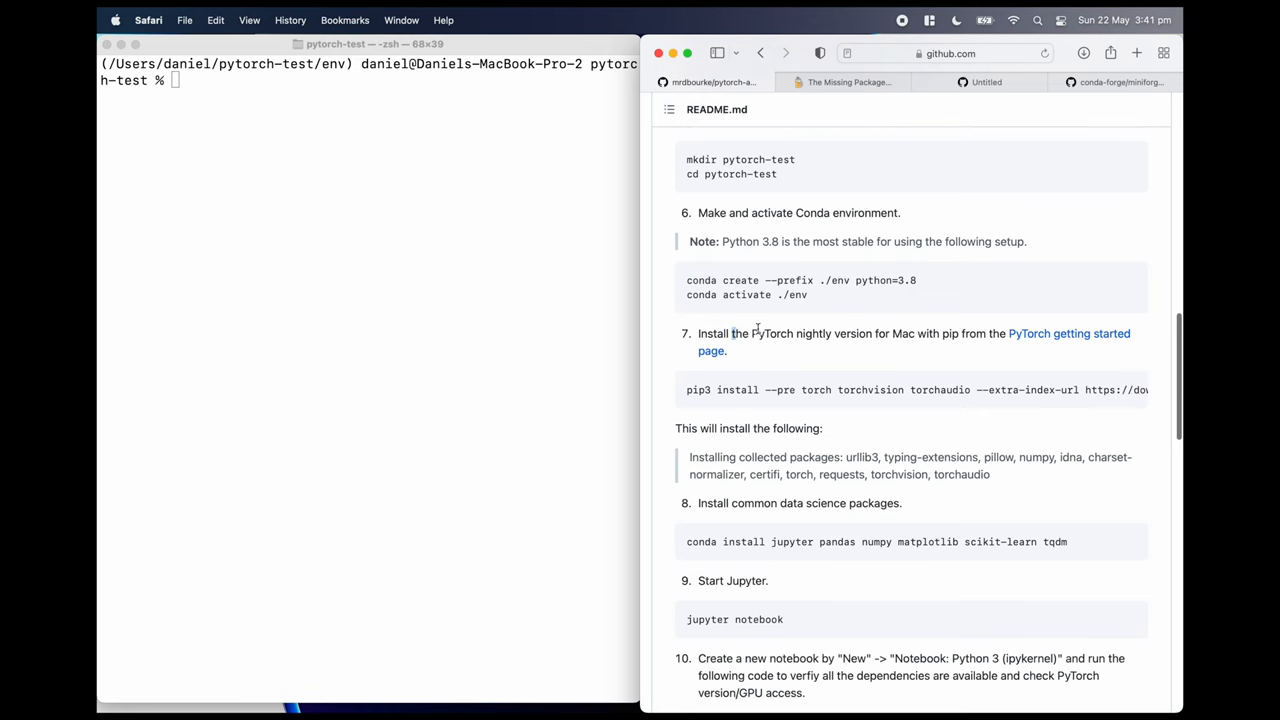
mouse_move(904, 358)
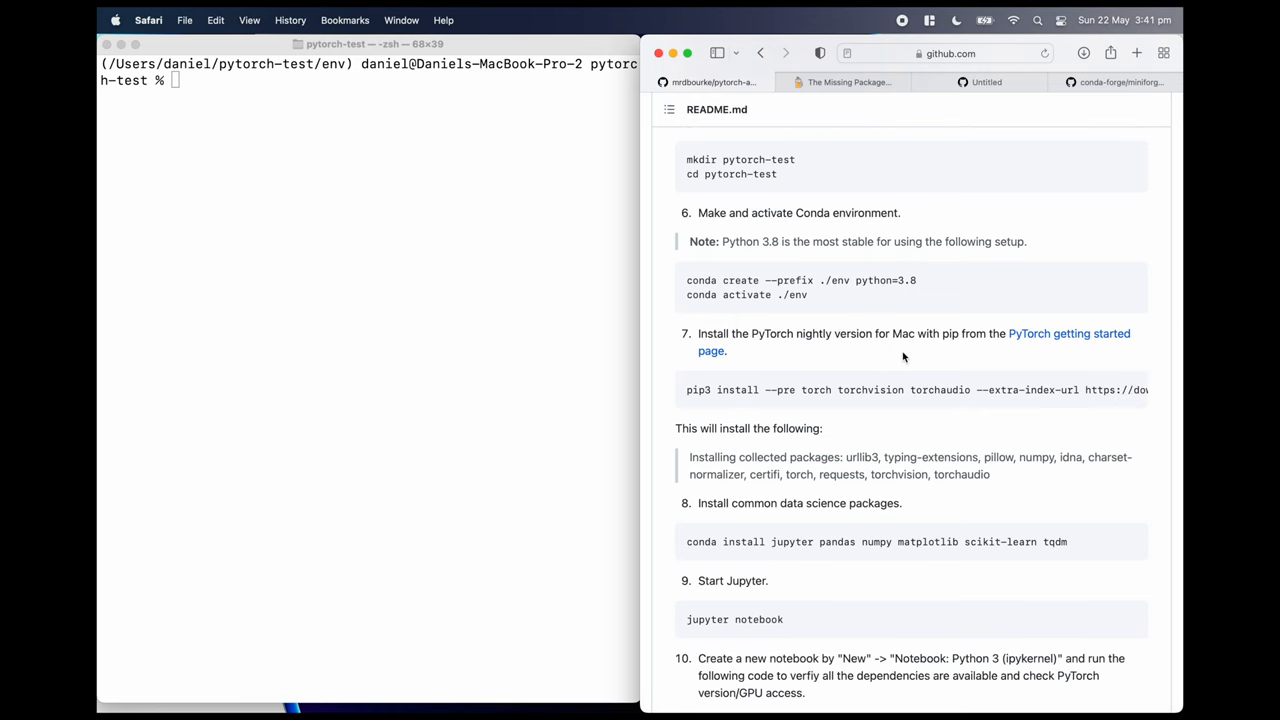
mouse_move(784, 368)
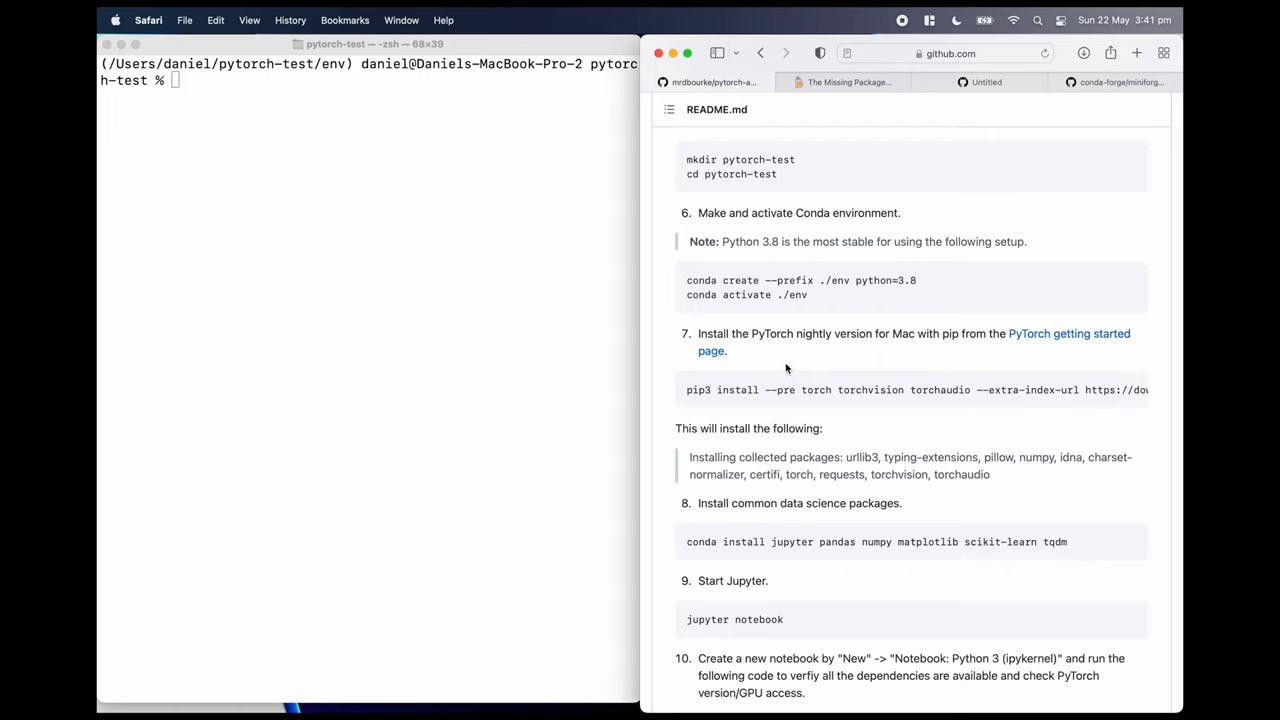
mouse_move(956, 350)
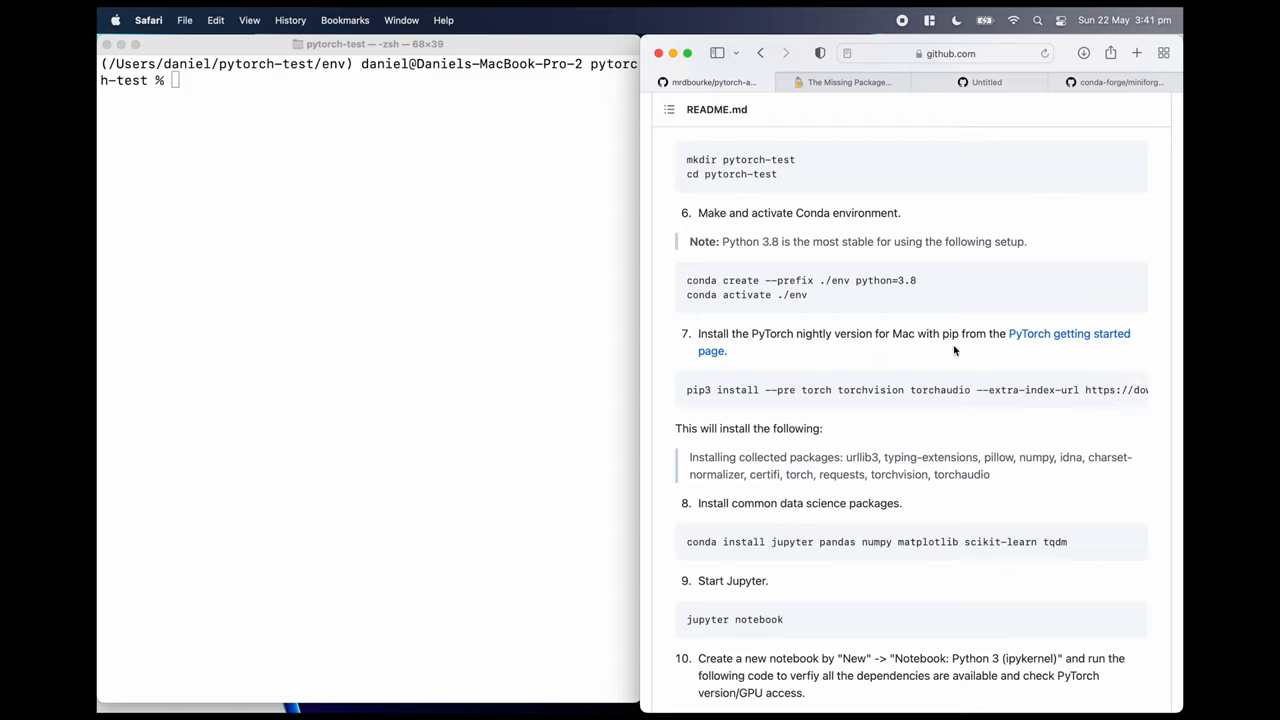
mouse_move(844, 390)
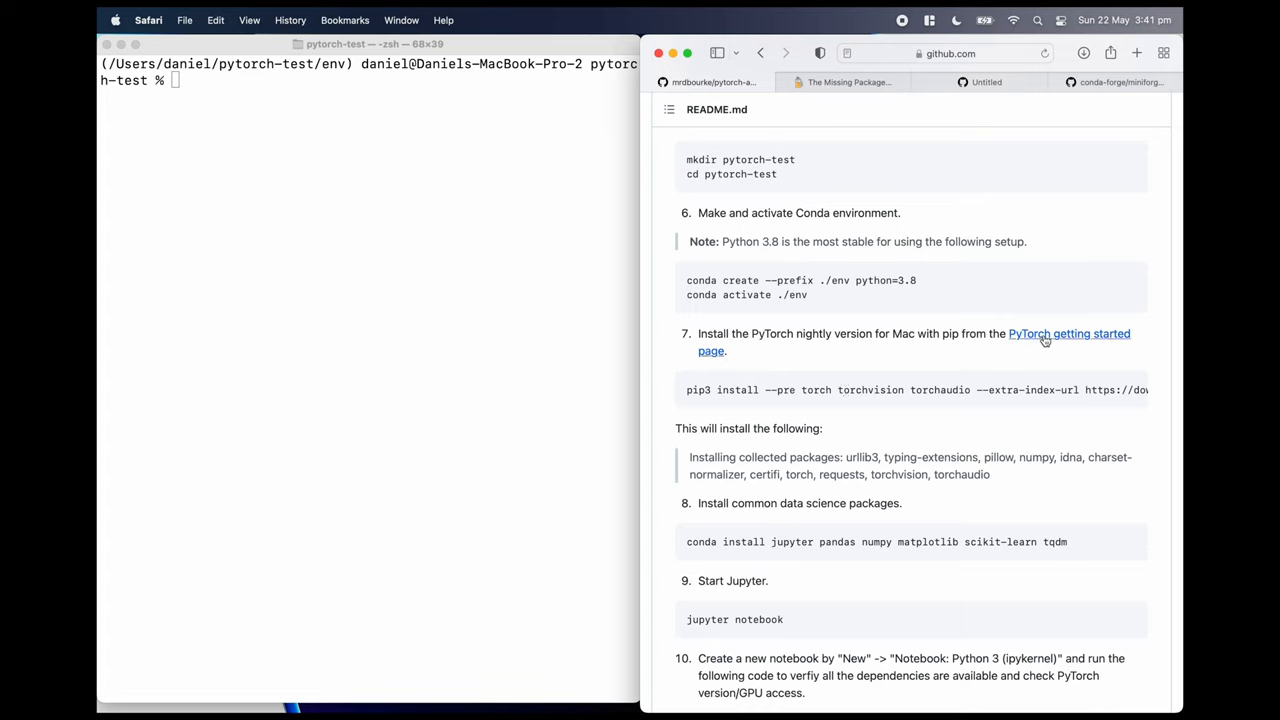
left_click(1128, 388)
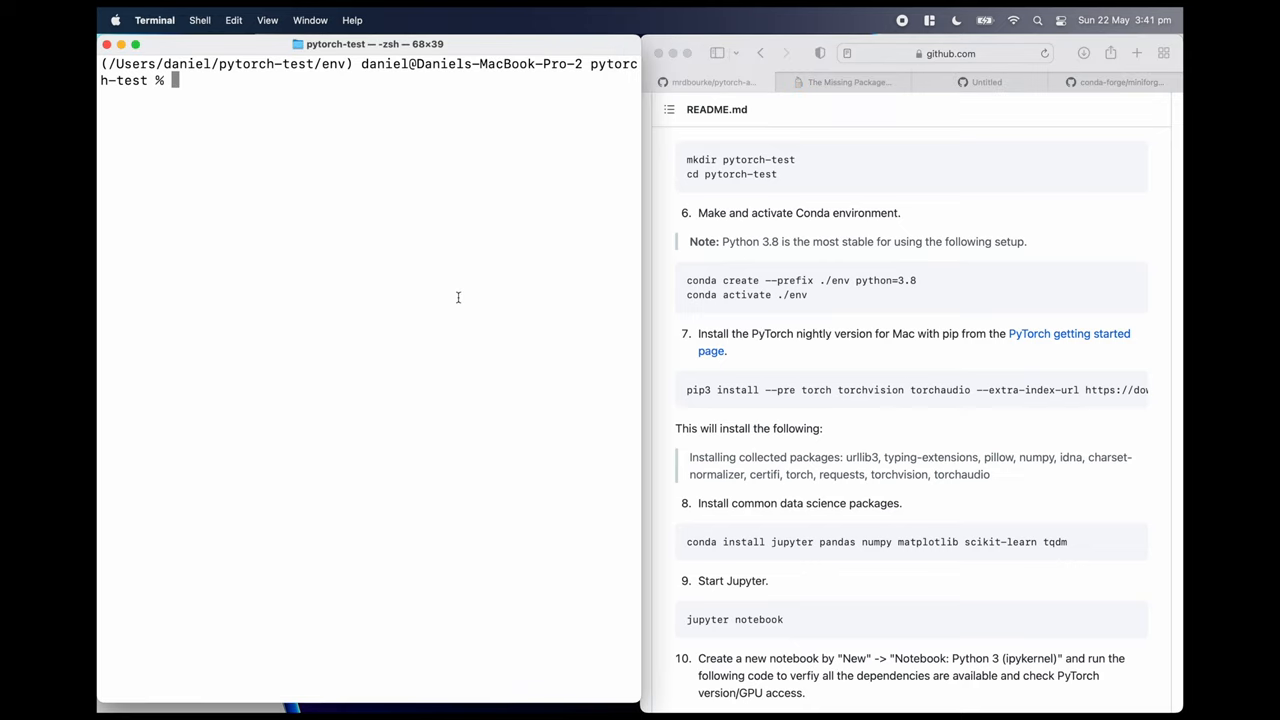
type("pip3 install --pre torch torchvision torchaudio --extra-index-url https://download.pytorch.org/whl/nightly/cpu")
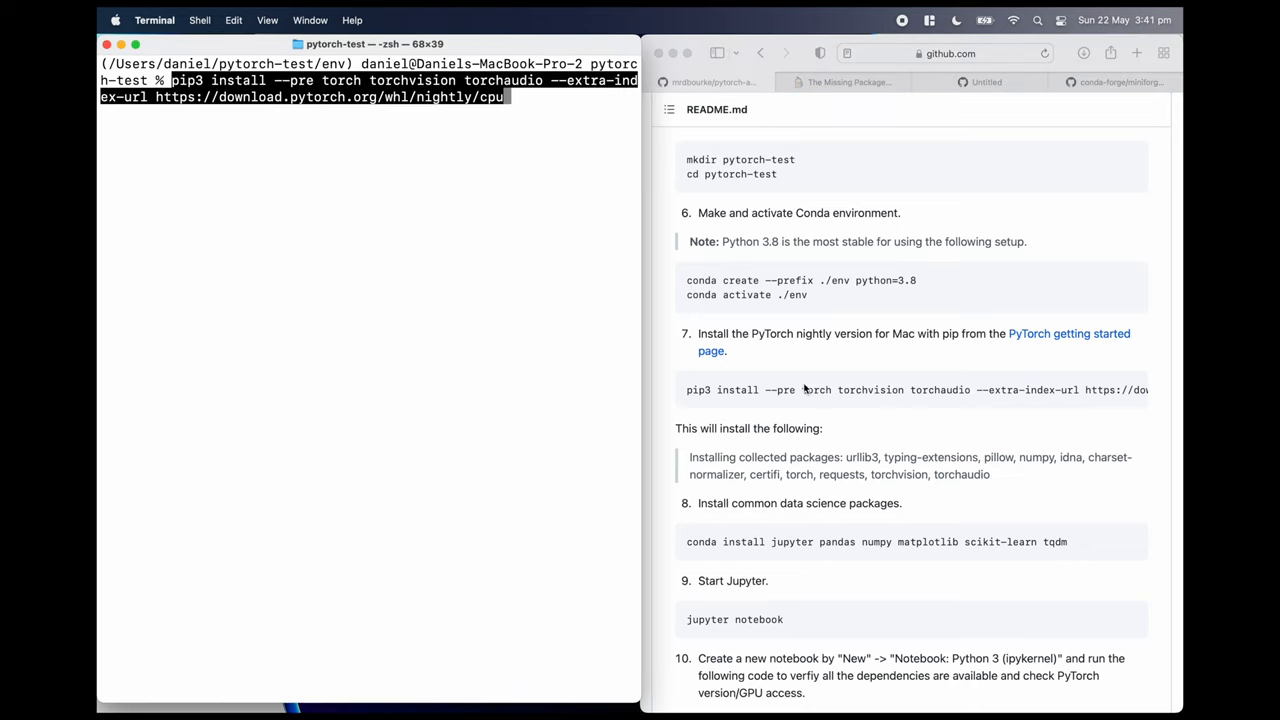
mouse_move(856, 360)
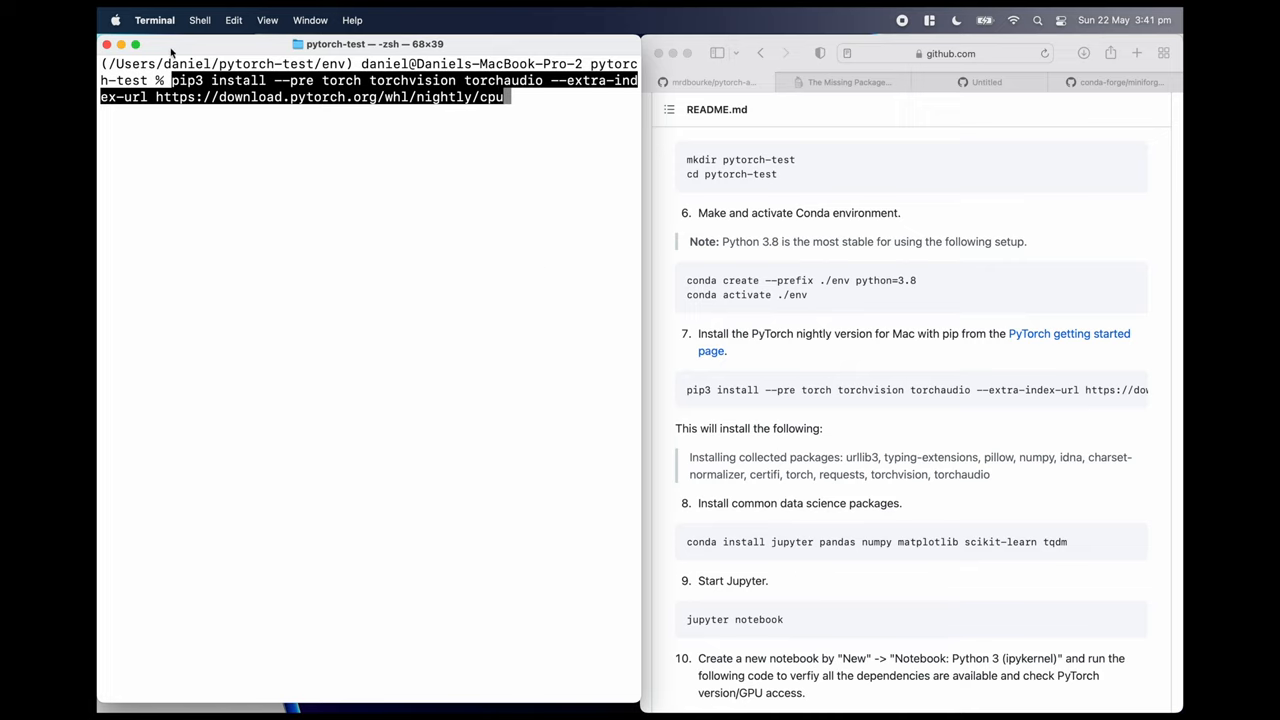
mouse_move(412, 128)
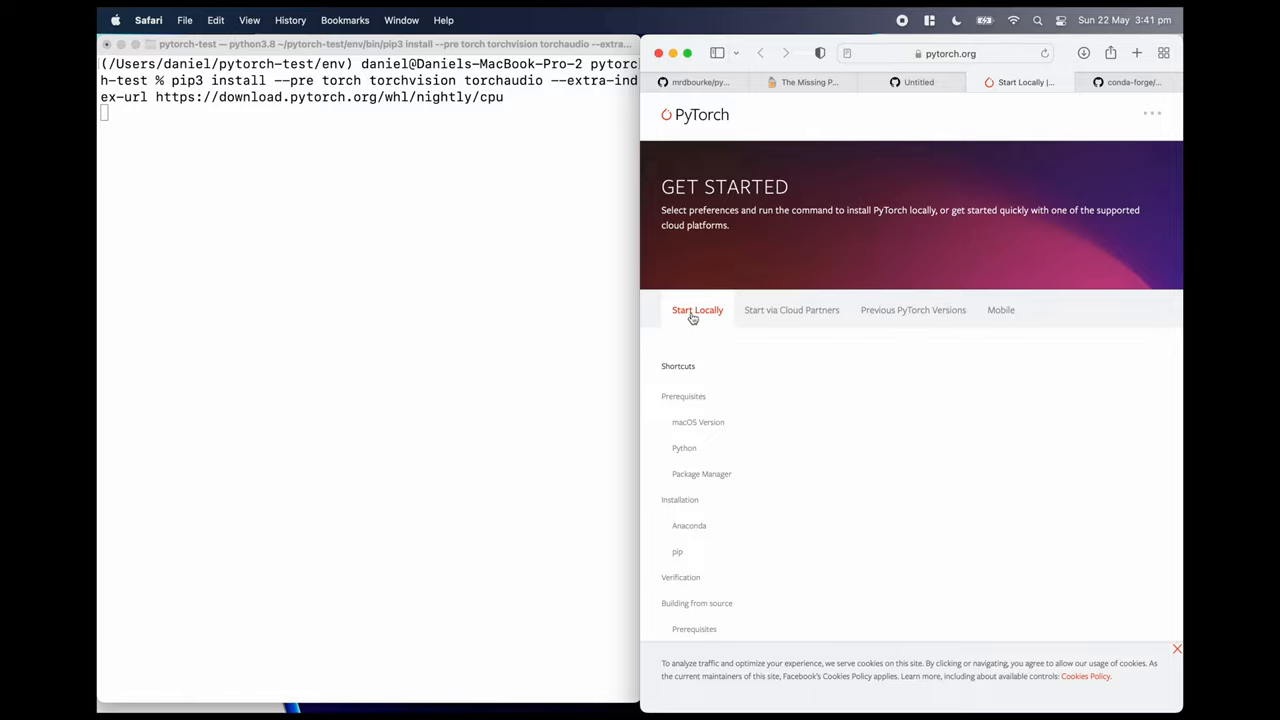
mouse_move(870, 244)
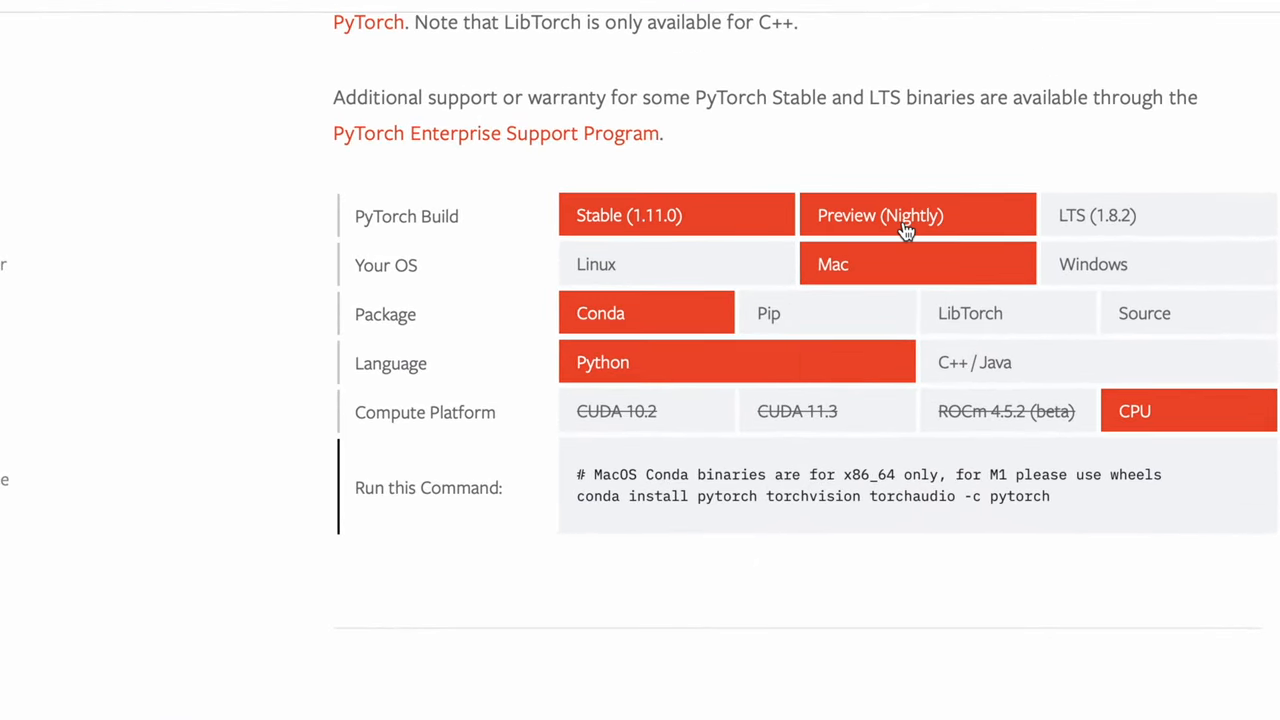
Select Preview (Nightly) and Pip on Start Locally, compare with Stable, and reselect Nightly
left_click(916, 216)
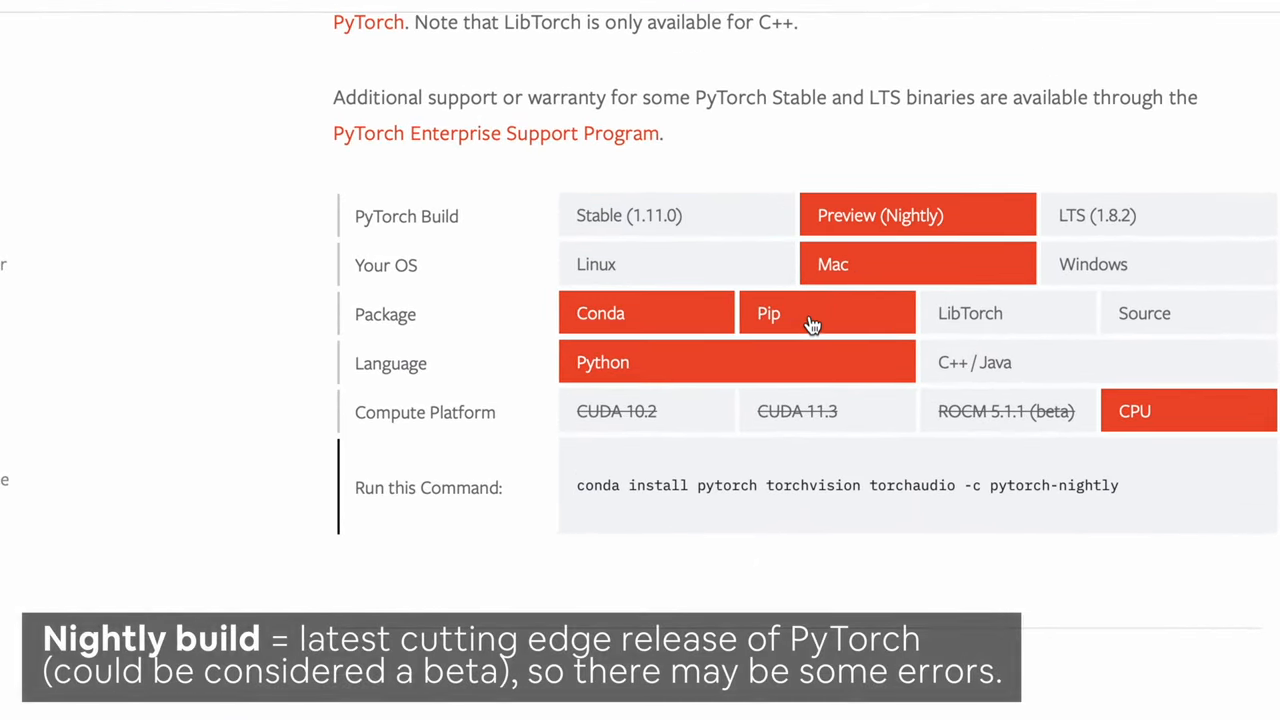
left_click(676, 216)
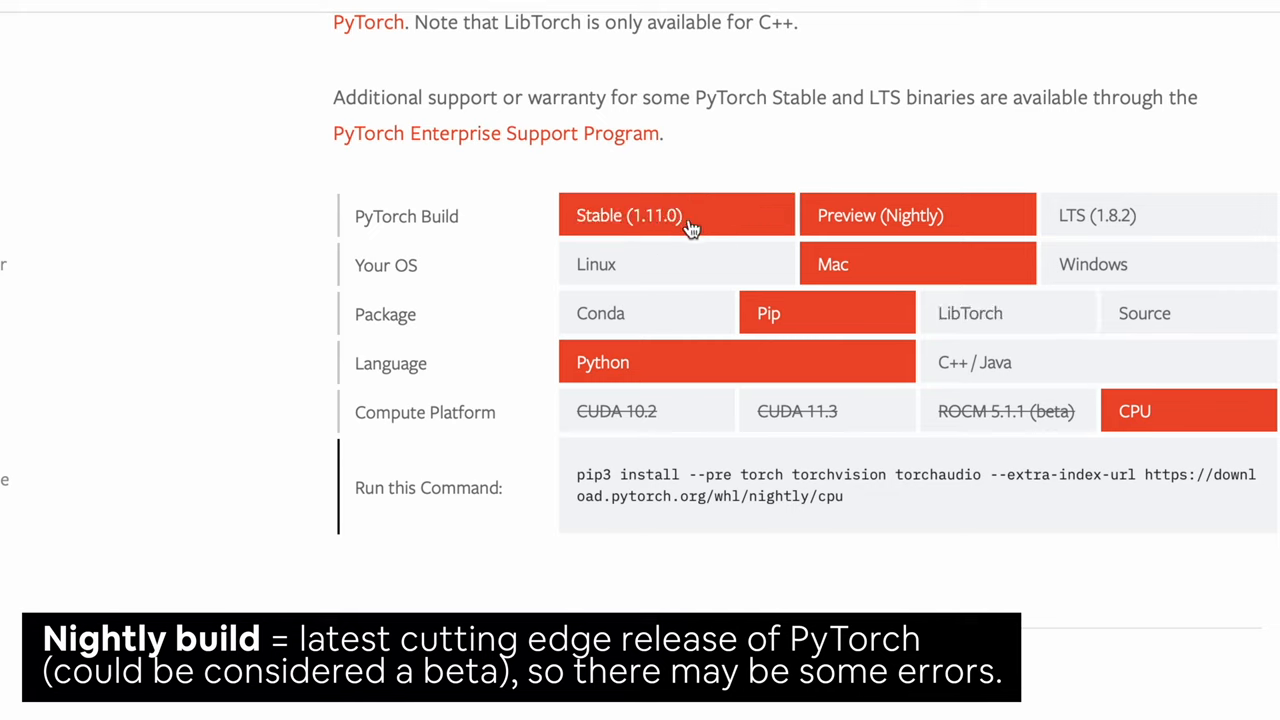
mouse_move(668, 232)
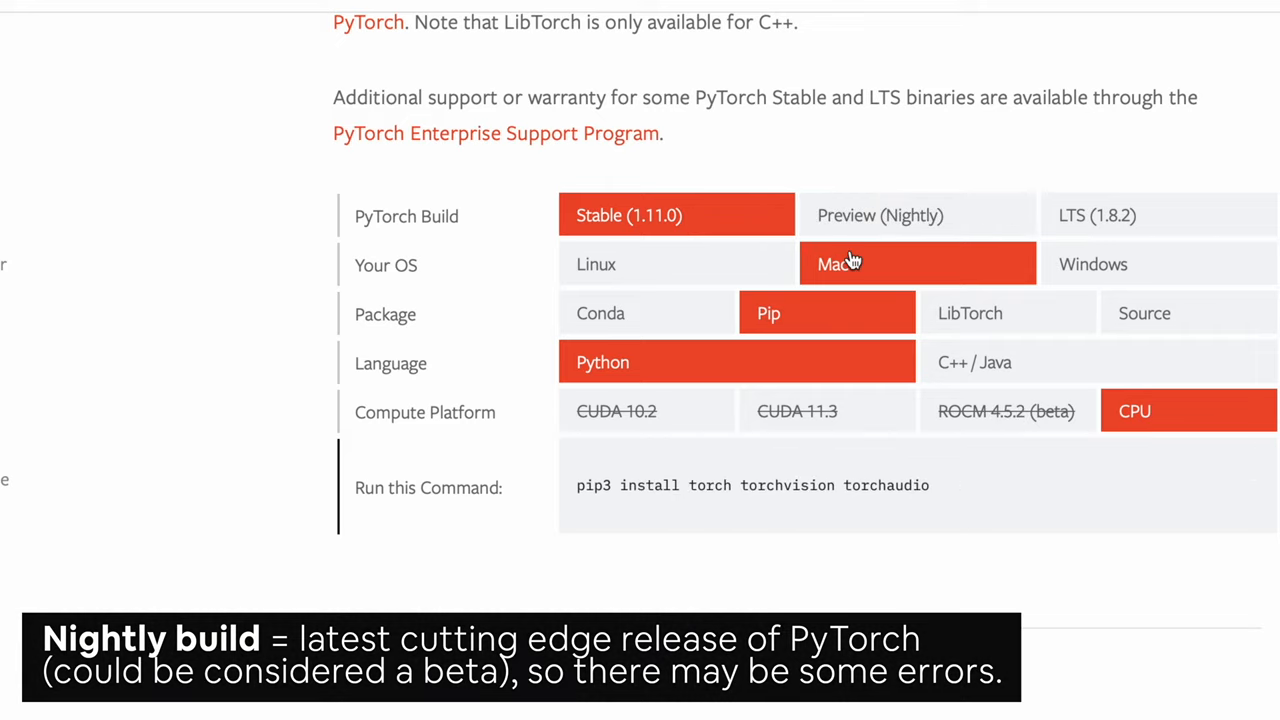
mouse_move(872, 276)
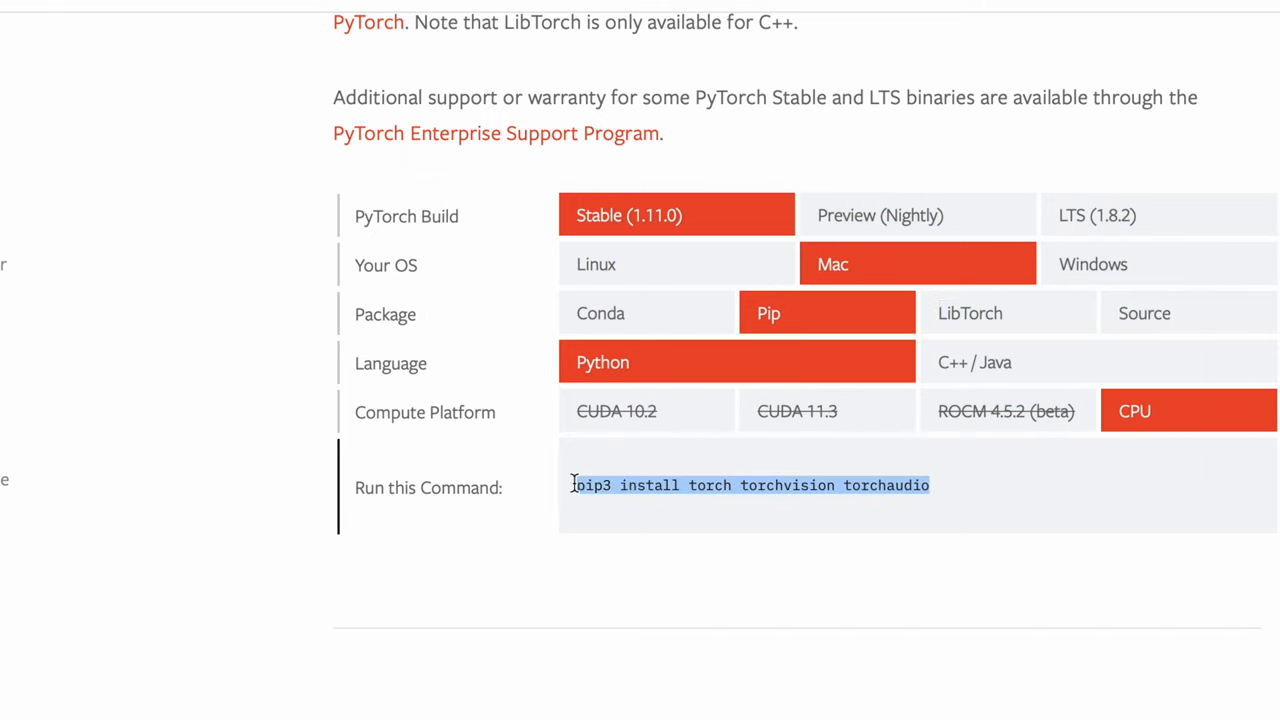
left_click(916, 216)
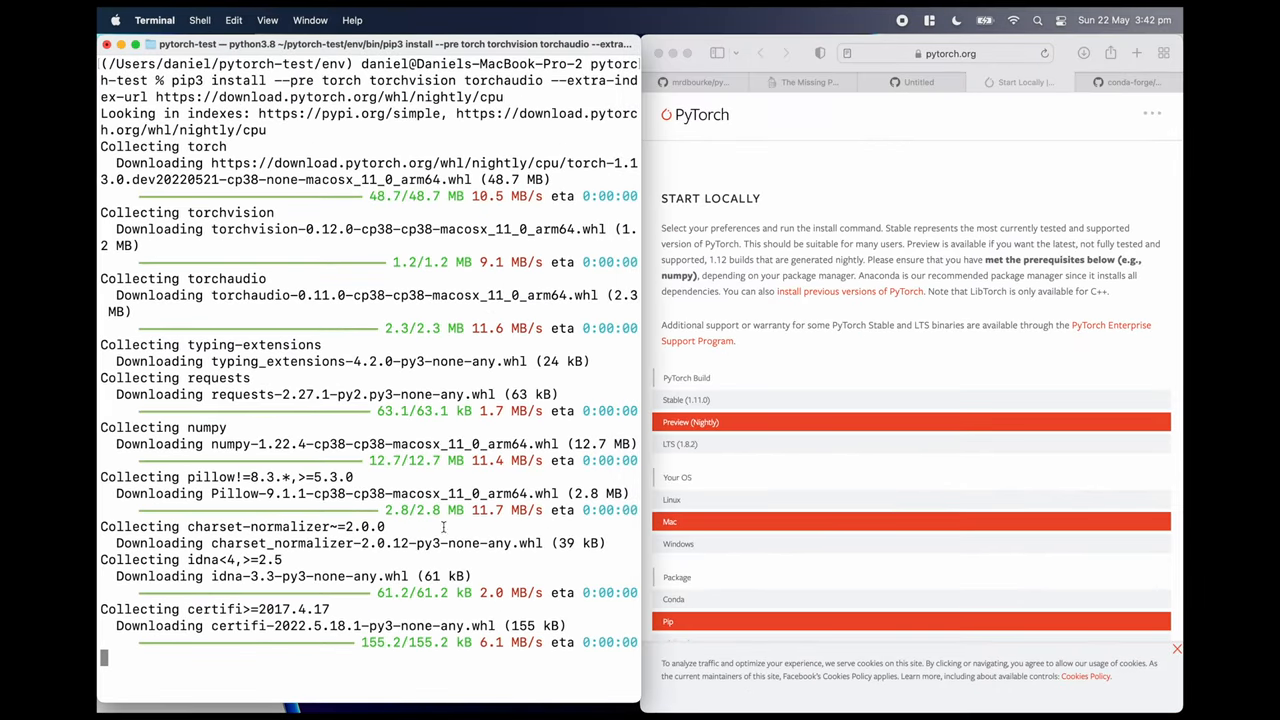
Review the next setup steps in the GitHub guide, then bring Terminal forward at the env prompt
left_click(696, 82)
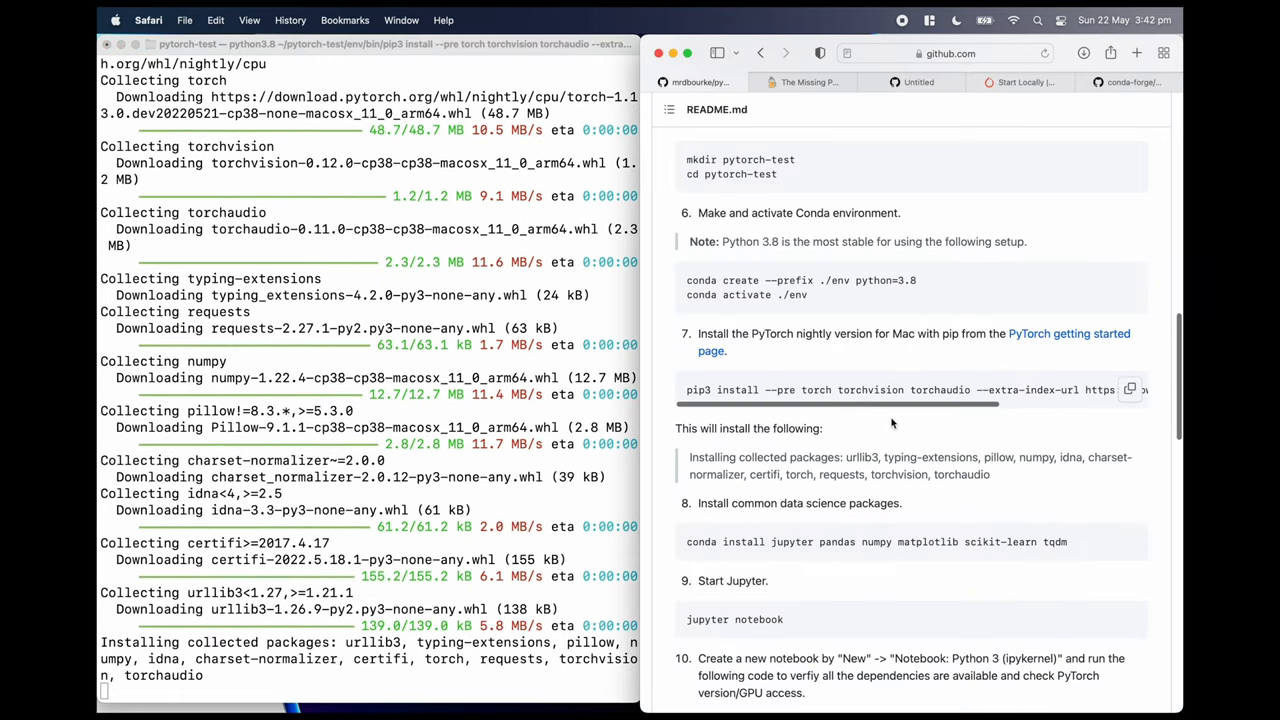
scroll("down", 3)
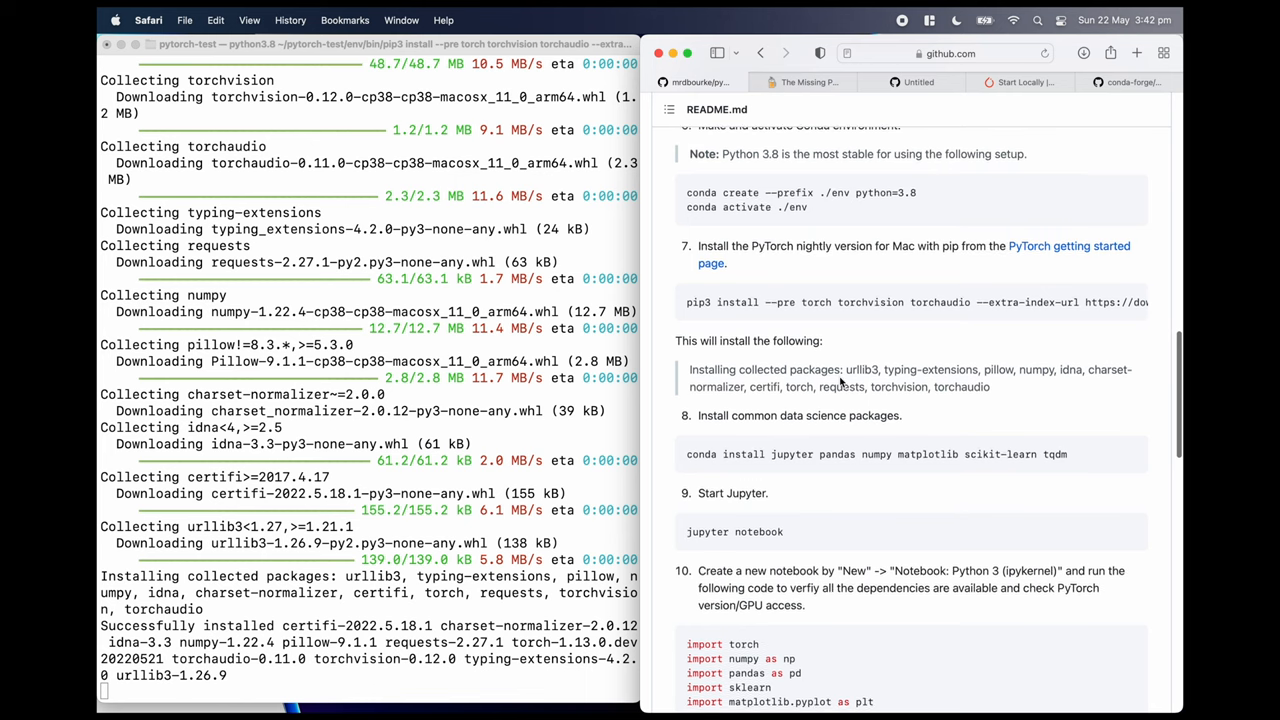
scroll("down", 3)
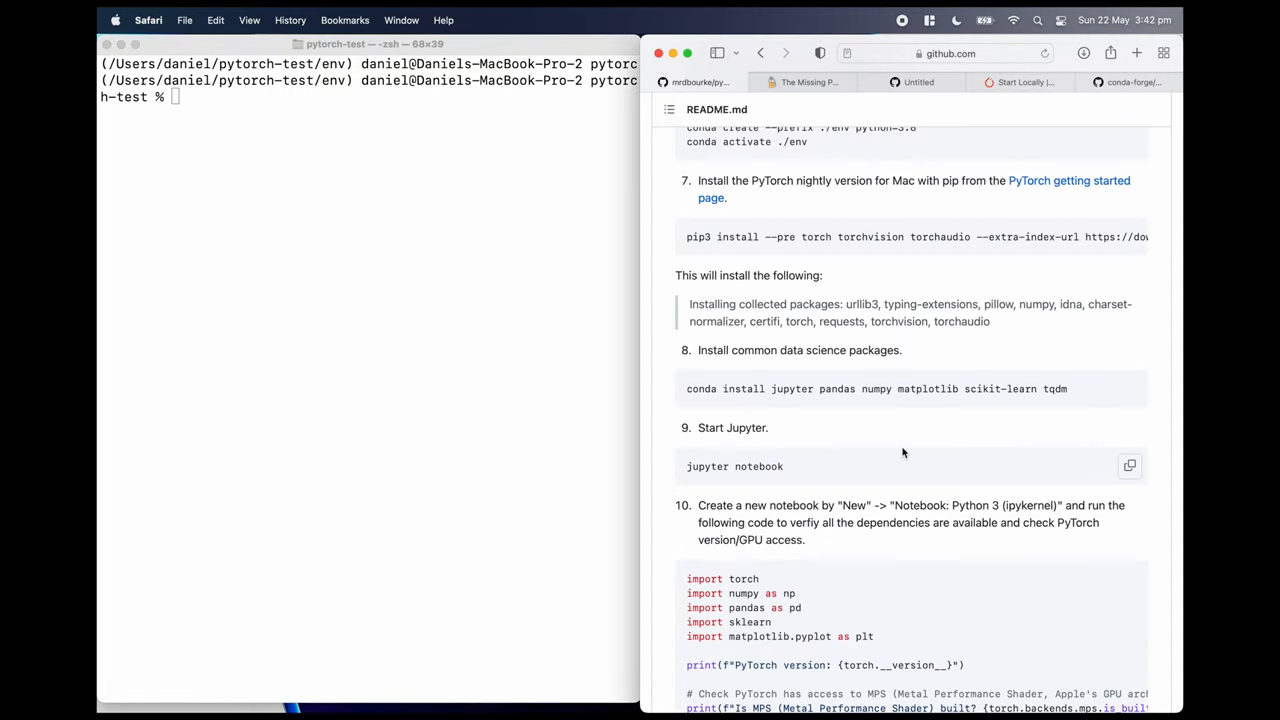
mouse_move(872, 348)
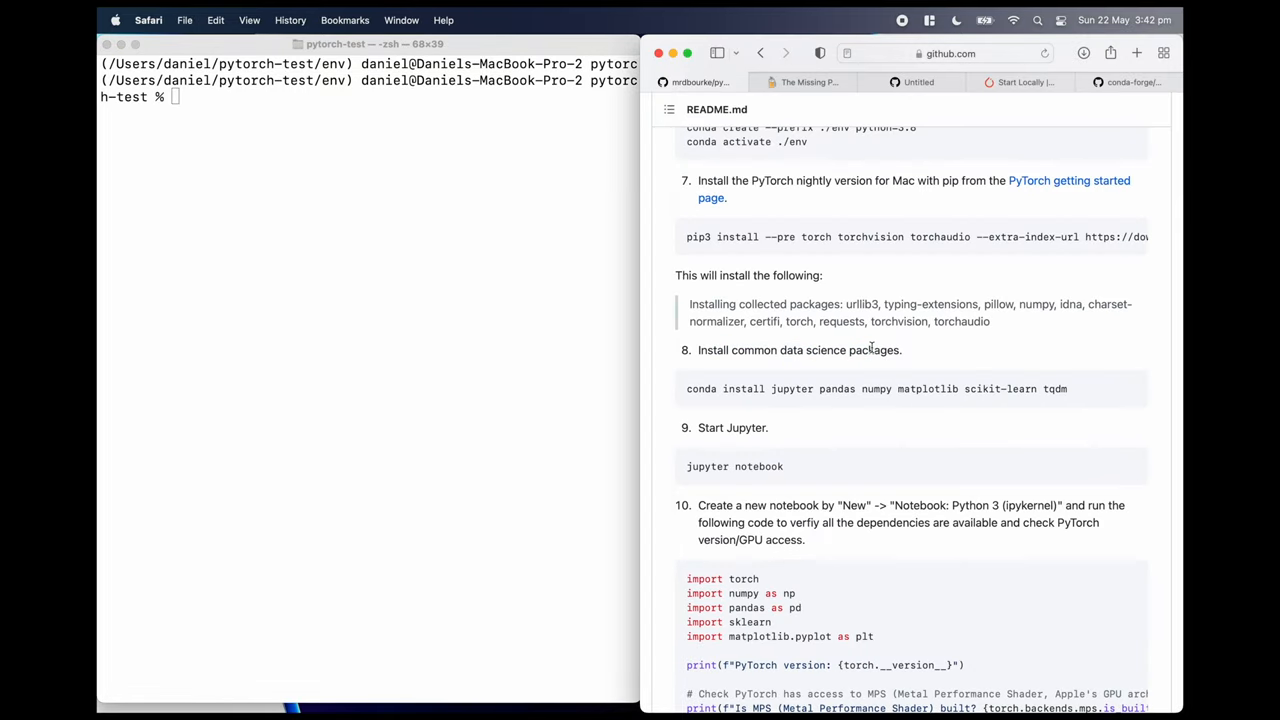
mouse_move(780, 408)
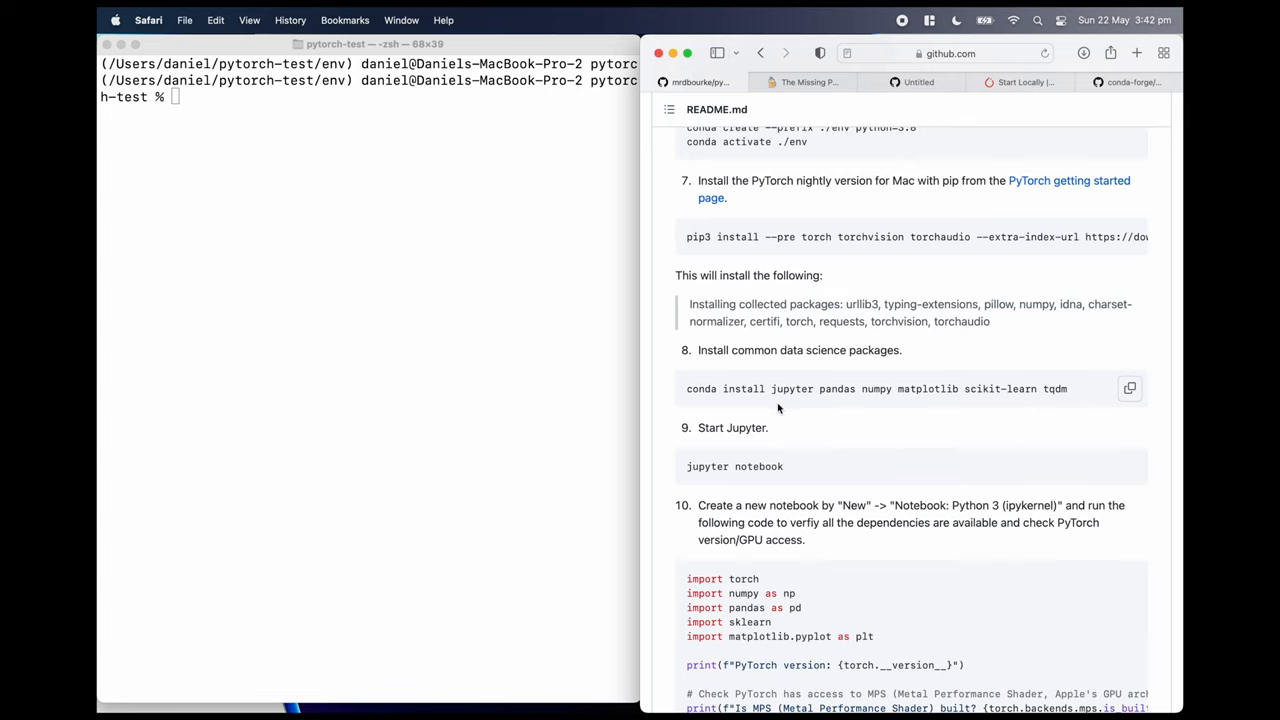
mouse_move(804, 406)
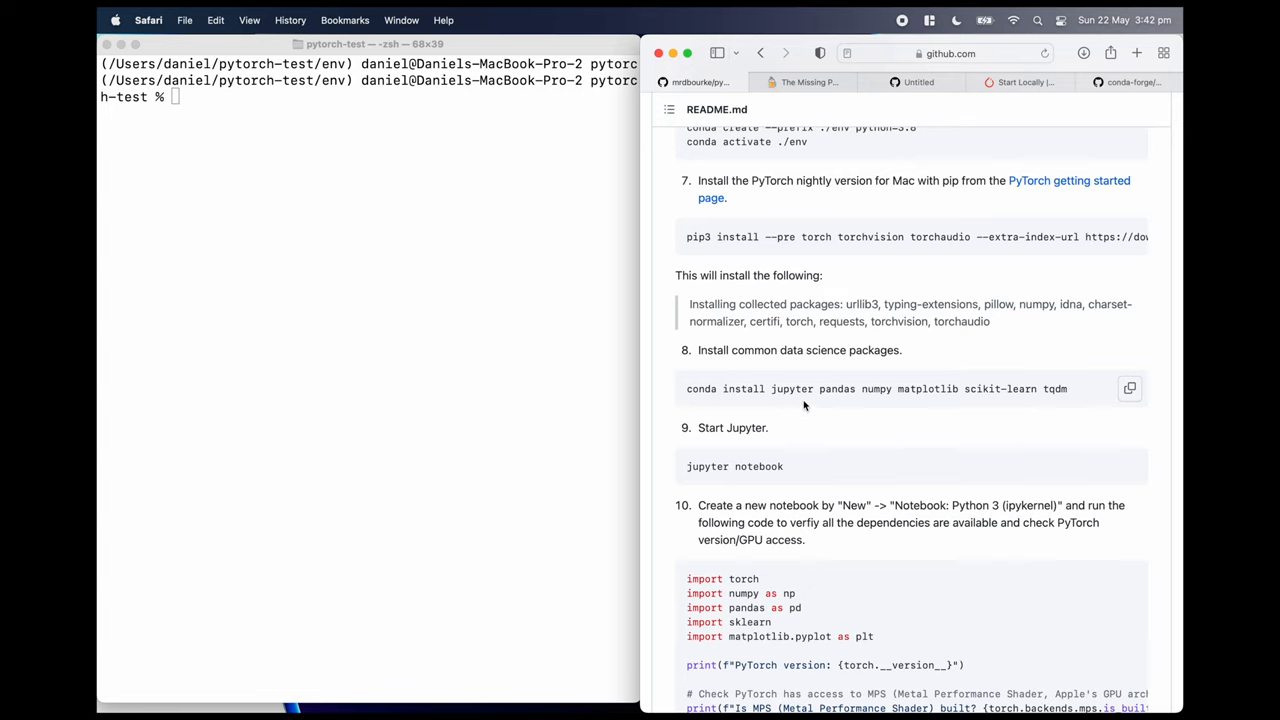
mouse_move(836, 248)
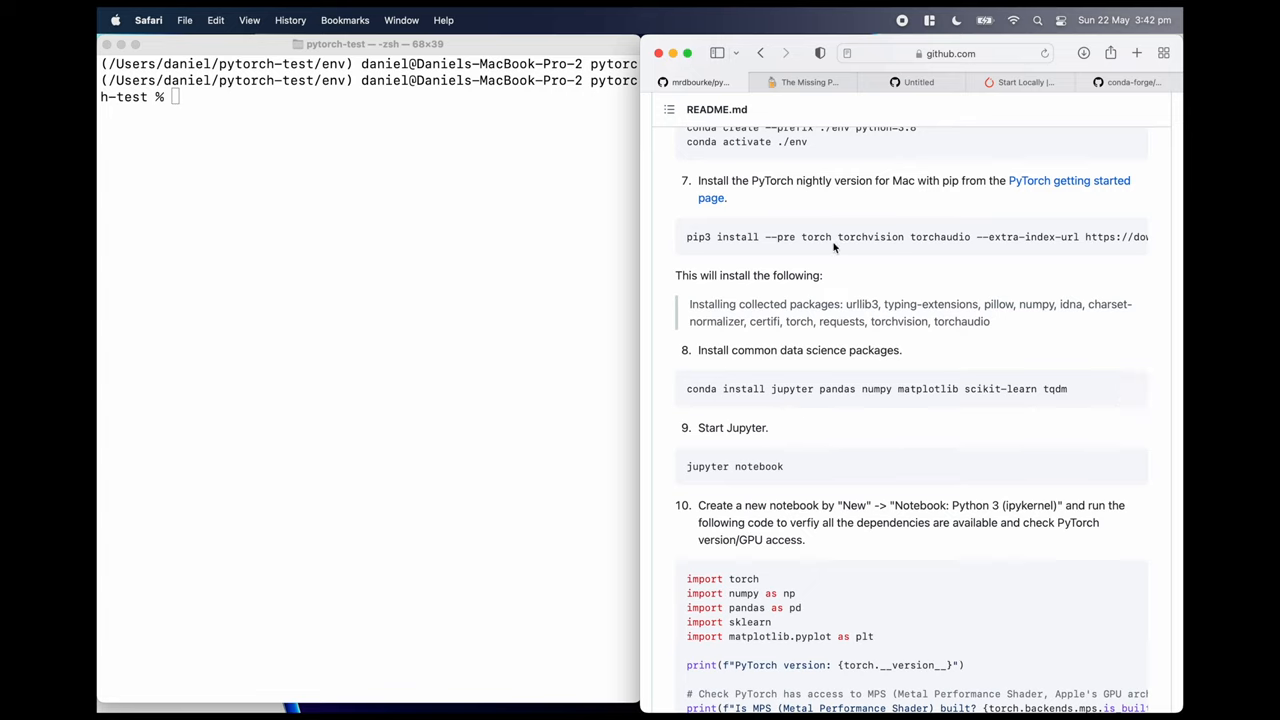
mouse_move(1118, 376)
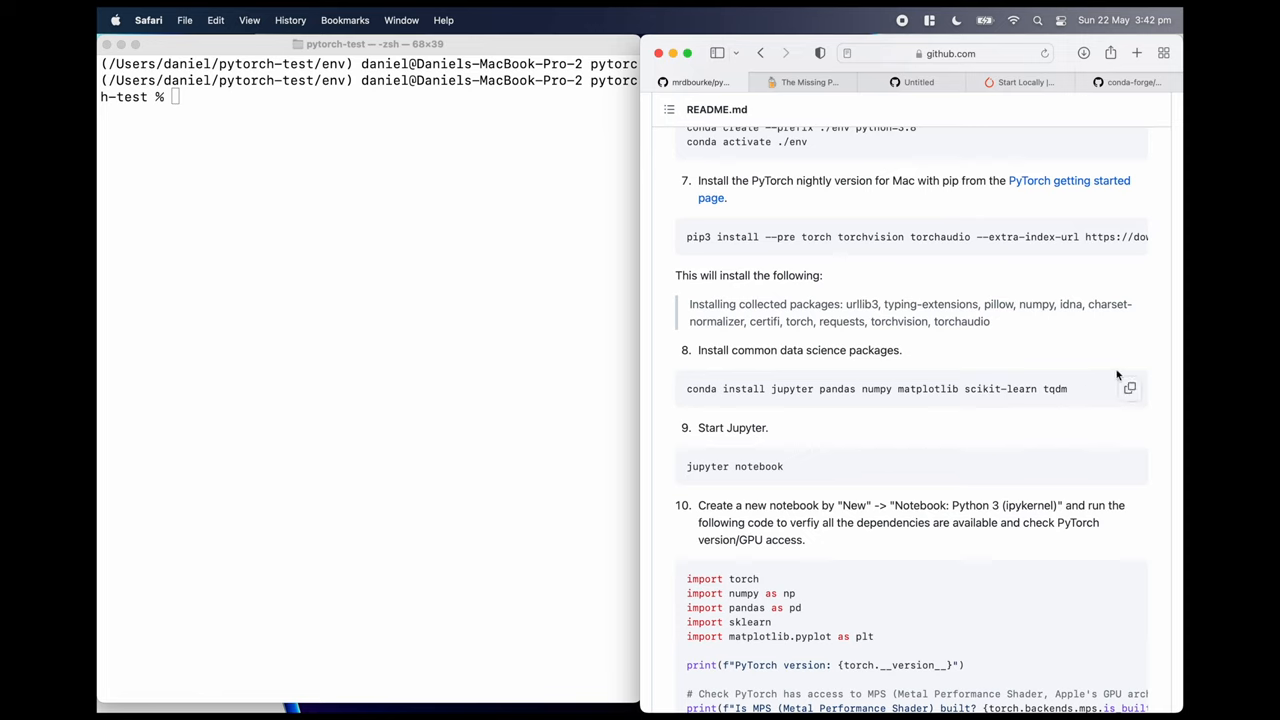
left_click(1128, 388)
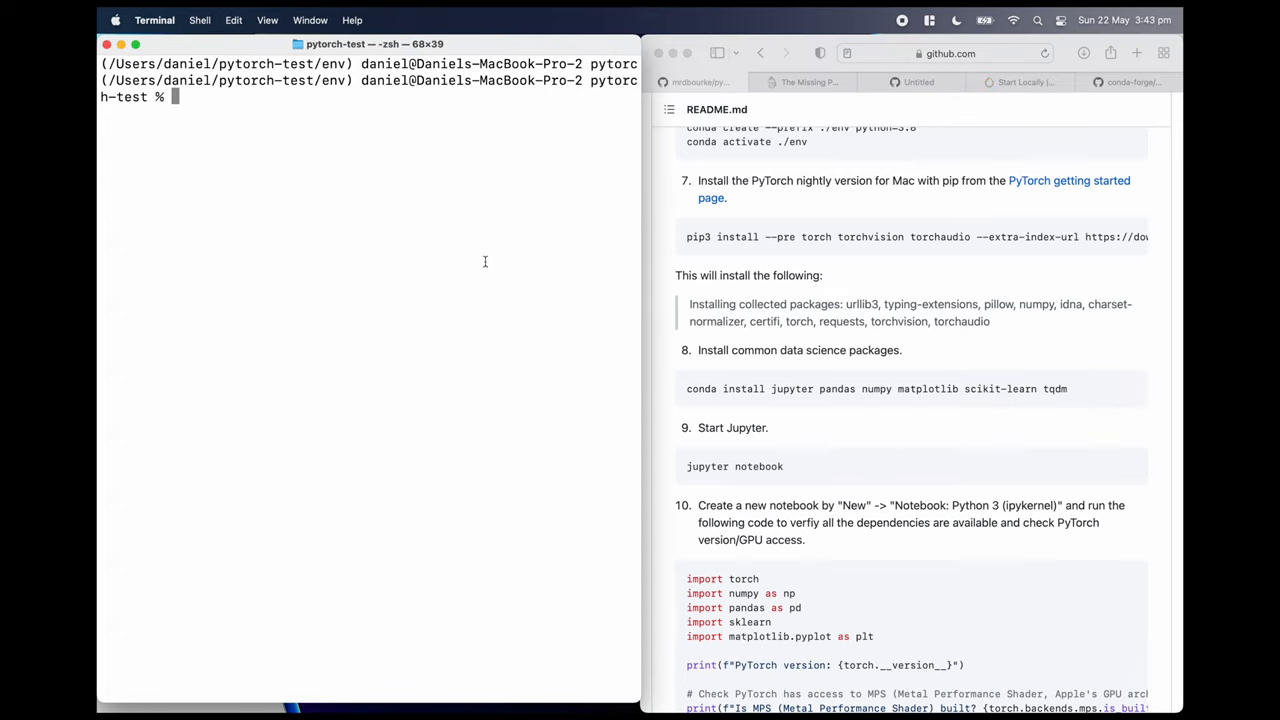
Run conda install jupyter pandas numpy matplotlib scikit-learn tqdm and confirm with y
type("conda install jupyter pandas numpy matplotlib scikit-learn tqdm")
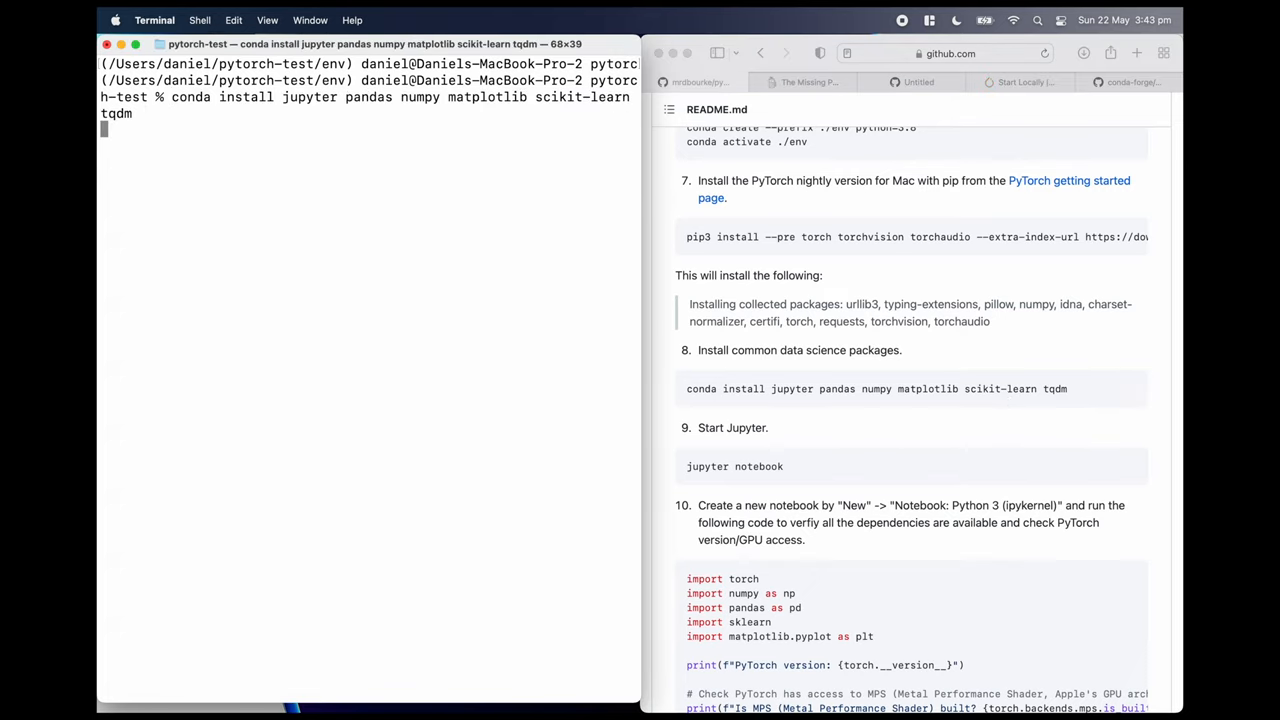
key("Return")
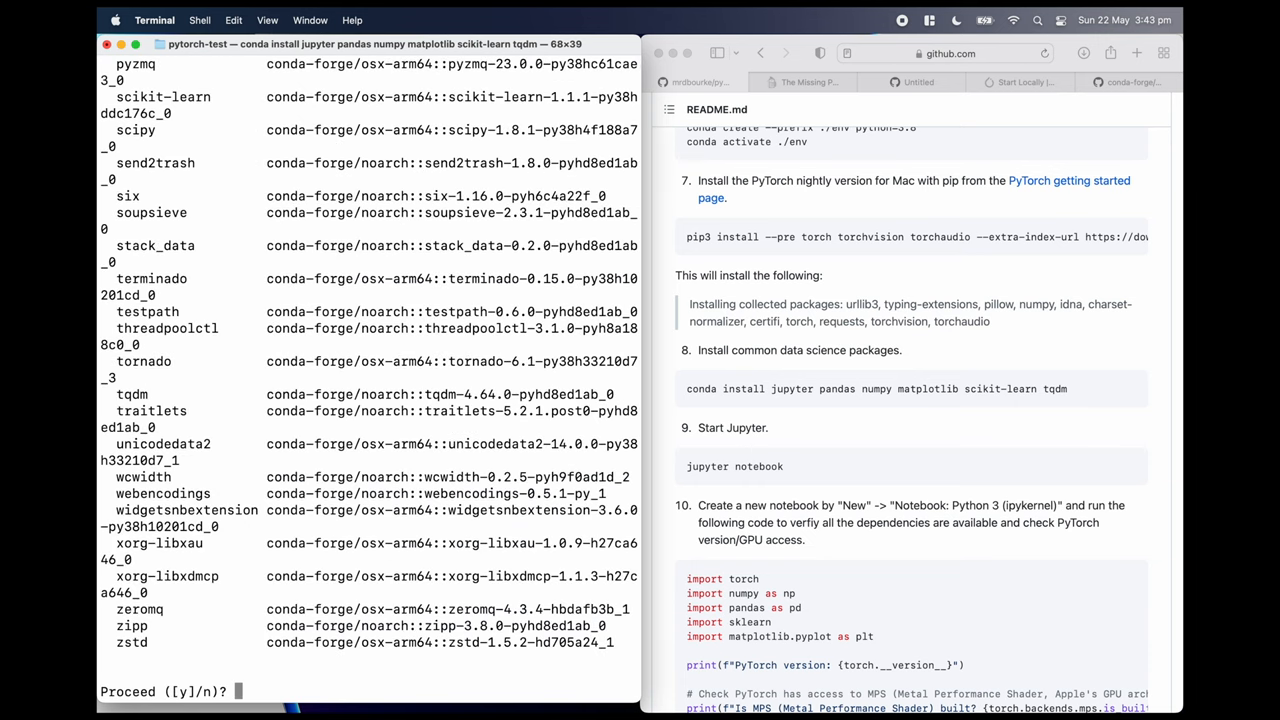
type("y")
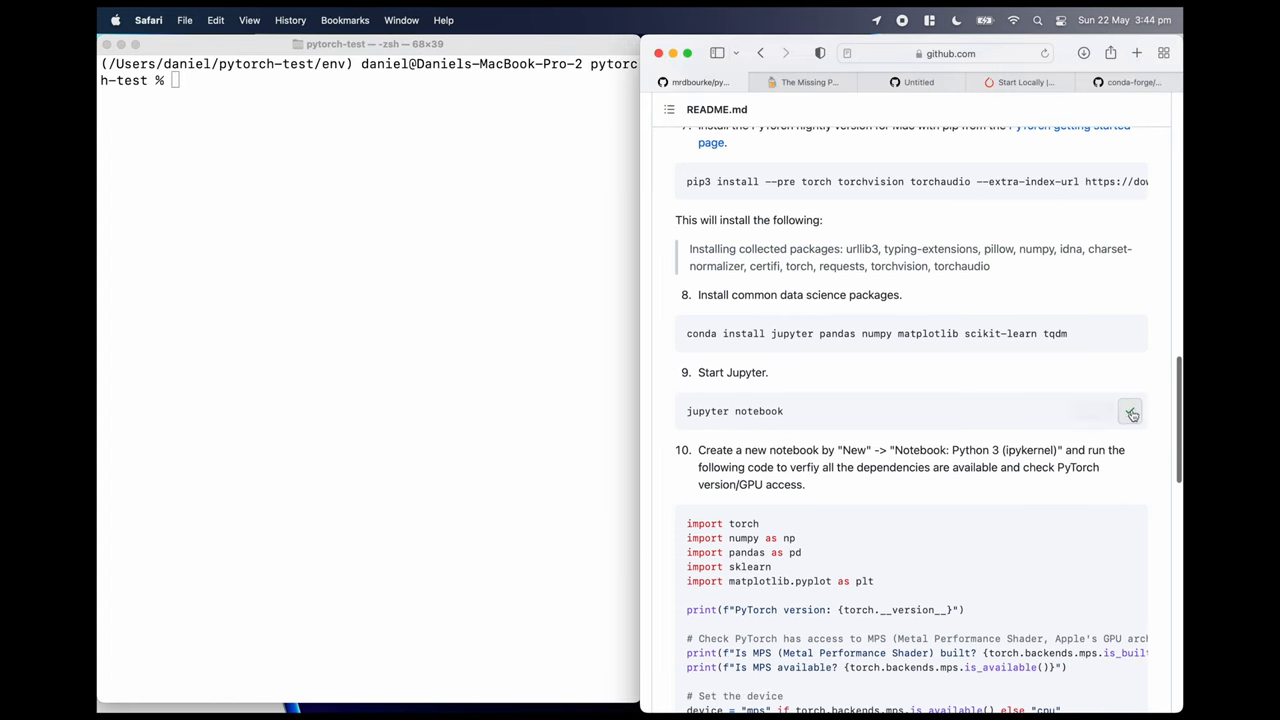
Launch jupyter notebook from Terminal and follow the browser redirect to open Jupyter
left_click(1130, 412)
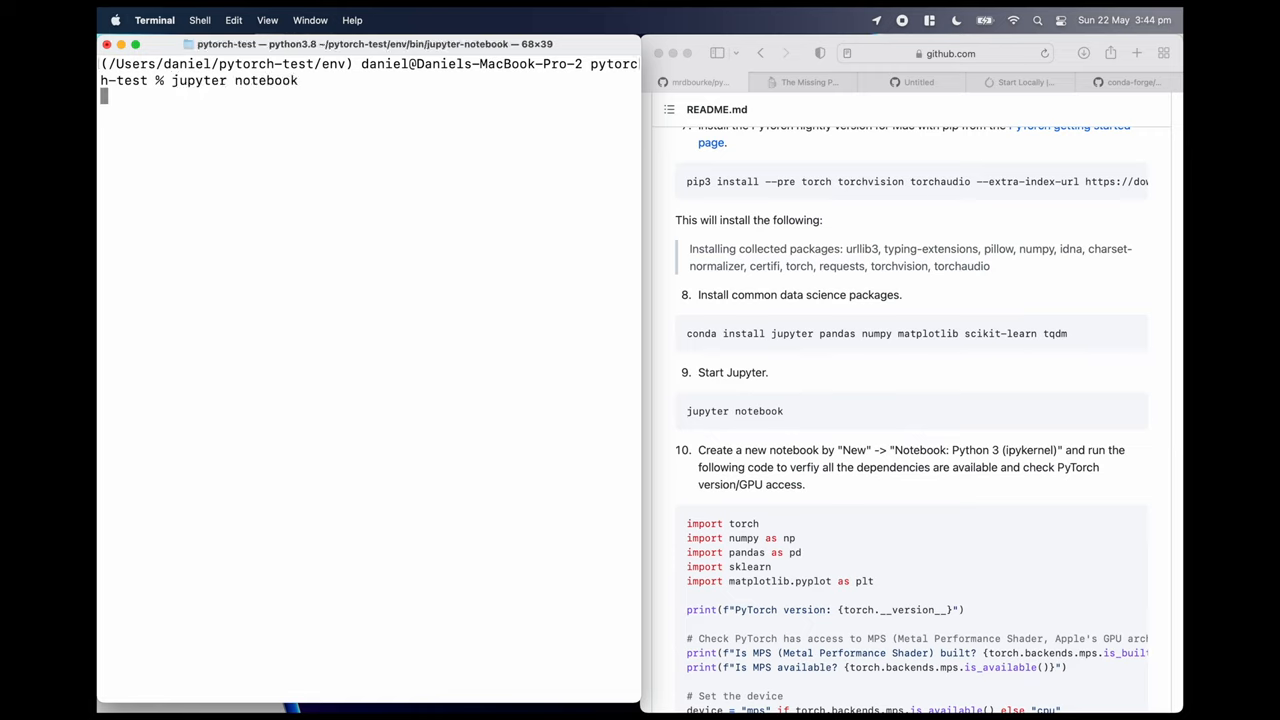
mouse_move(508, 212)
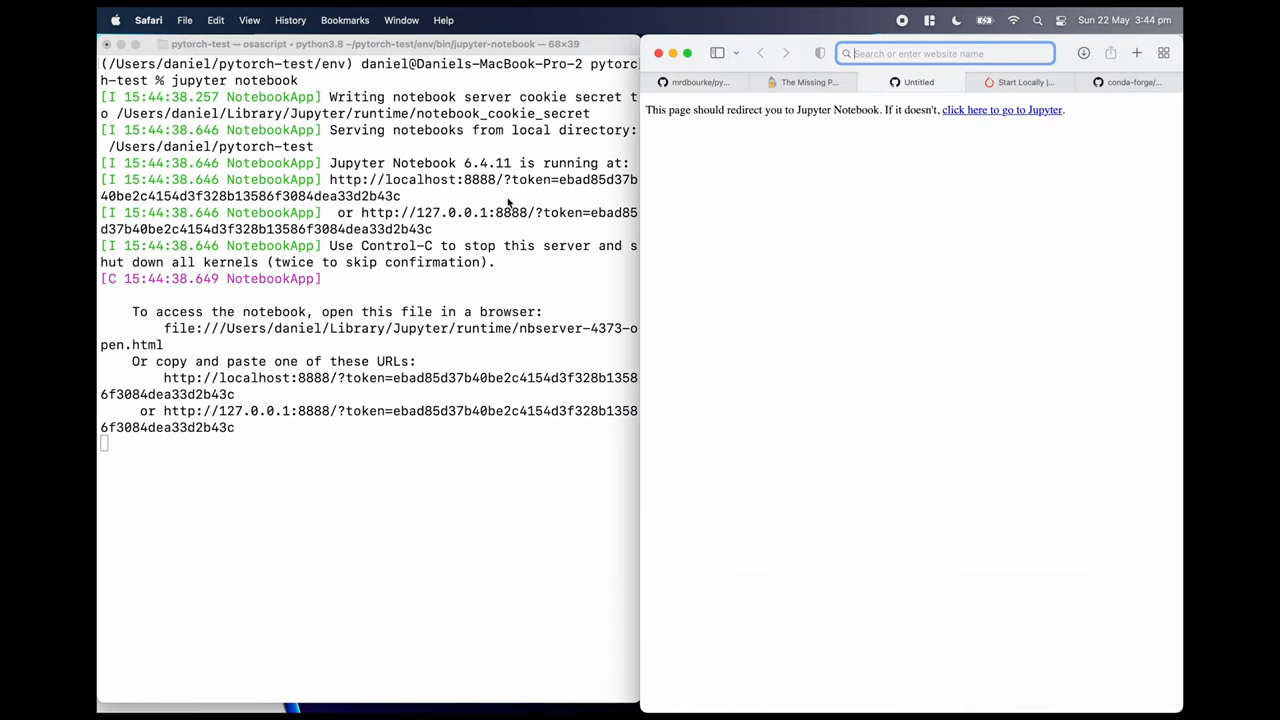
left_click(1000, 108)
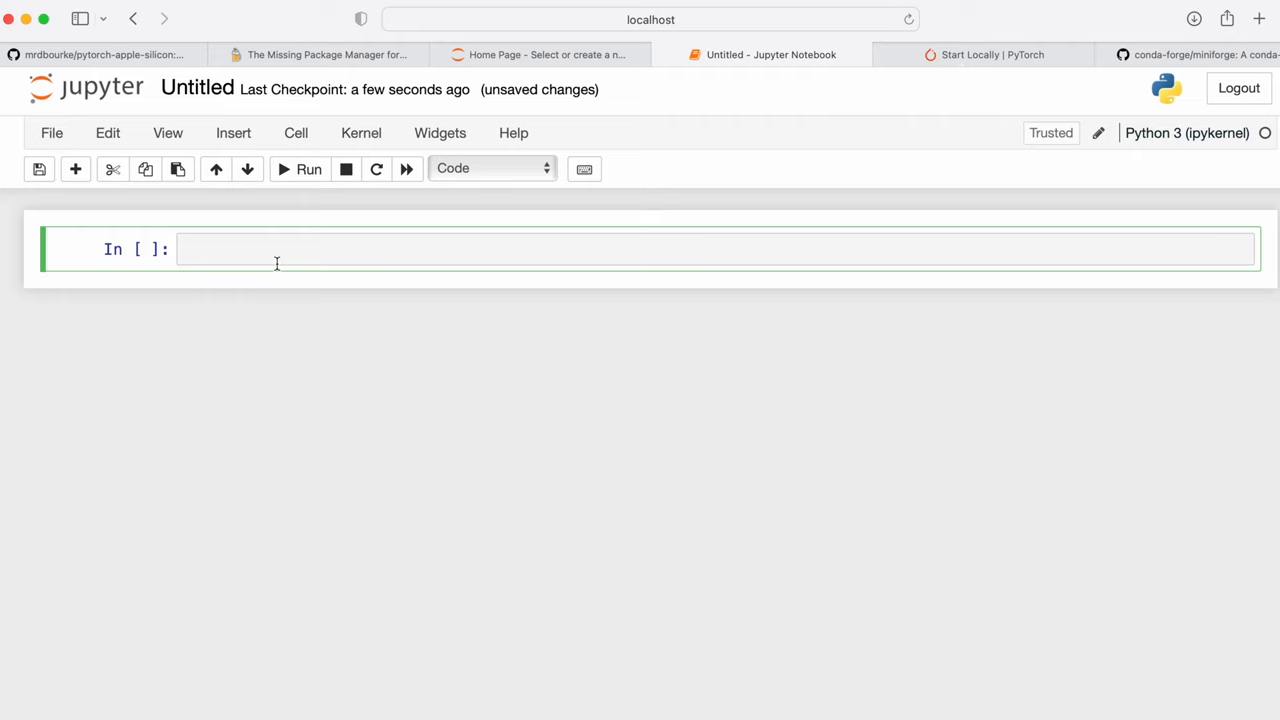
Copy the step 10 PyTorch and MPS check code from the README and return to the new notebook
left_click(1204, 54)
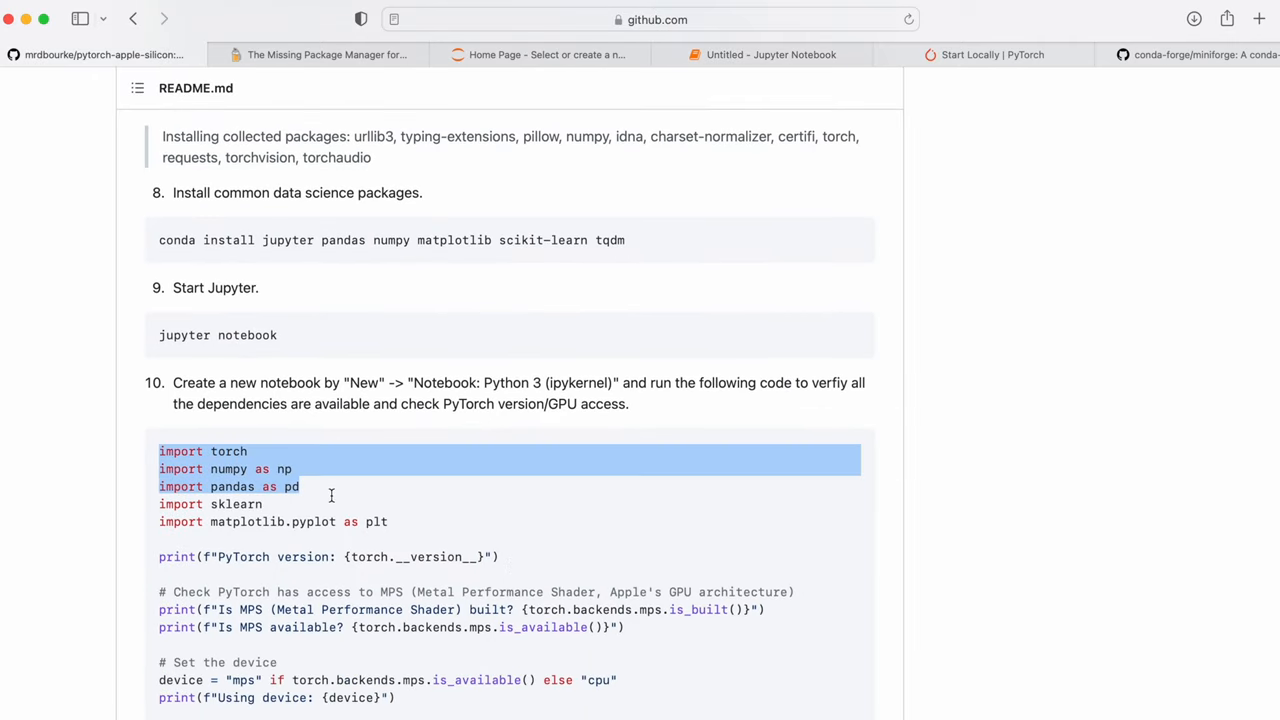
left_click(232, 540)
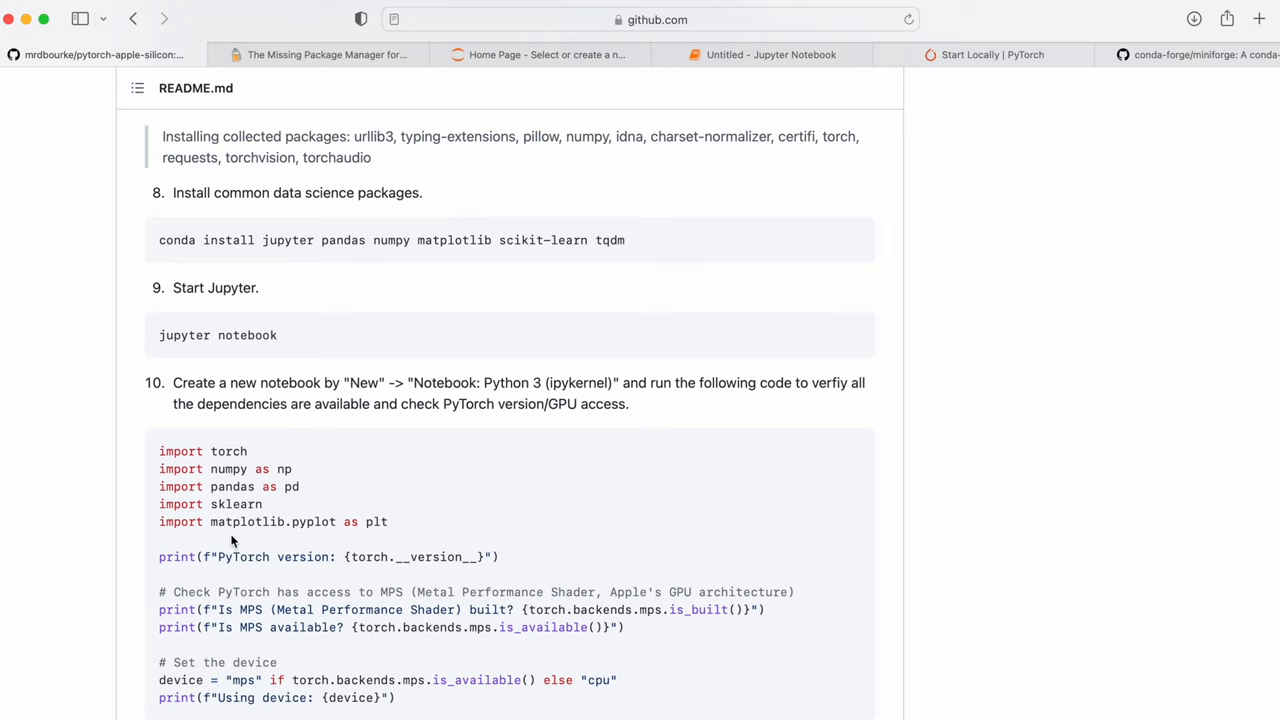
scroll("down", 3)
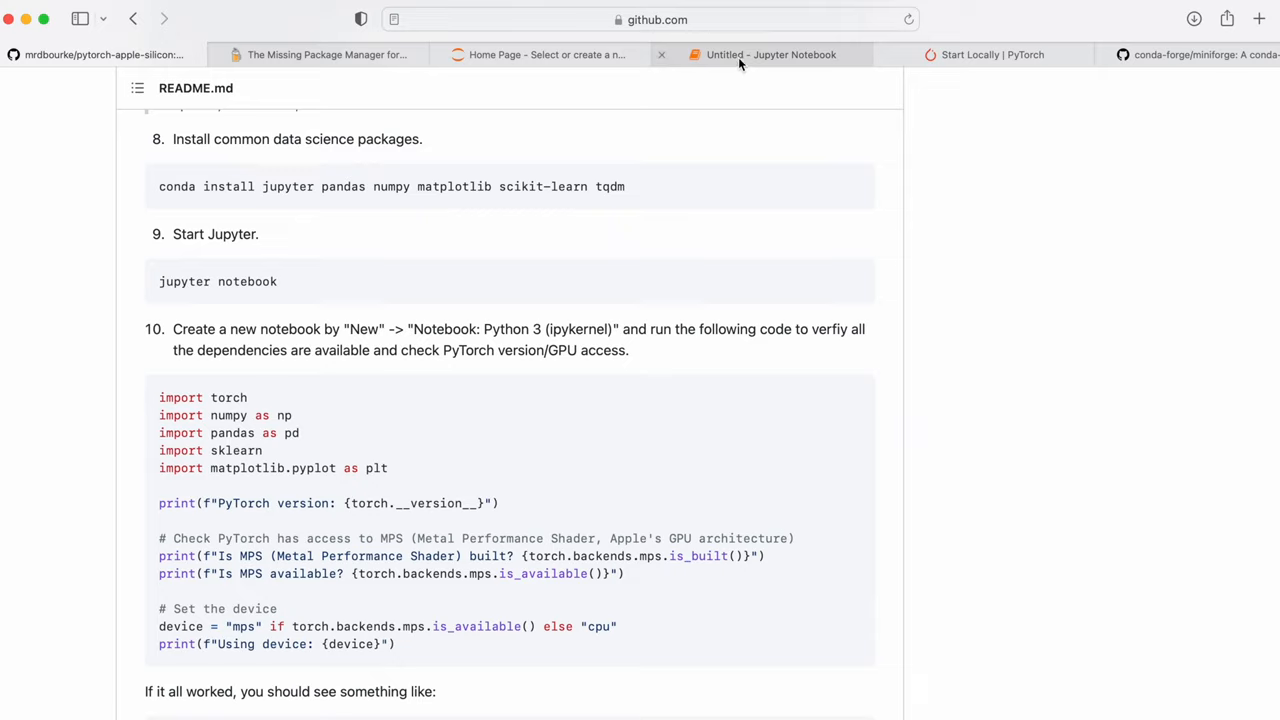
left_click(770, 54)
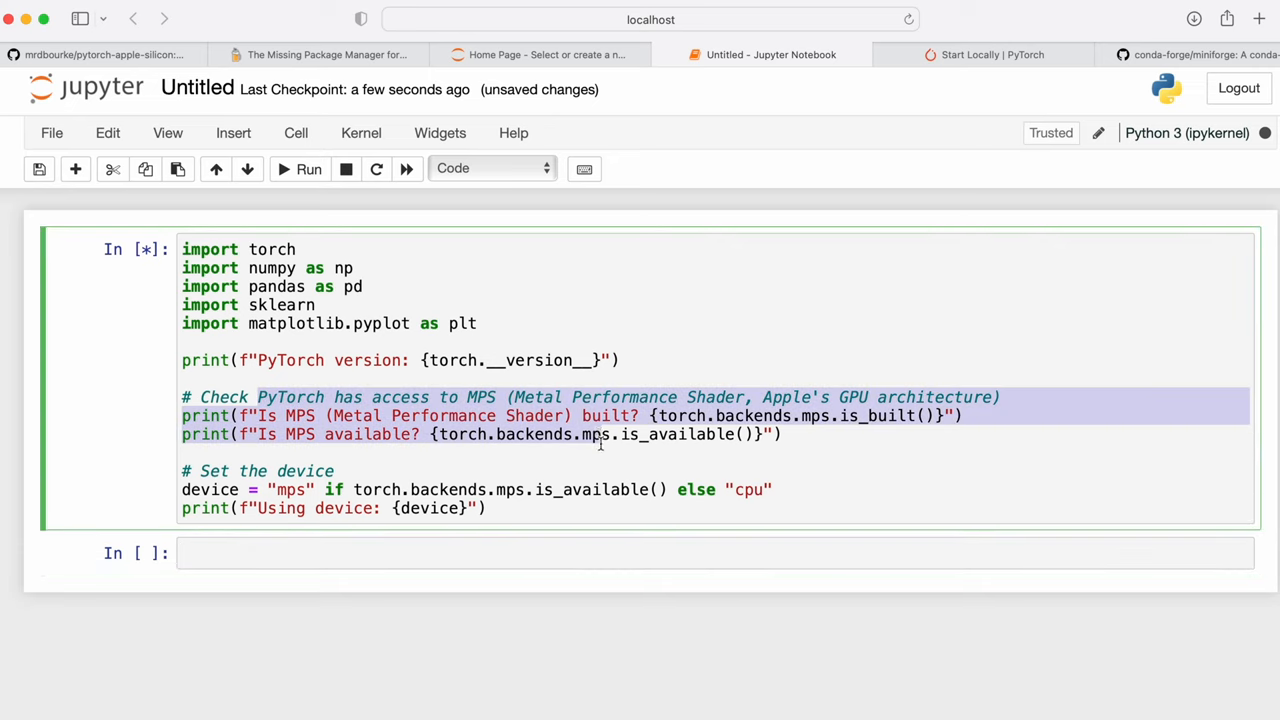
left_click(466, 396)
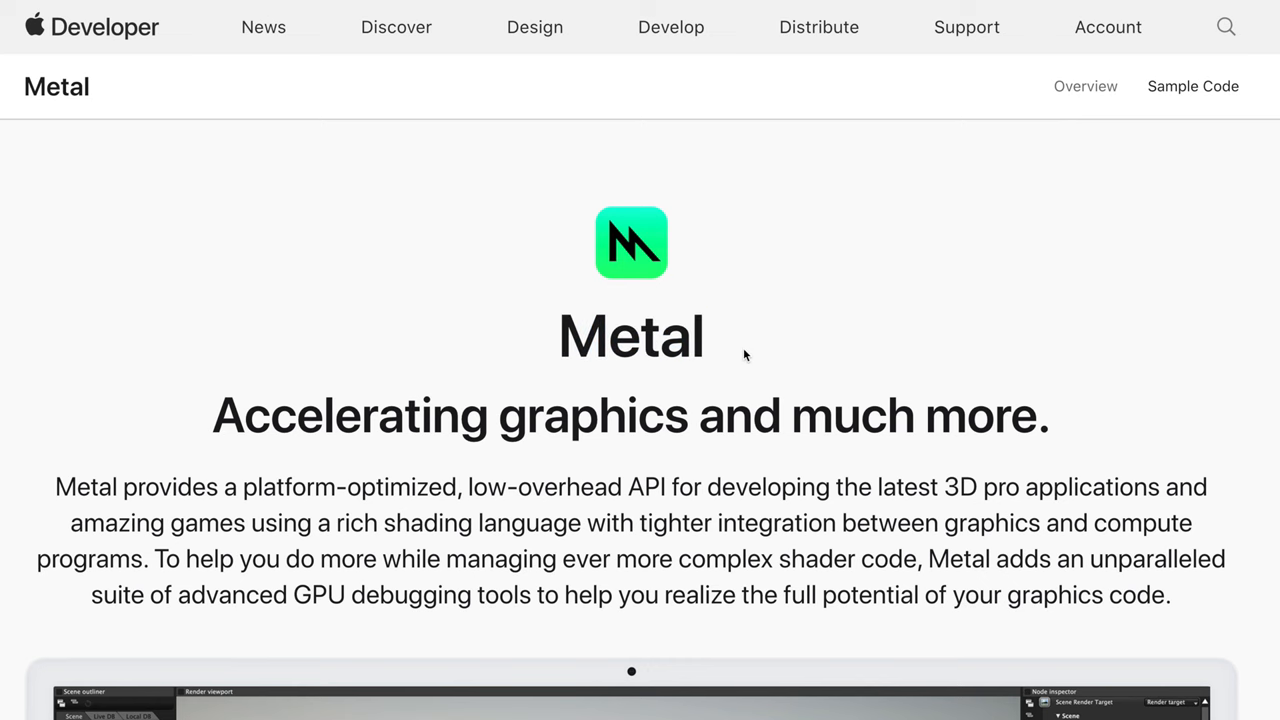
scroll("down", 3)
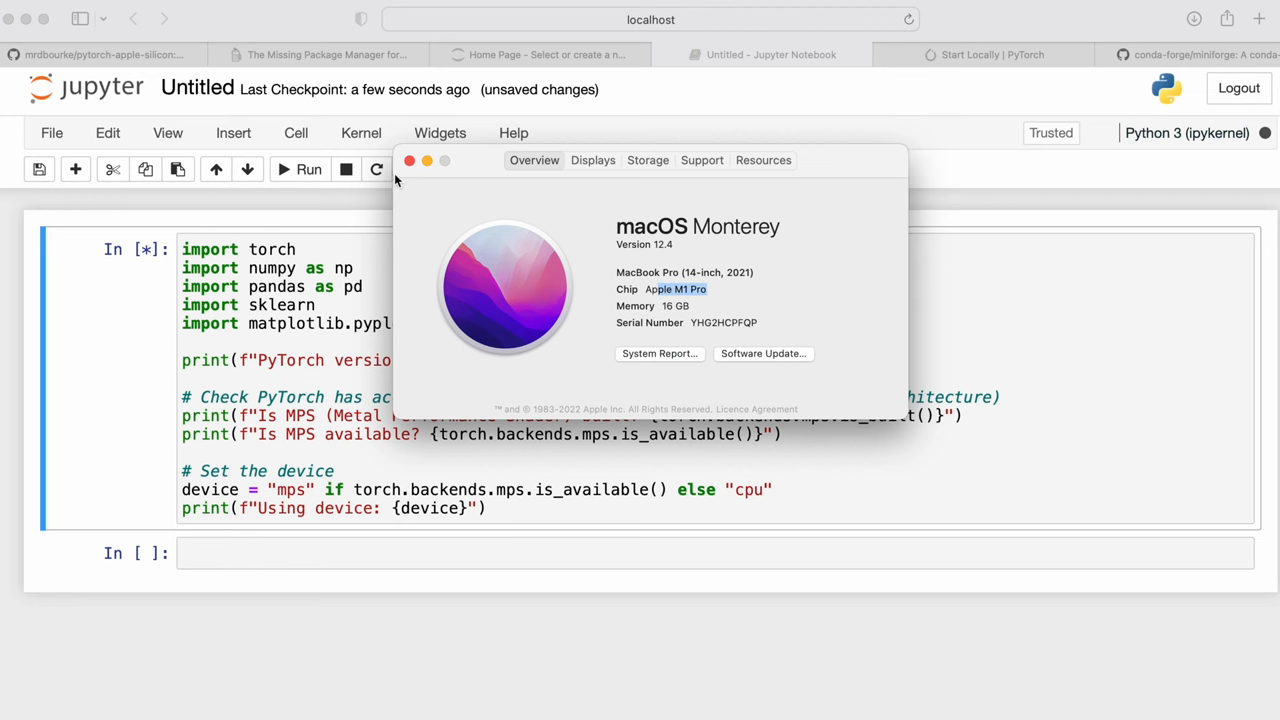
left_click(408, 160)
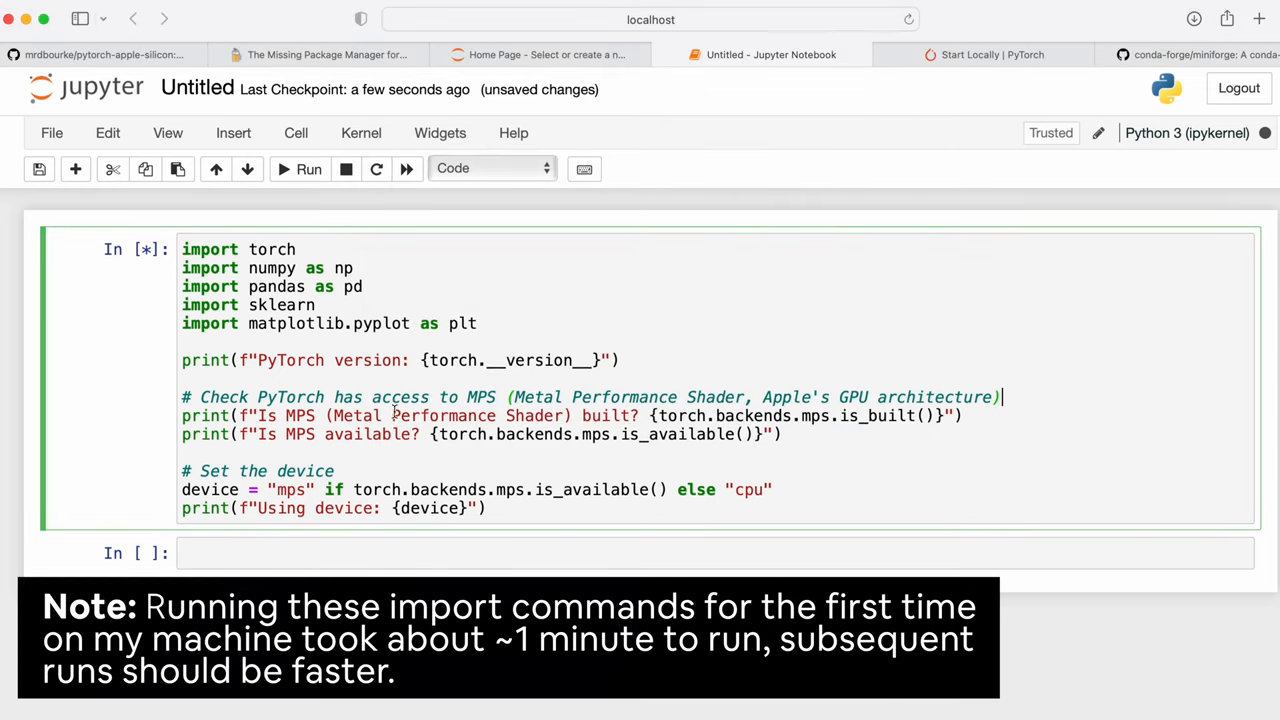
mouse_move(804, 416)
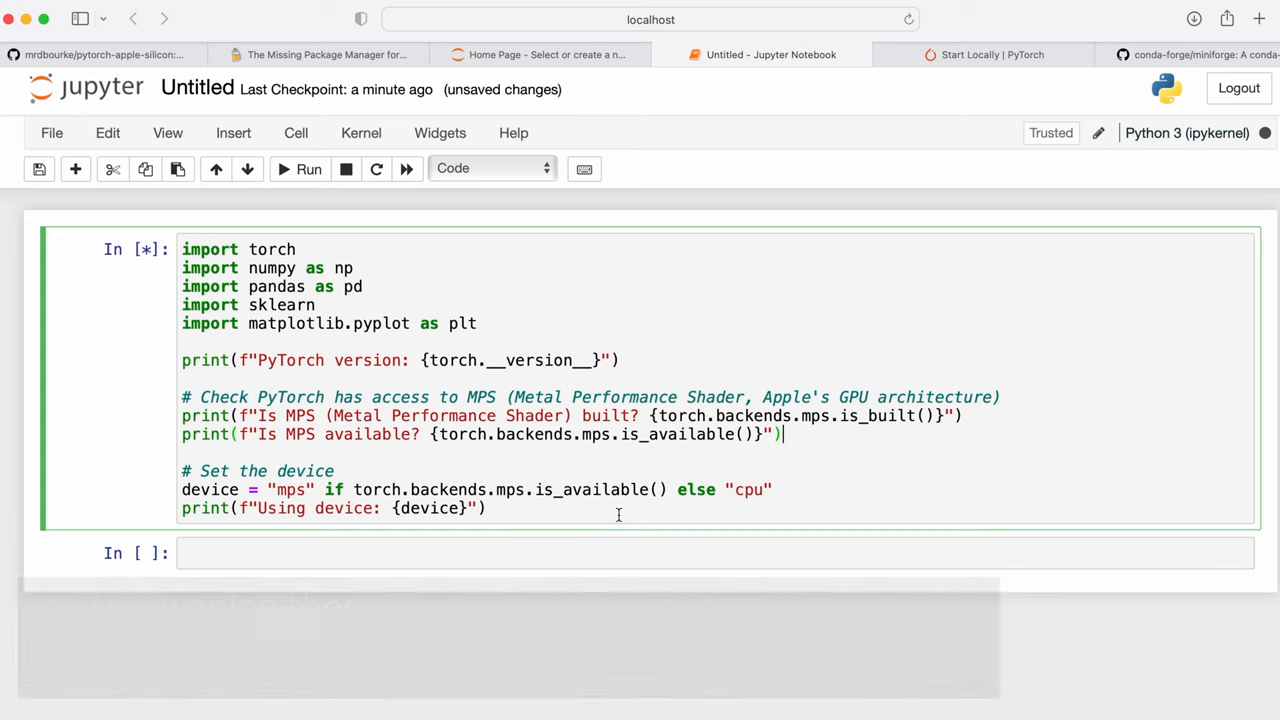
Run the MPS check cell and review its output: PyTorch 1.13.0.dev20220521, MPS built and available, device mps
left_click(308, 168)
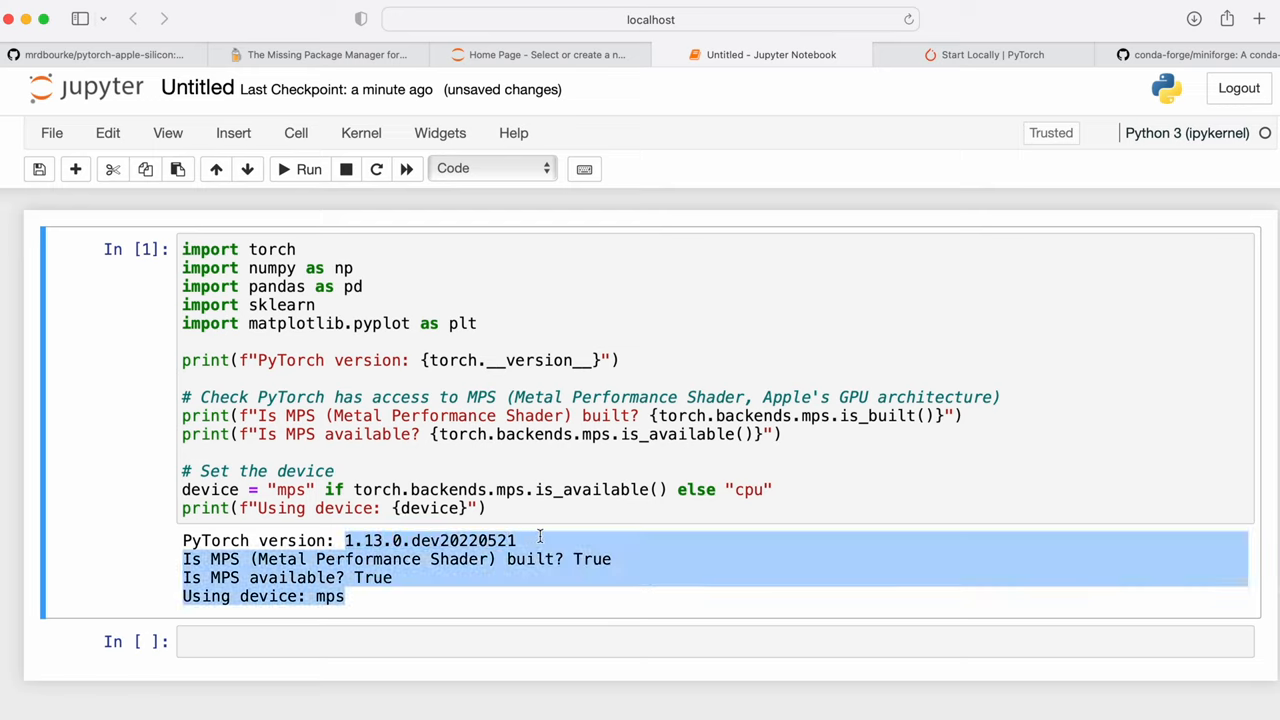
left_click(536, 548)
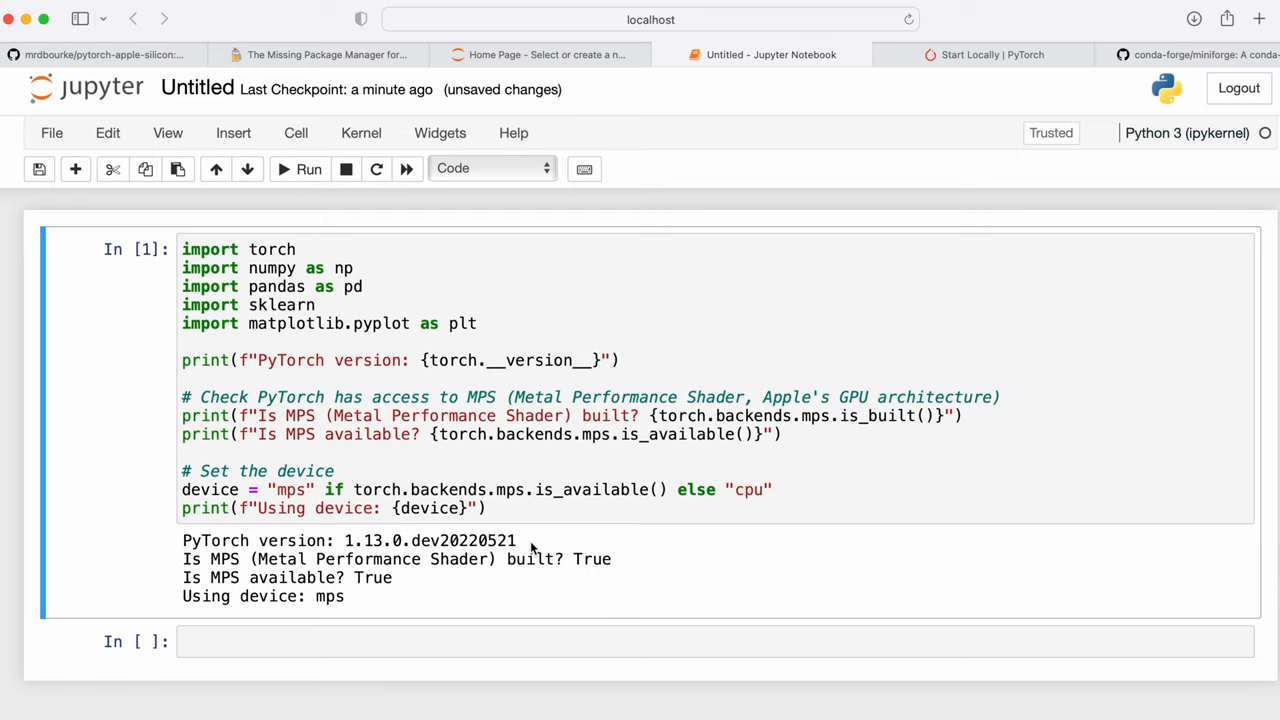
mouse_move(350, 536)
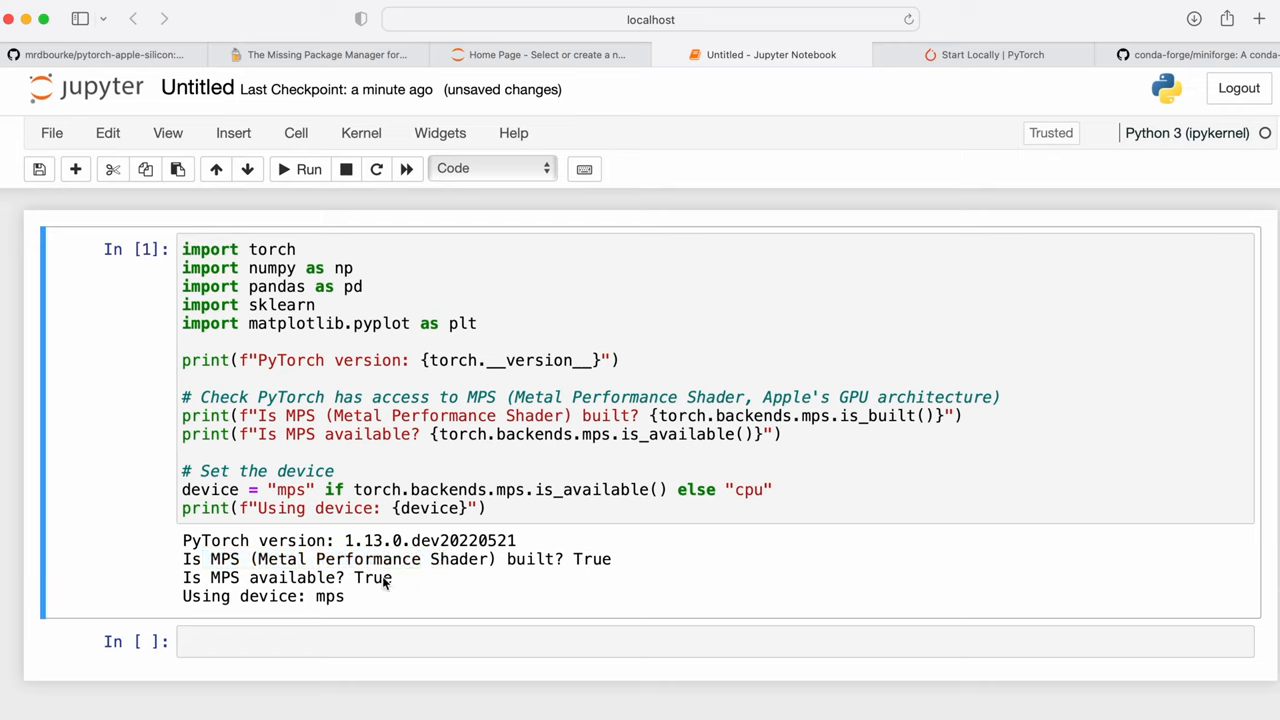
mouse_move(586, 444)
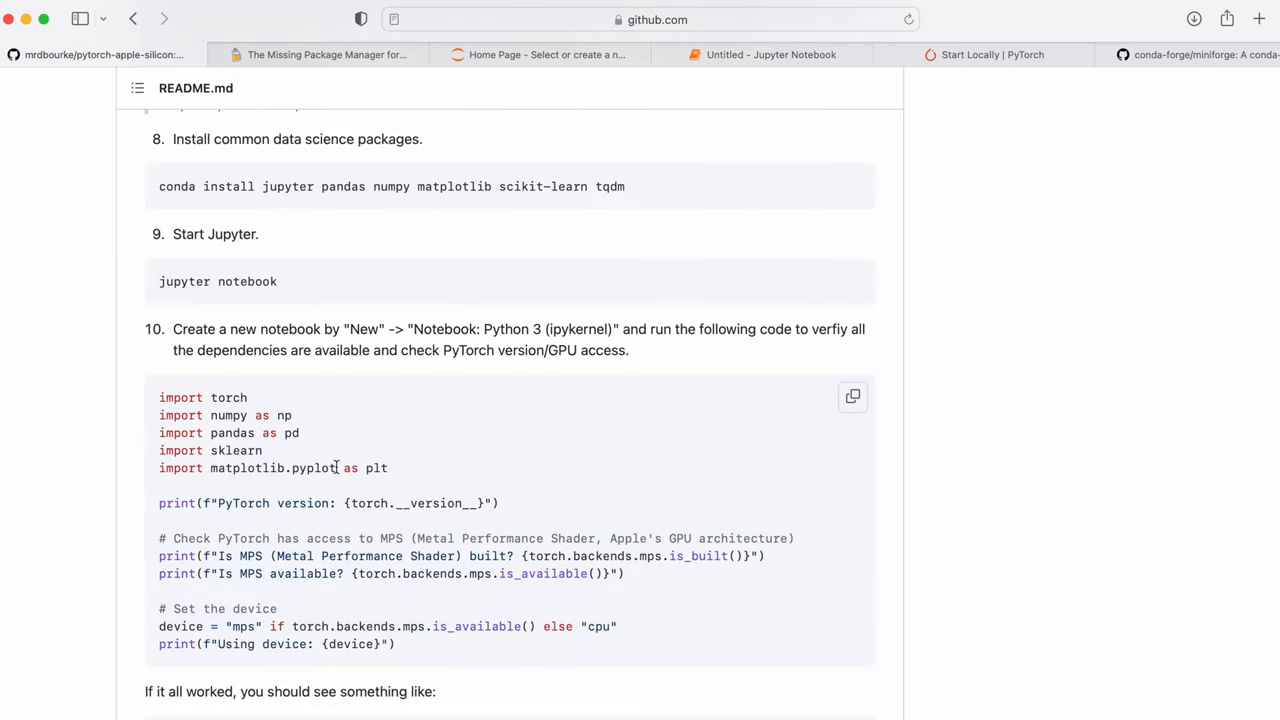
Copy the README step-11 code and run it in a new cell, printing a random 3×4 tensor with device='mps:0'
scroll("down", 3)
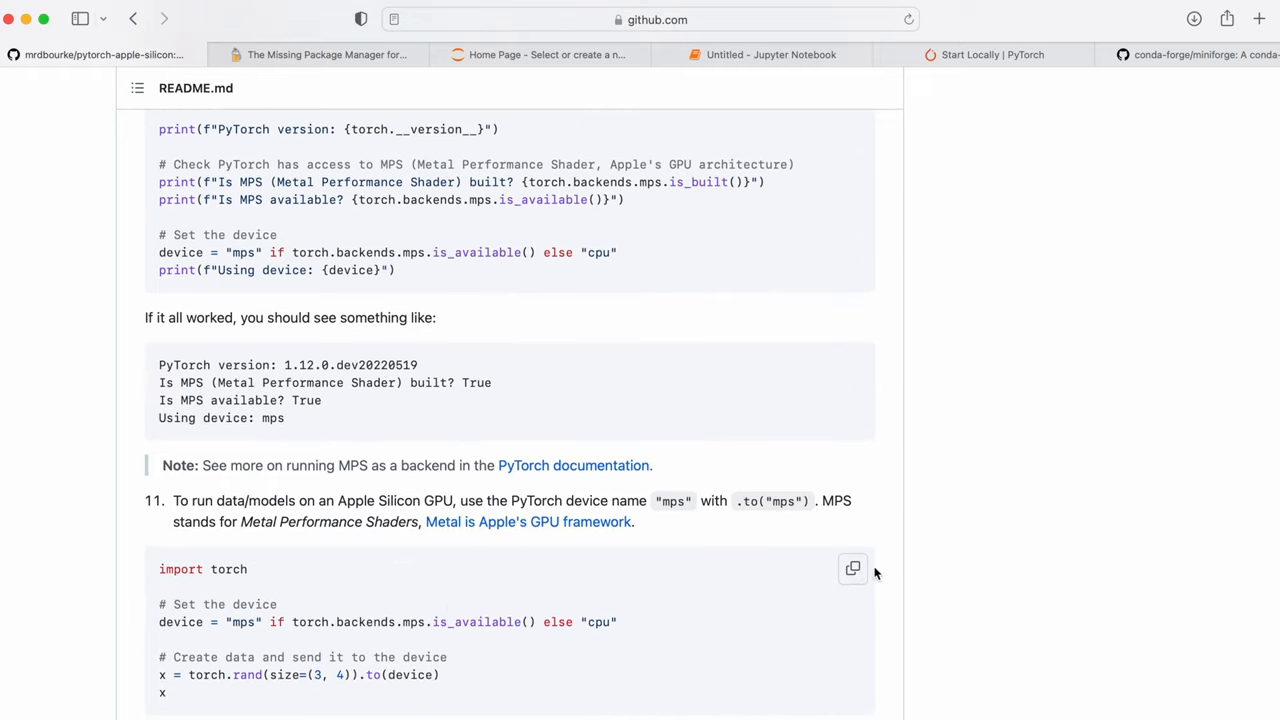
left_click(852, 568)
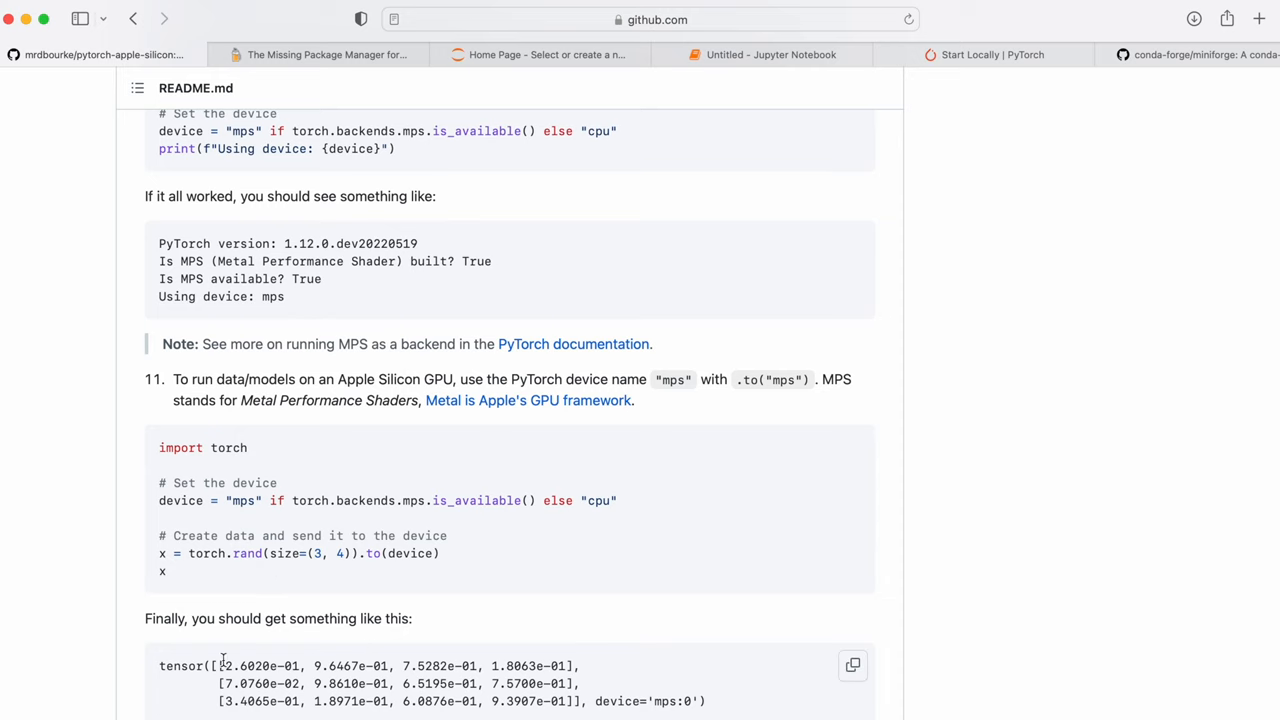
mouse_move(770, 86)
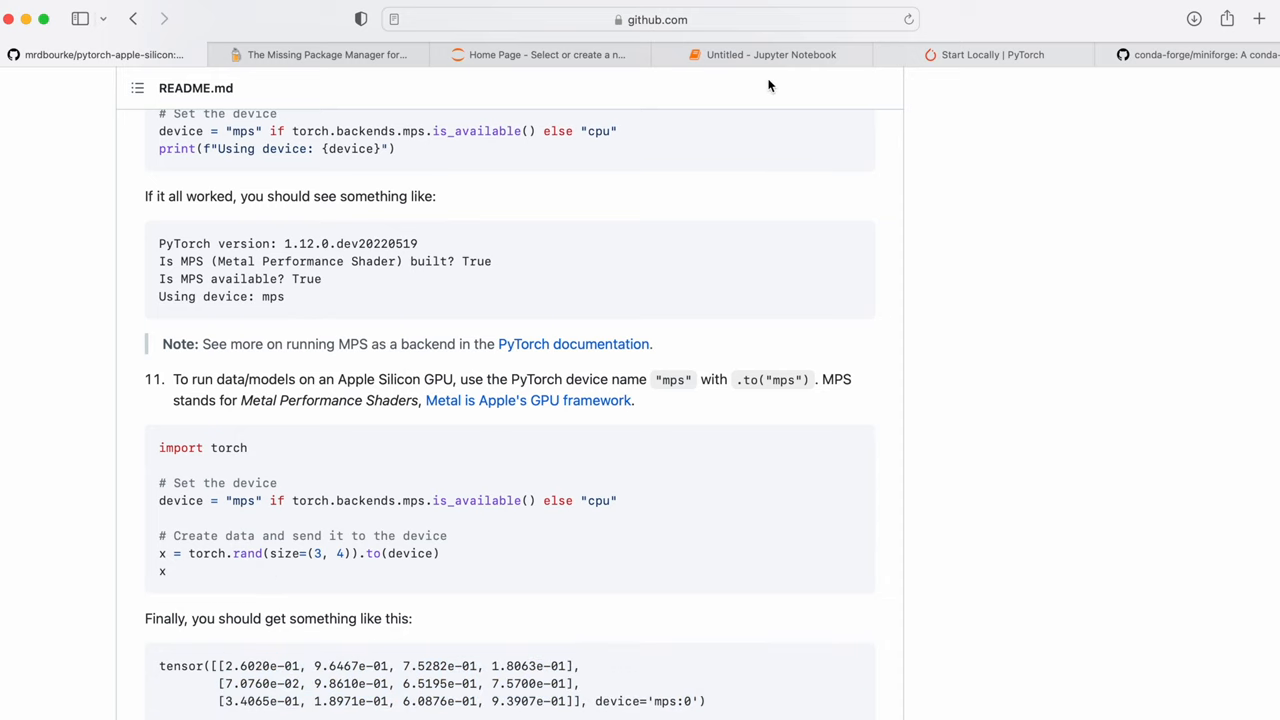
left_click(762, 54)
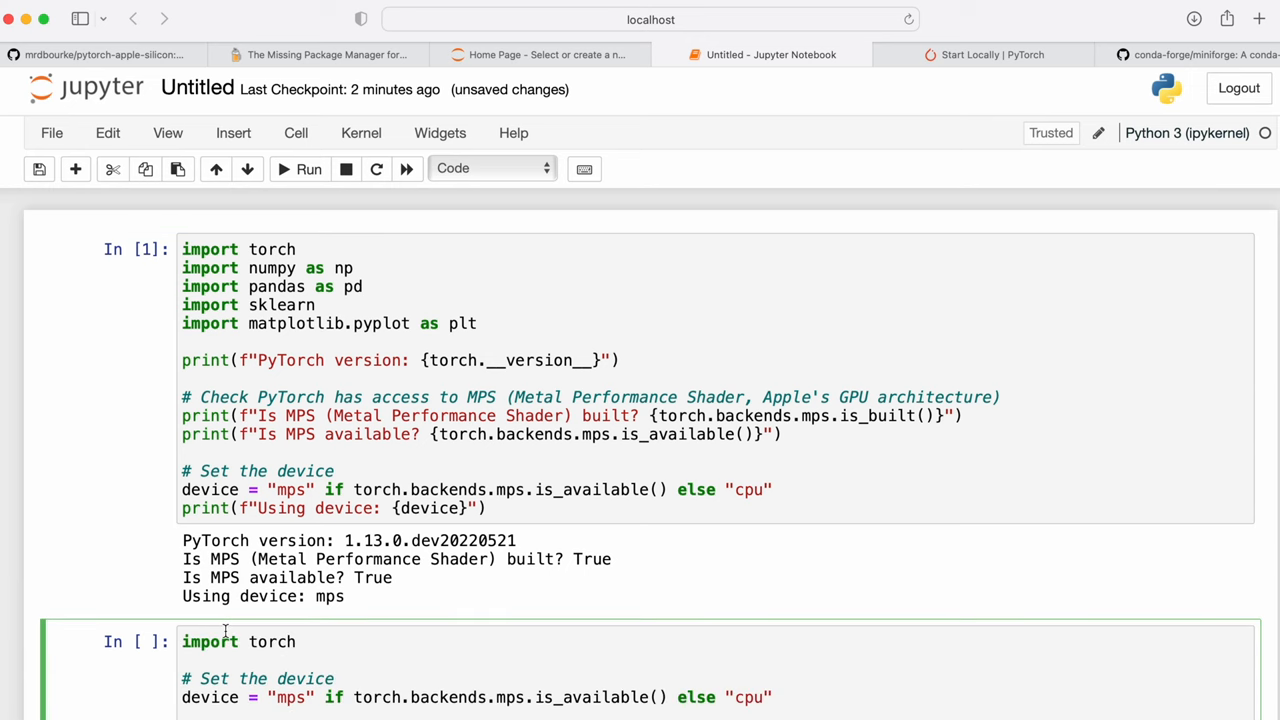
left_click(308, 168)
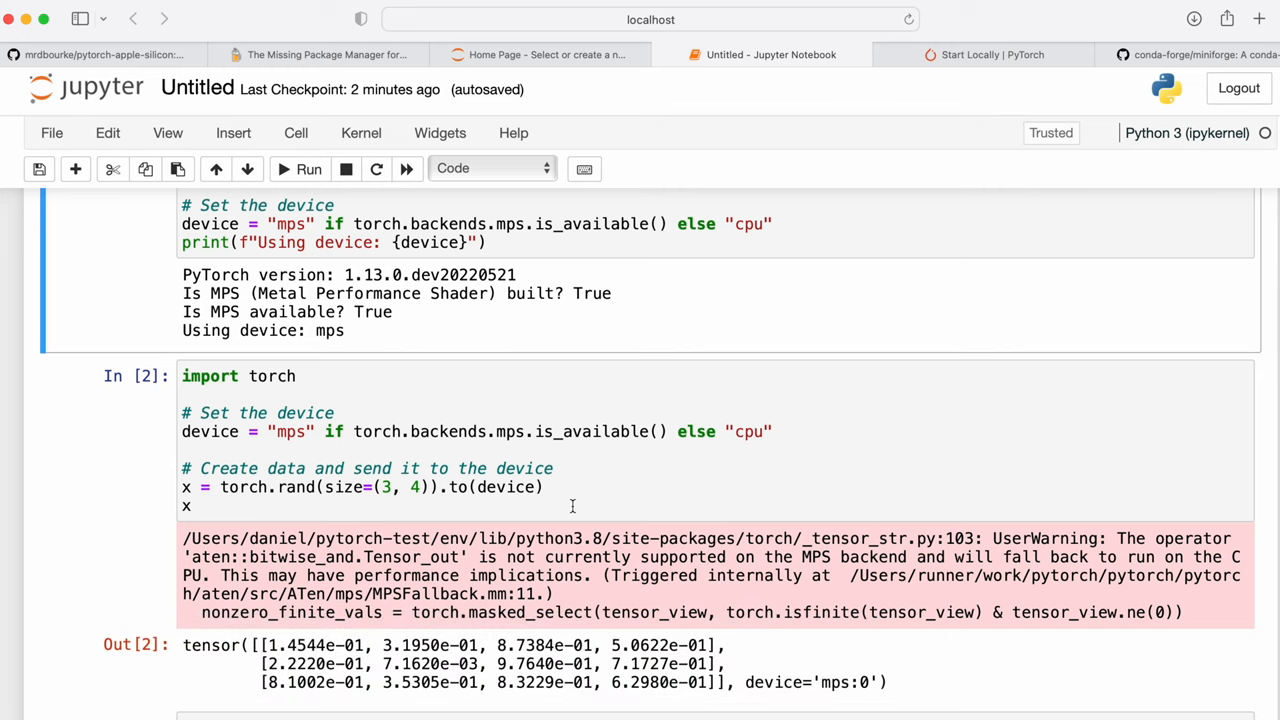
left_click(432, 546)
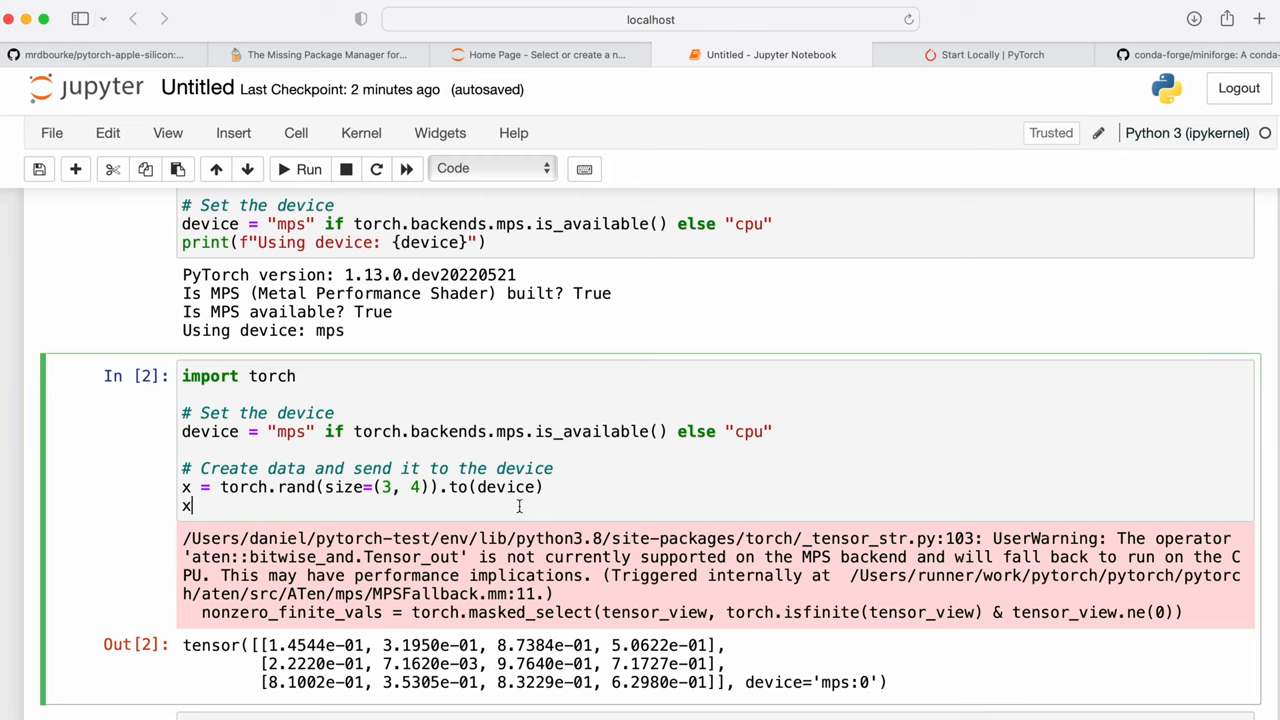
mouse_move(528, 520)
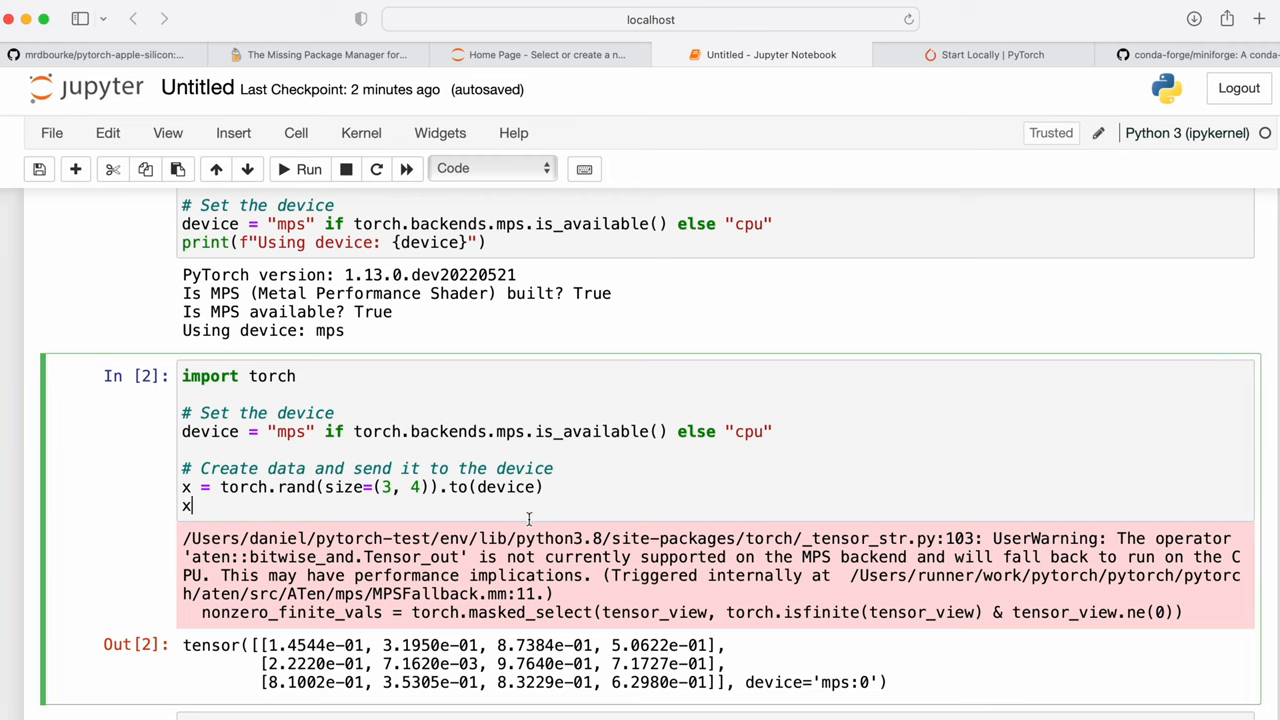